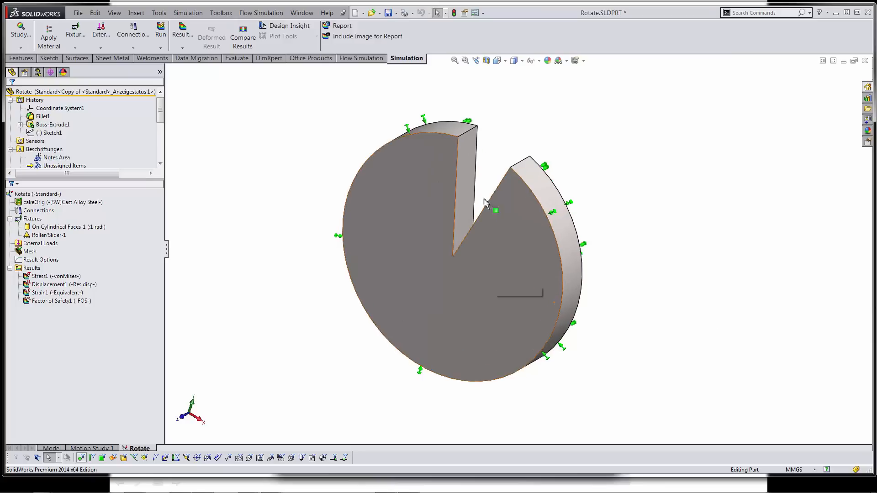
# Review the existing cylindrical-face fixture on the disc rim via the Advanced Fixtures list
pyautogui.click(64, 226)
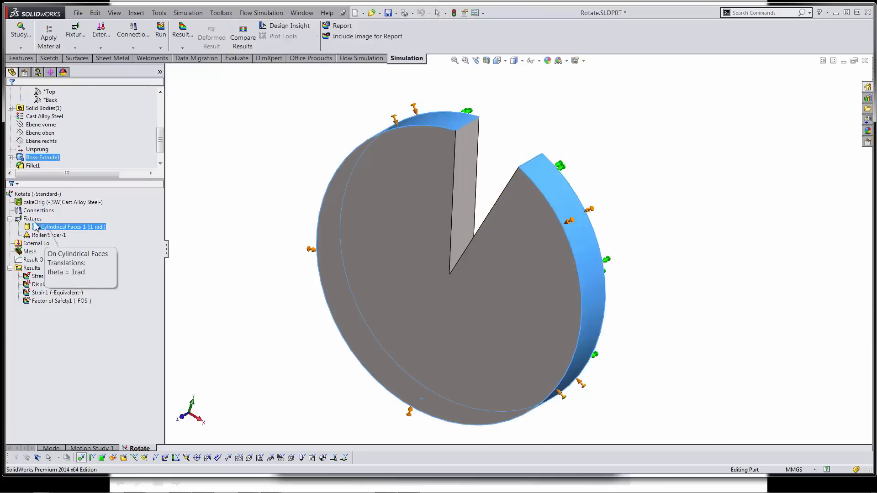
pyautogui.rightClick(28, 219)
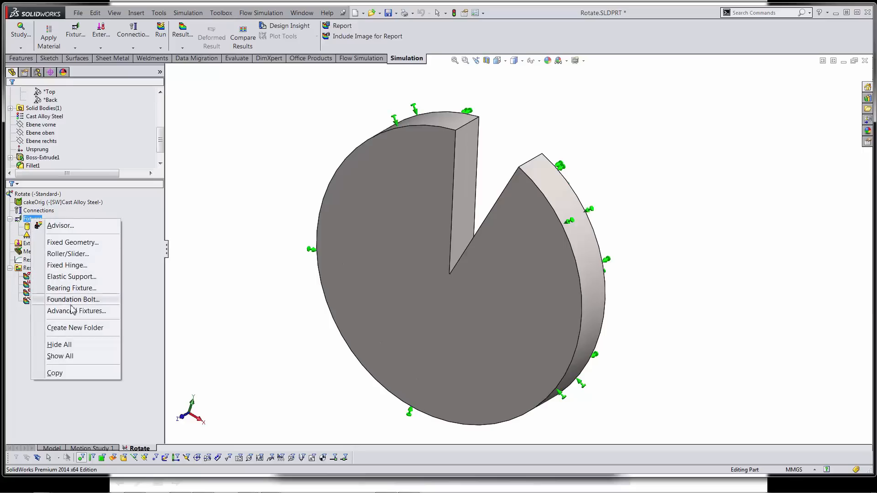
pyautogui.moveTo(70, 318)
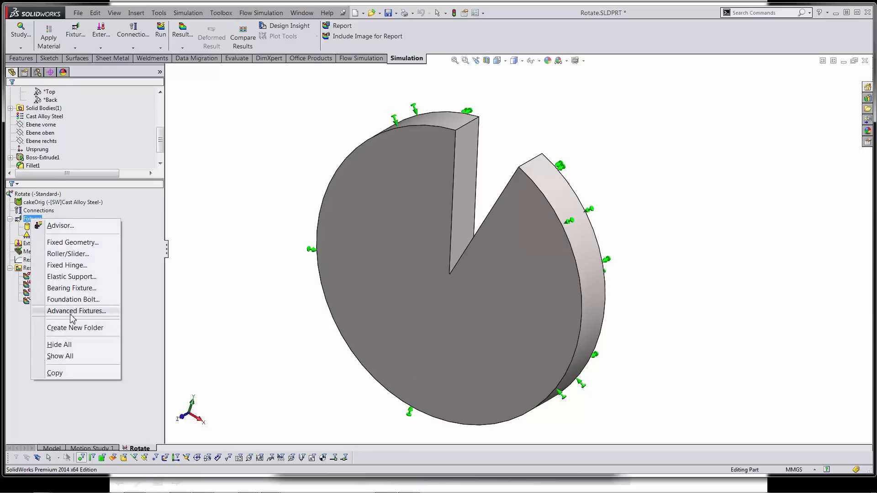
pyautogui.click(76, 310)
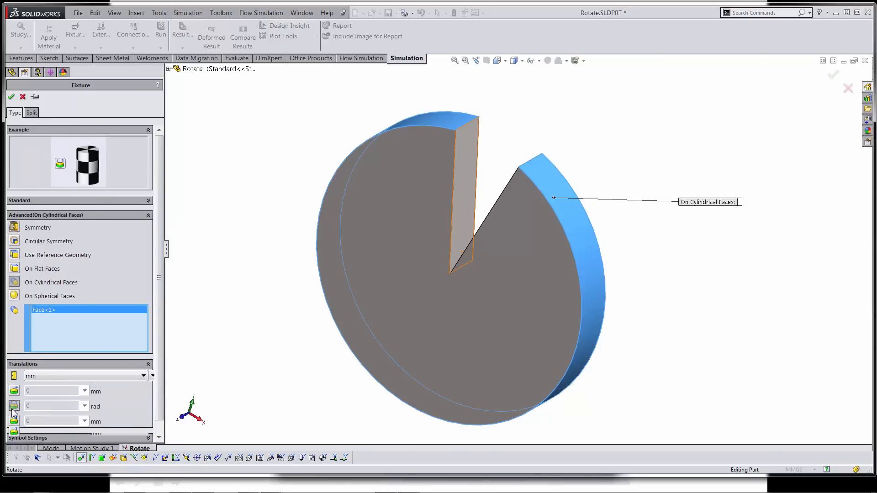
pyautogui.write('05')
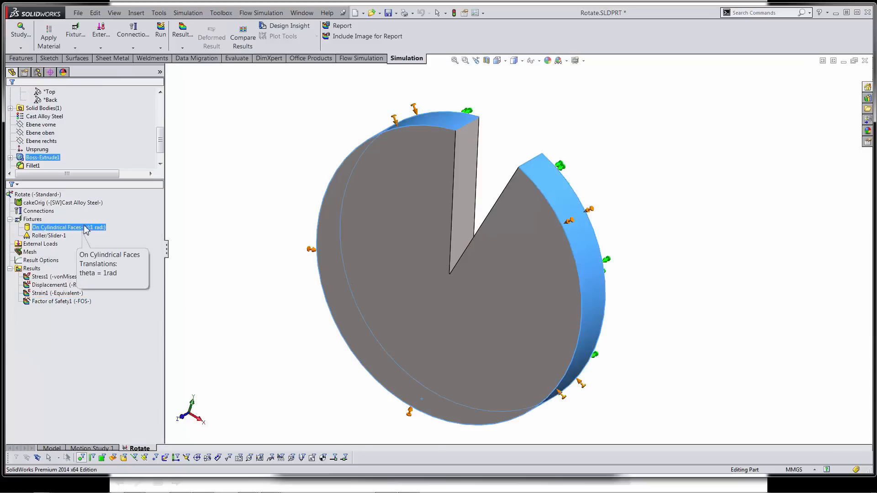
pyautogui.doubleClick(57, 226)
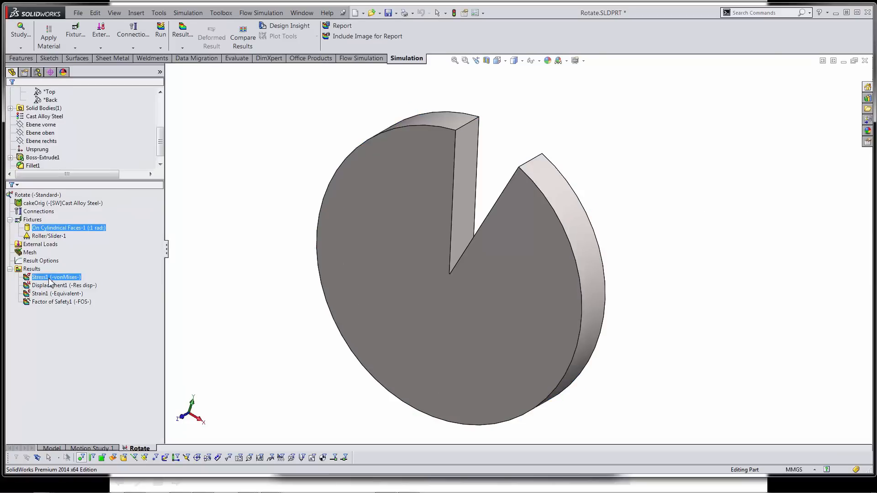
# Show the Displacement1 plot, then start a new On Cylindrical Faces fixture targeting the rim face
pyautogui.click(50, 285)
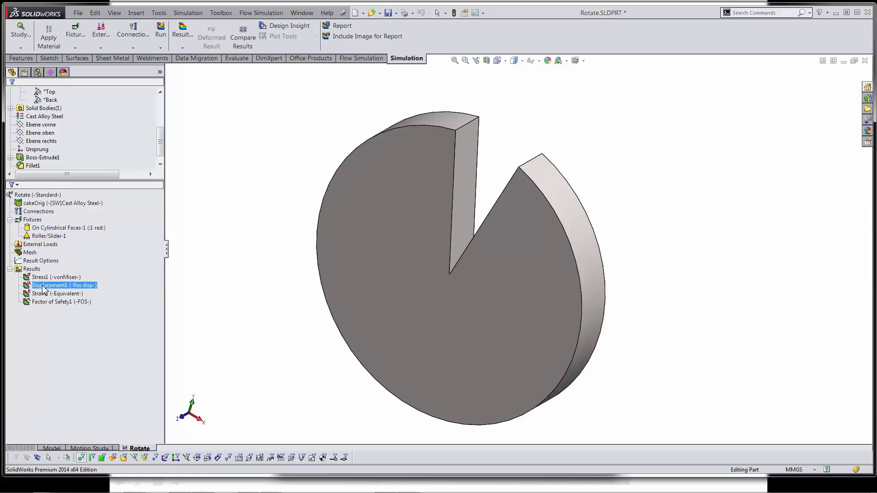
pyautogui.doubleClick(50, 285)
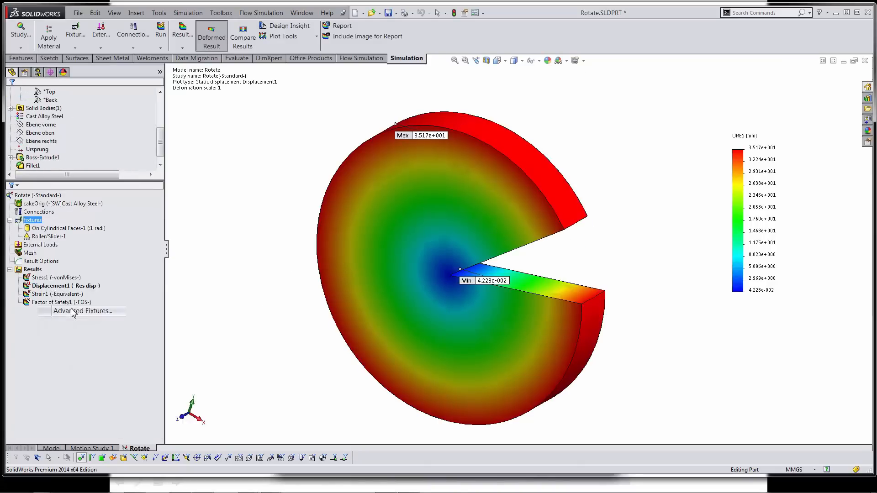
pyautogui.click(82, 310)
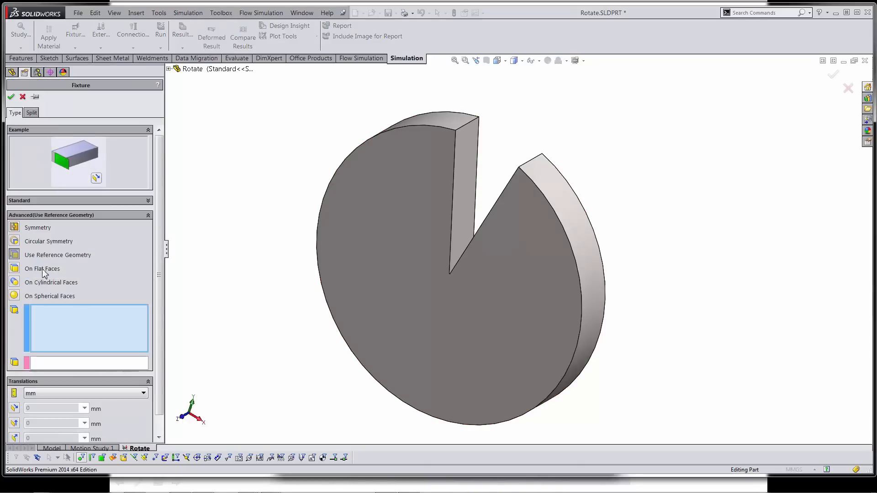
pyautogui.click(50, 282)
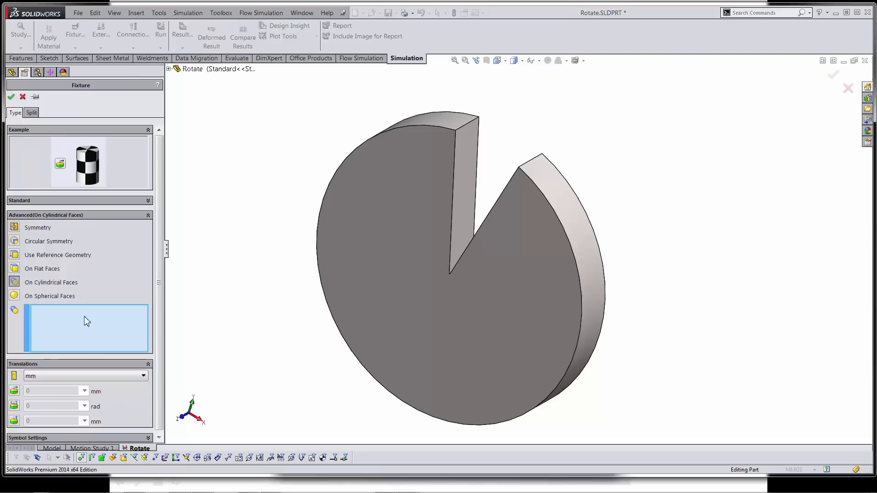
pyautogui.click(582, 226)
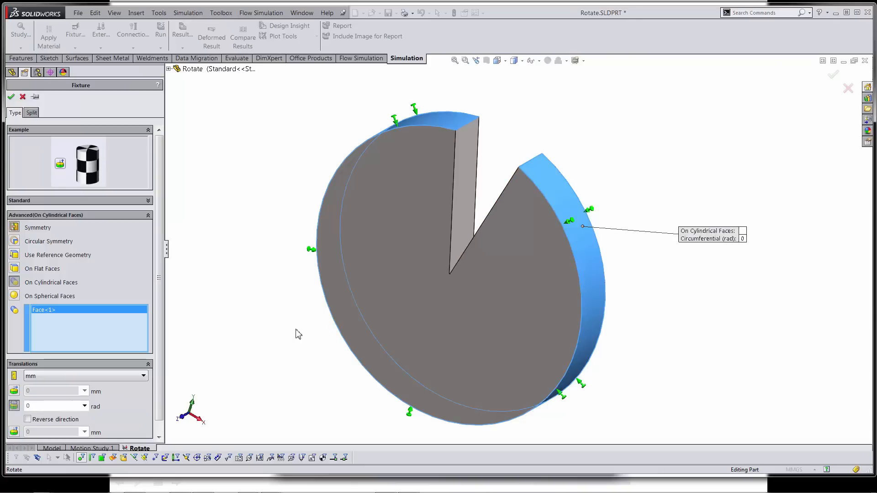
pyautogui.moveTo(230, 345)
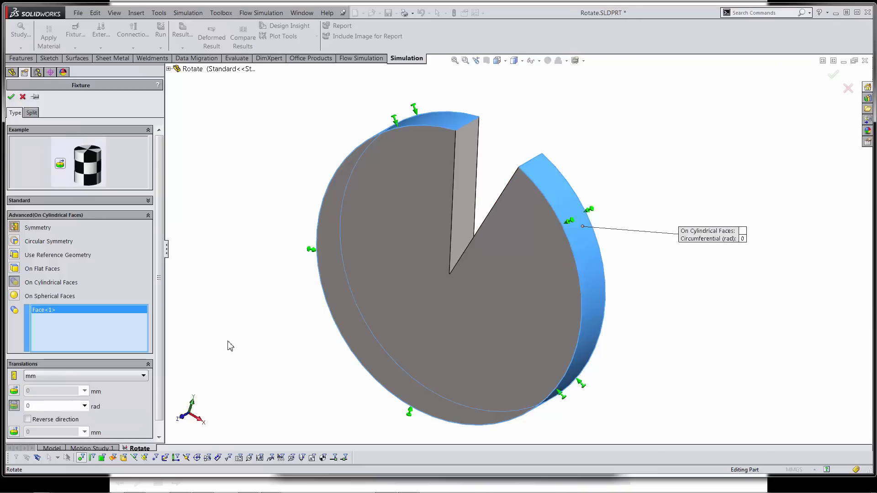
pyautogui.moveTo(285, 329)
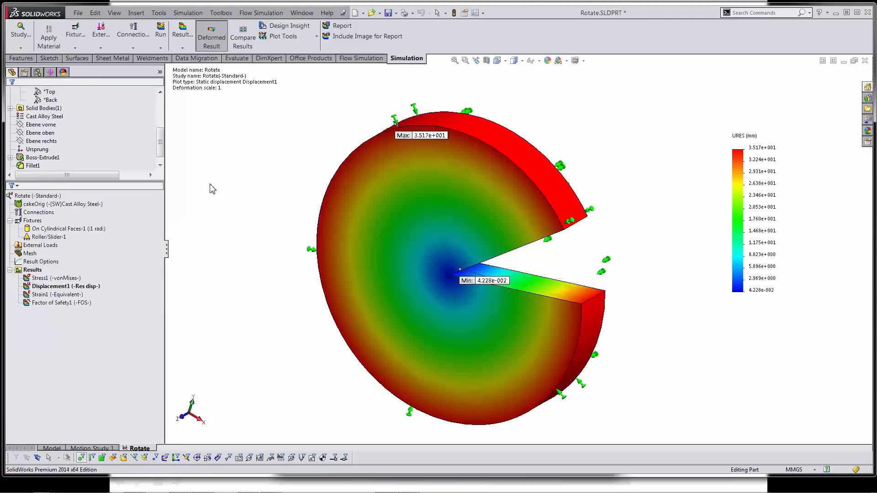
pyautogui.moveTo(259, 204)
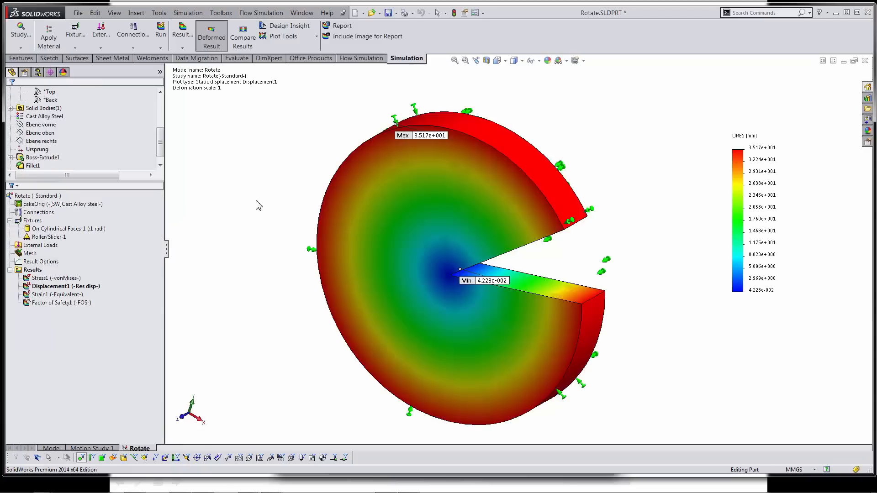
pyautogui.moveTo(298, 223)
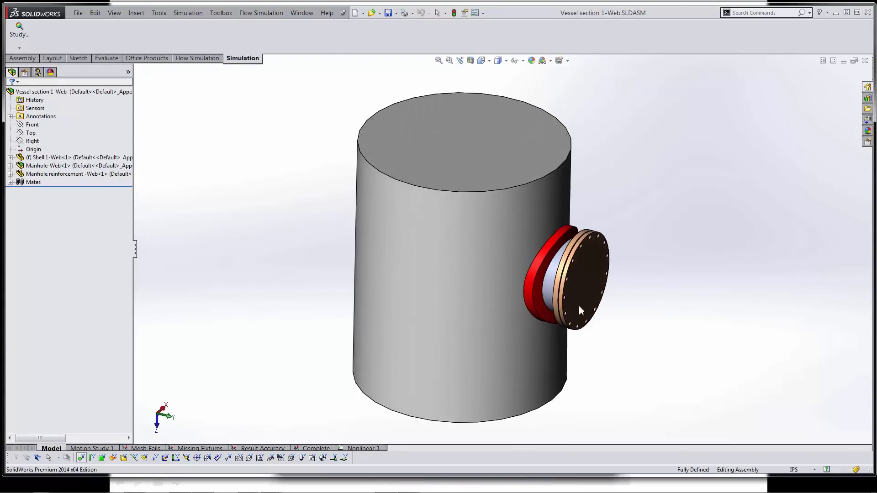
# Run the Missing Fixtures study on the vessel and acknowledge the unstable-model failure messages
pyautogui.moveTo(580, 311); pyautogui.dragTo(634, 274)
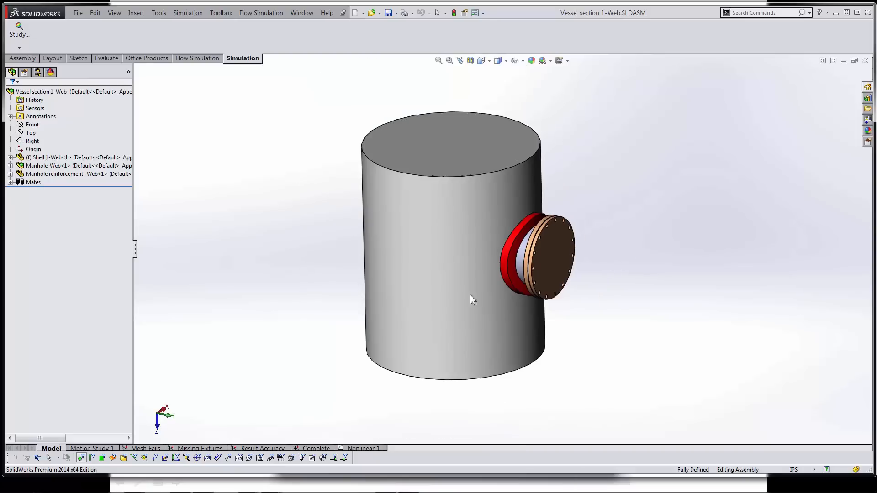
pyautogui.moveTo(472, 300); pyautogui.dragTo(247, 396)
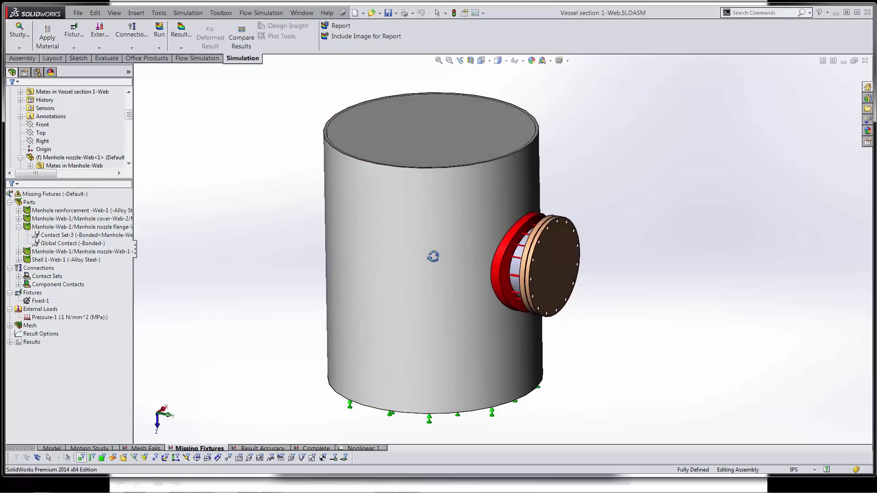
pyautogui.click(54, 194)
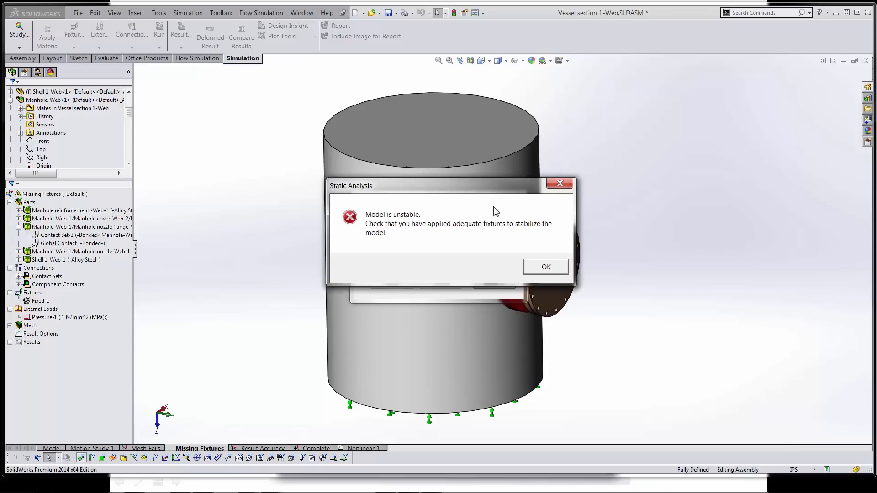
pyautogui.click(546, 267)
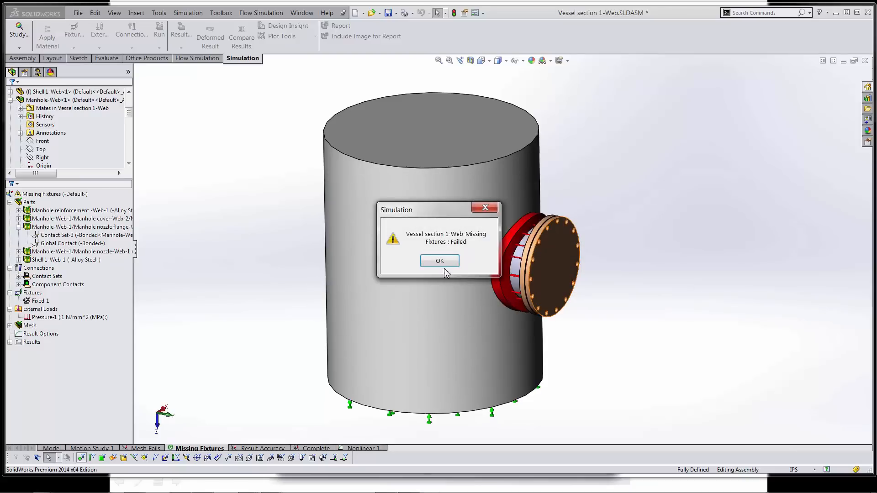
pyautogui.click(439, 261)
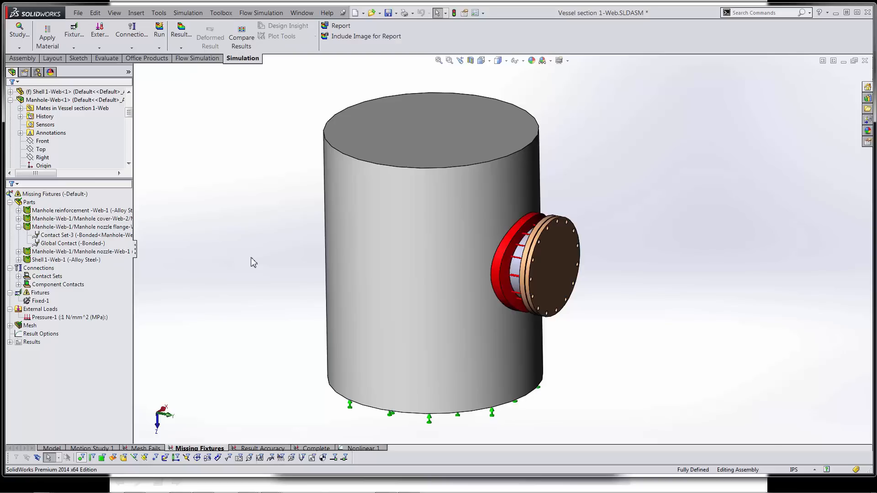
# Check the Missing Fixtures study properties and rerun it, reaching the excessive-displacement warning
pyautogui.click(53, 193)
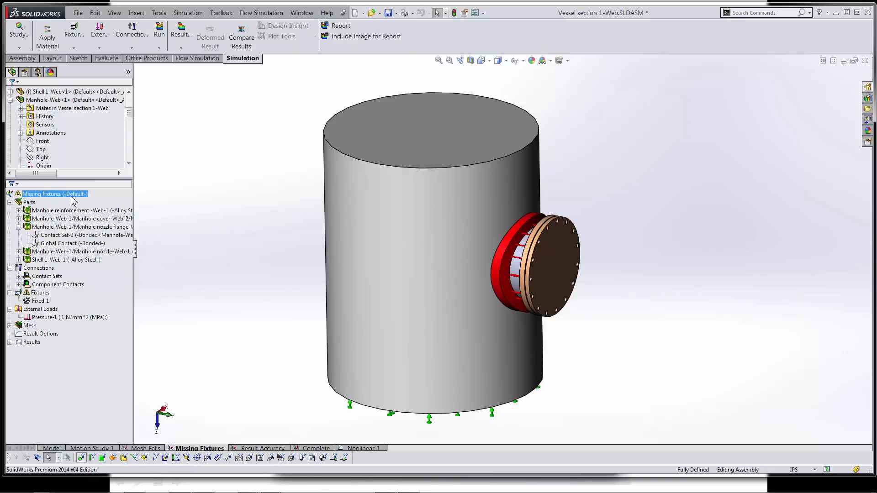
pyautogui.rightClick(55, 194)
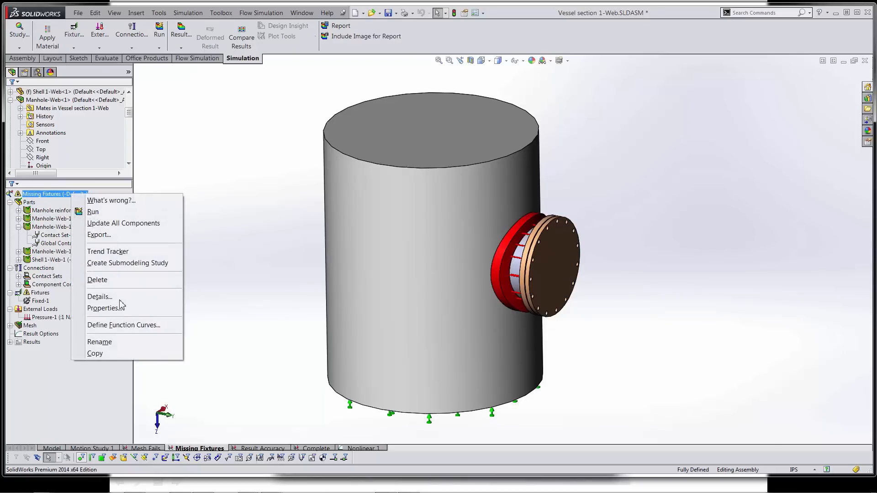
pyautogui.click(103, 308)
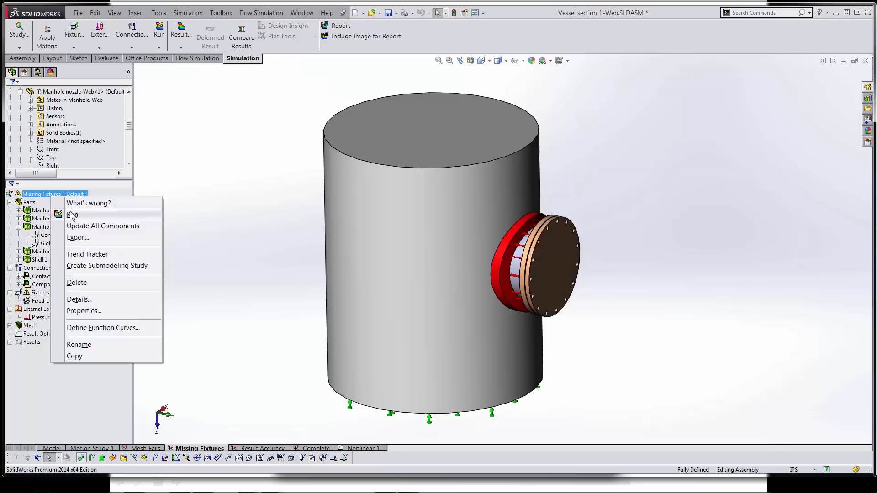
pyautogui.click(73, 214)
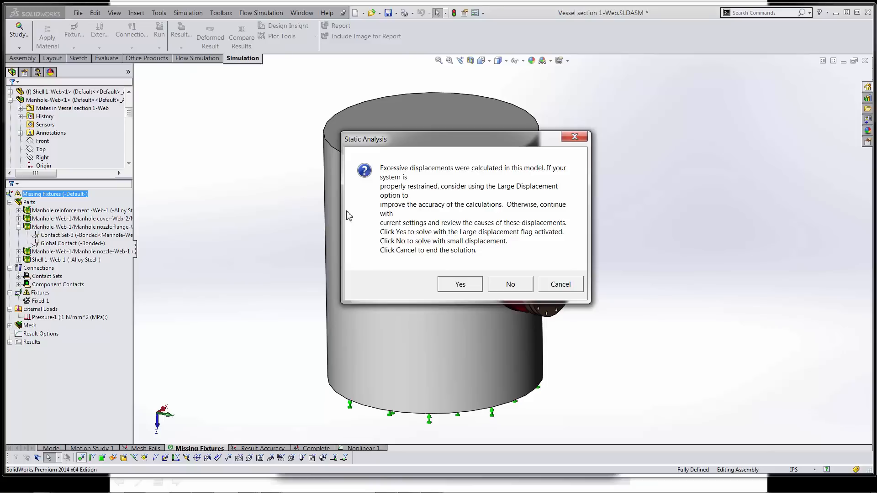
pyautogui.moveTo(395, 243)
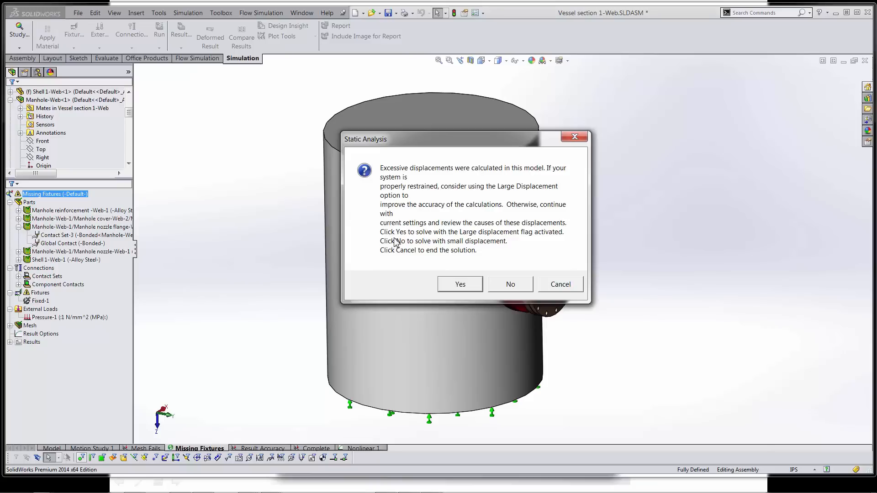
pyautogui.moveTo(463, 246)
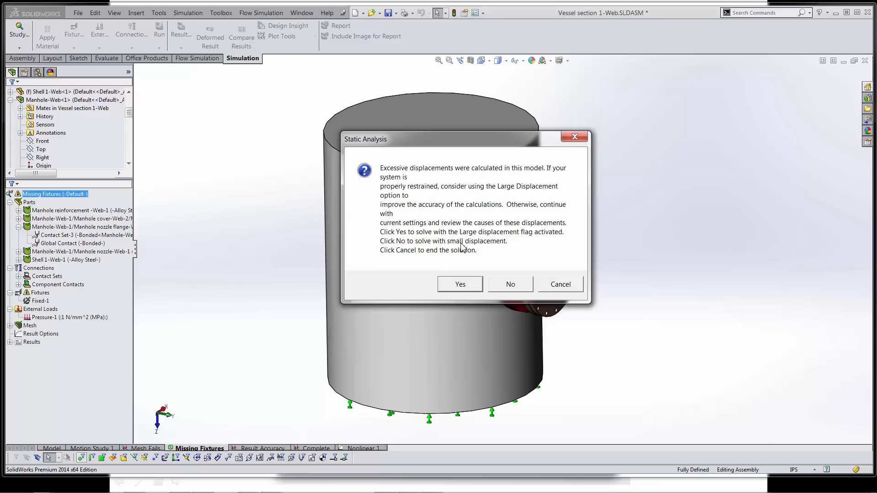
pyautogui.moveTo(467, 251)
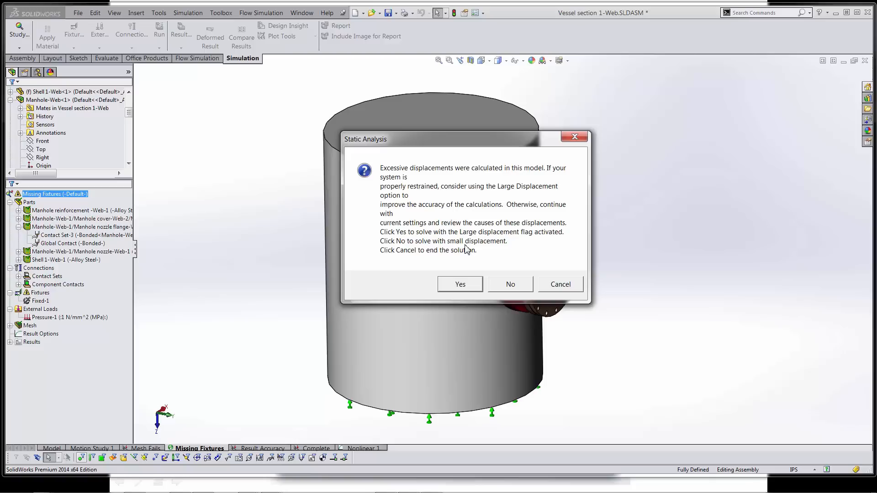
pyautogui.moveTo(438, 237)
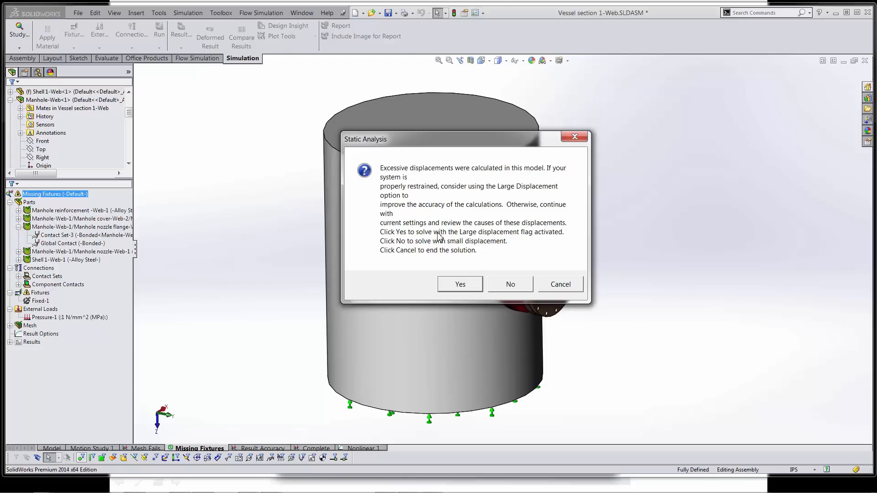
pyautogui.moveTo(513, 287)
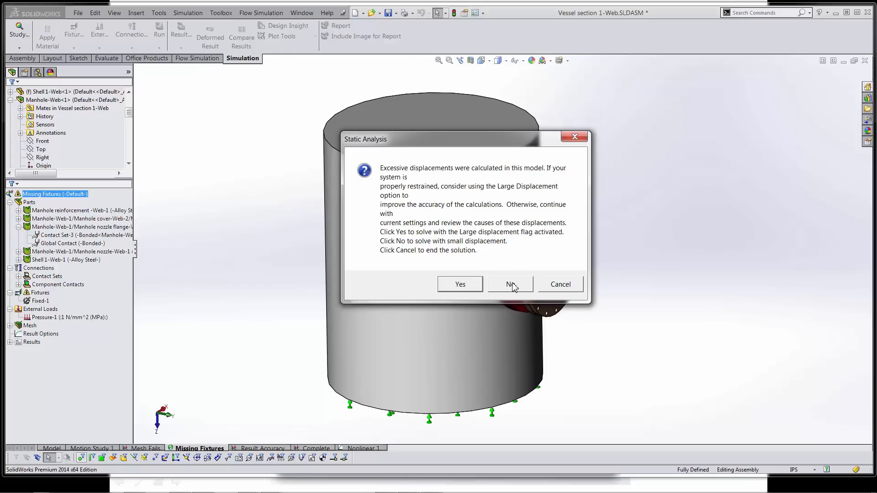
# Answer No to solve with small displacement and review the Stress1 von Mises plot (max 4.998e+004)
pyautogui.click(510, 284)
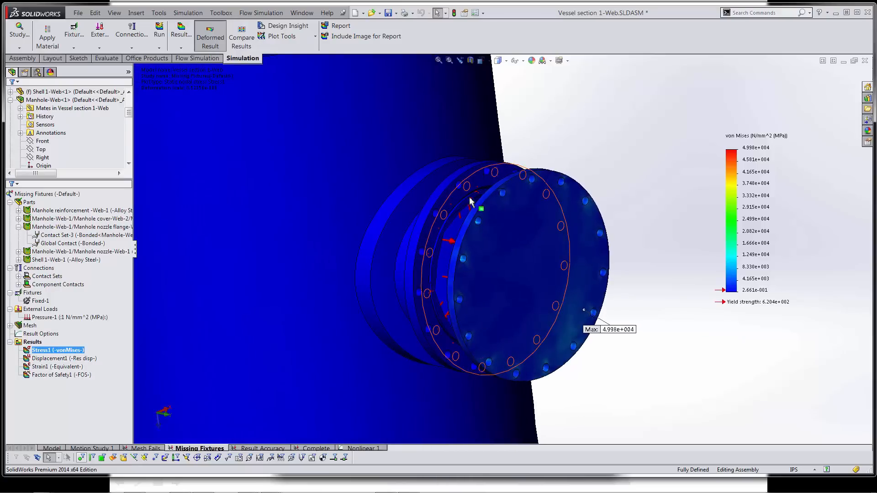
pyautogui.moveTo(445, 318)
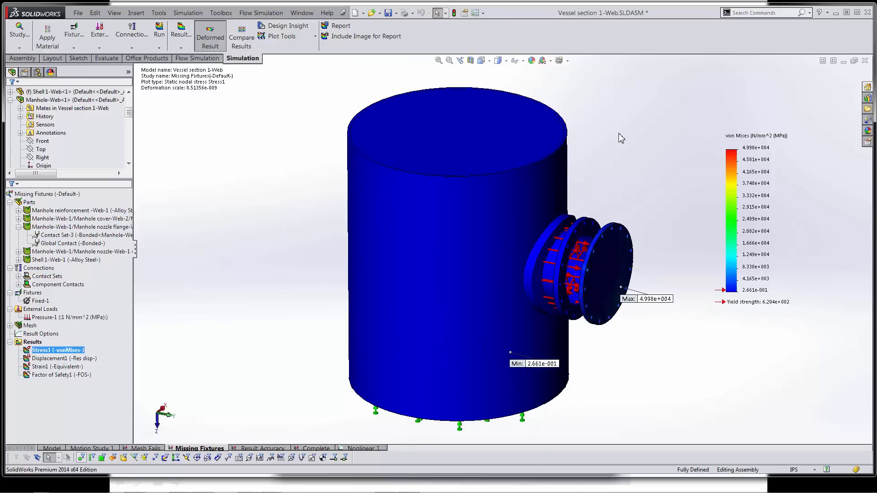
pyautogui.moveTo(599, 179)
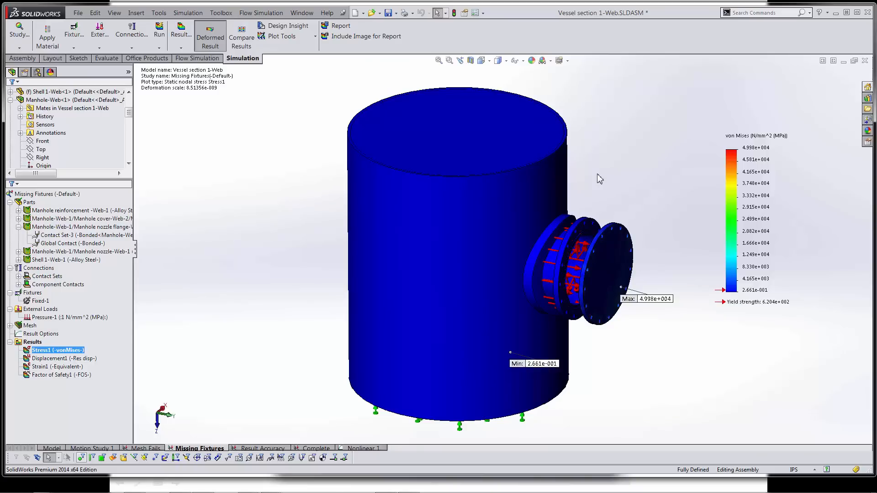
pyautogui.click(68, 218)
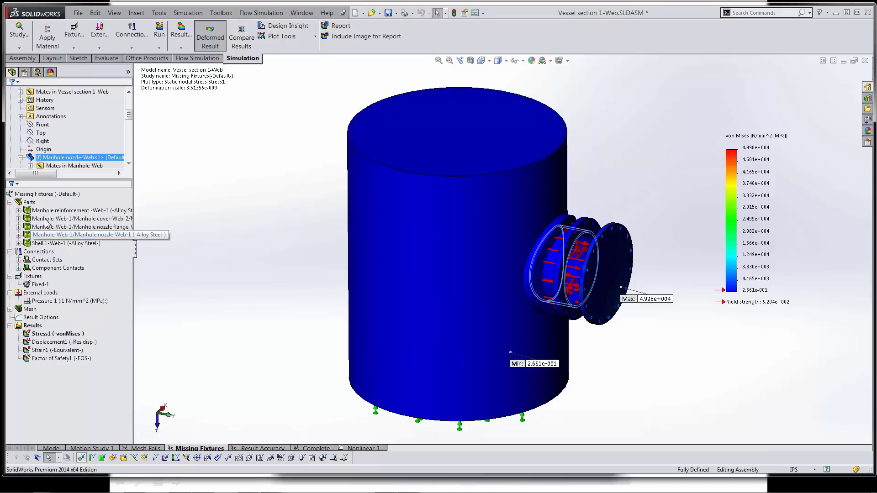
# Fix the manhole cover, flange and nozzle, then mesh and run the study (max 5.969e+002 MPa)
pyautogui.rightClick(64, 227)
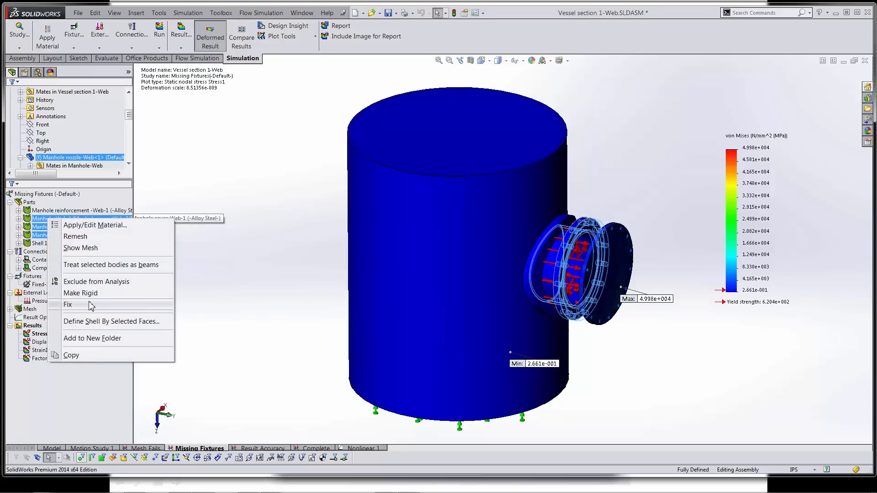
pyautogui.click(68, 304)
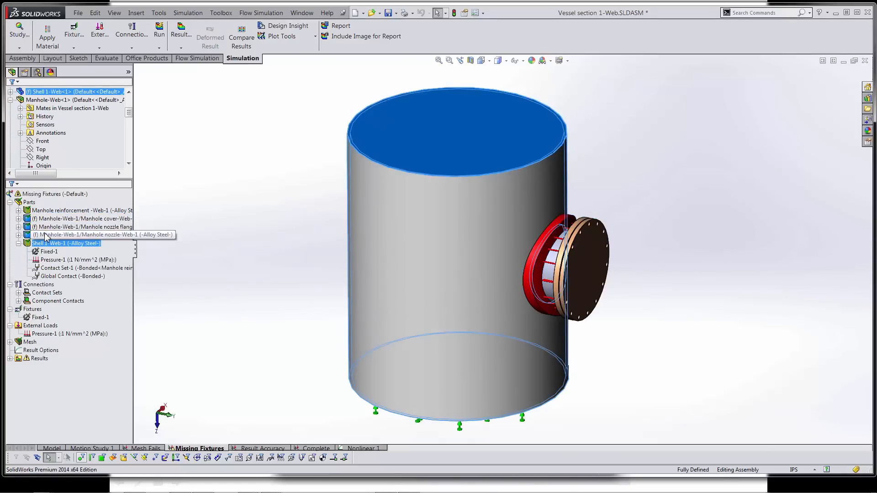
pyautogui.click(29, 341)
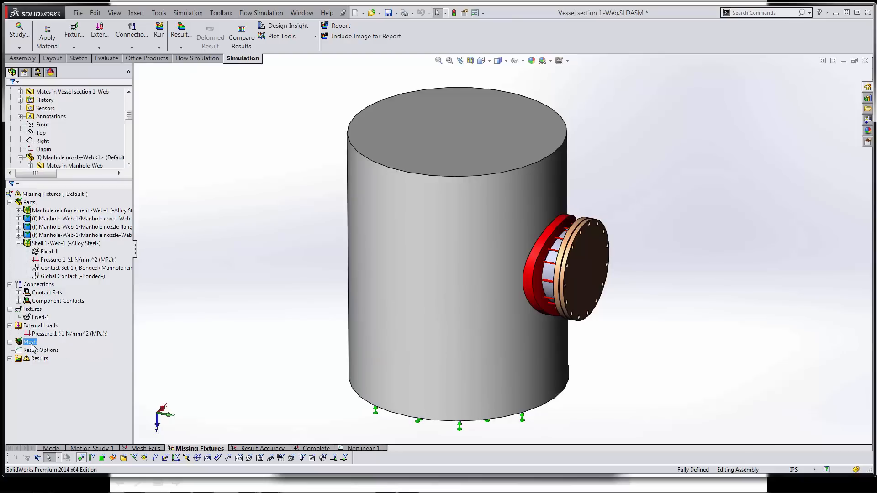
pyautogui.rightClick(29, 341)
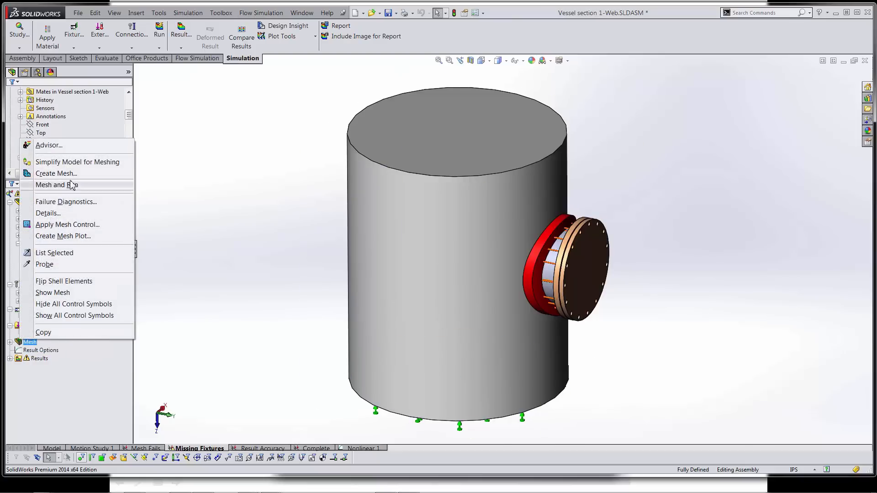
pyautogui.click(56, 173)
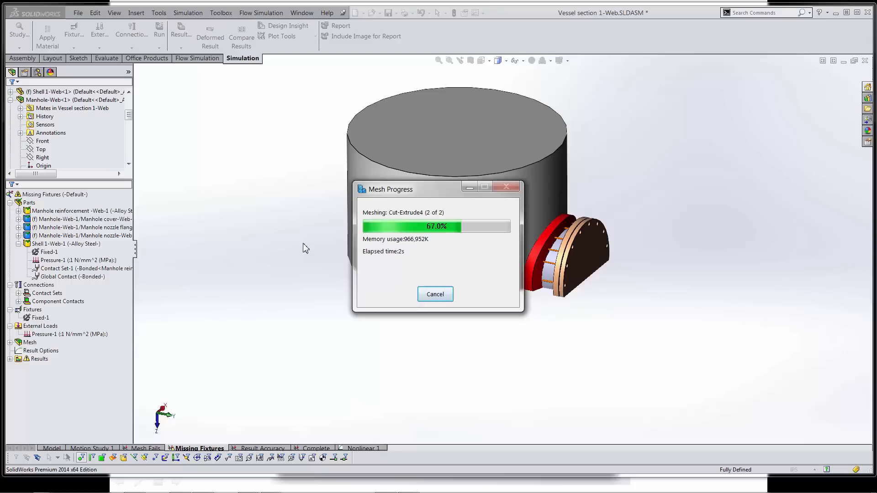
pyautogui.rightClick(50, 194)
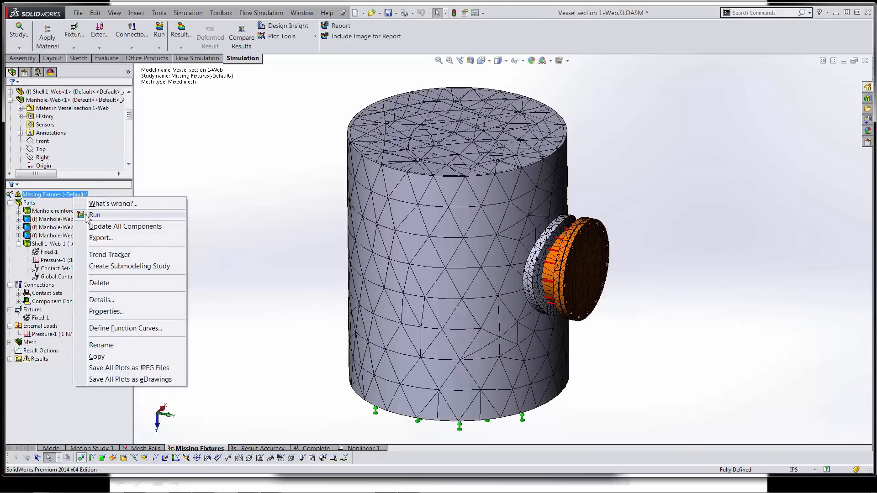
pyautogui.click(94, 215)
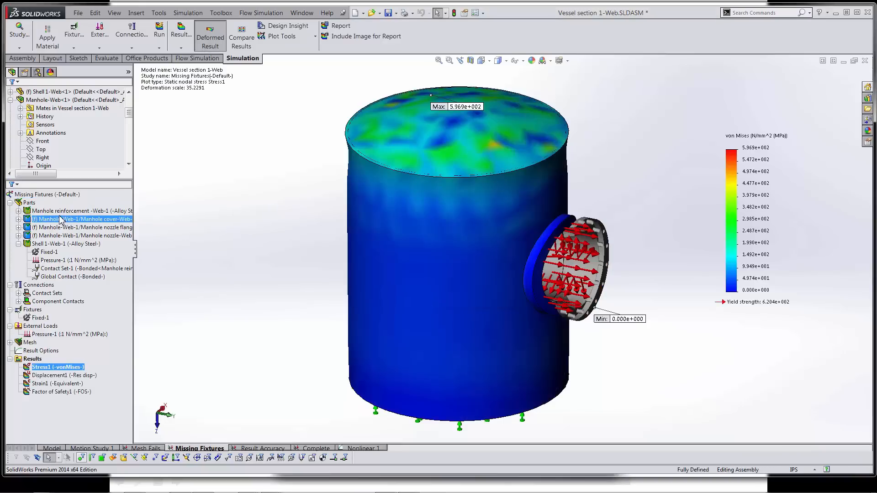
pyautogui.moveTo(91, 227)
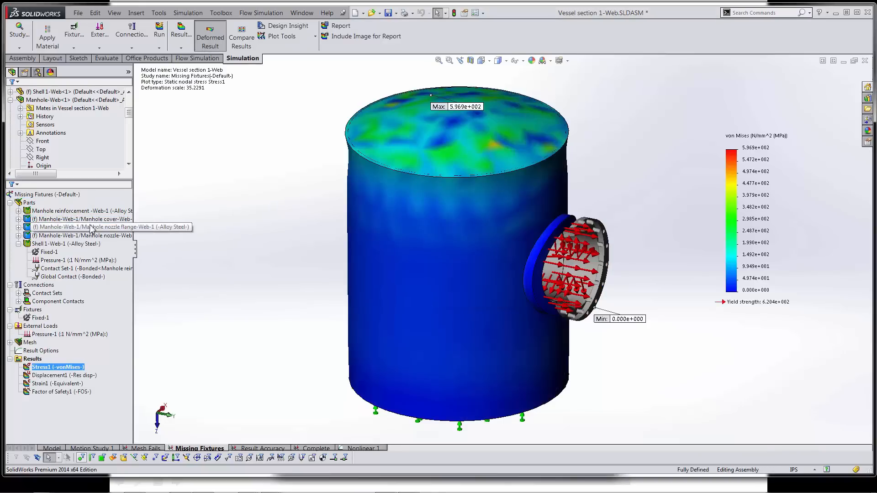
# Return the fixed manhole parts to floating, clearing the results
pyautogui.rightClick(63, 235)
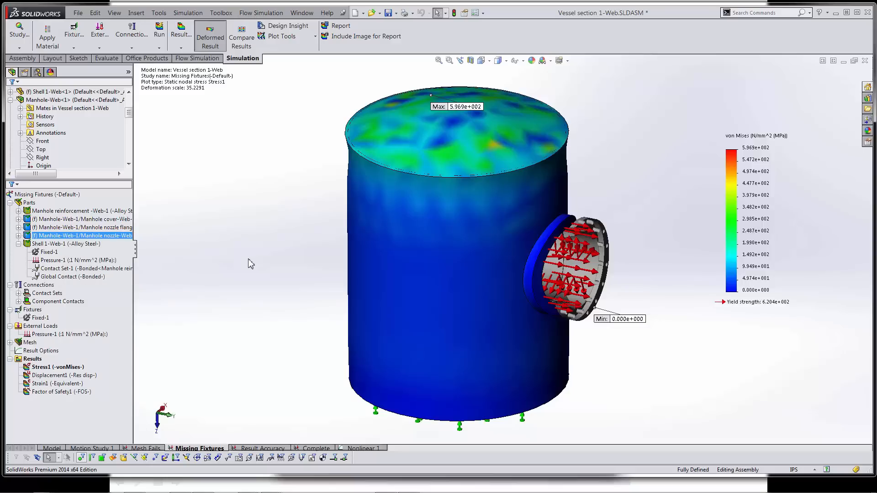
pyautogui.moveTo(599, 194)
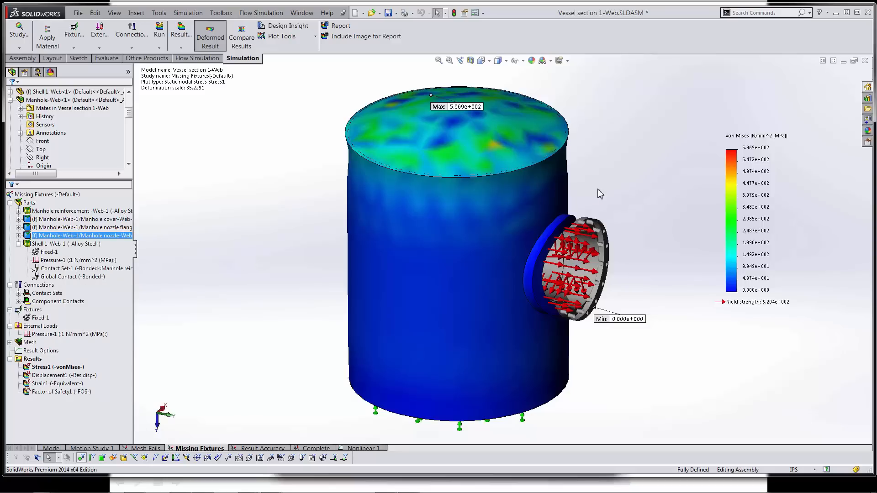
pyautogui.click(66, 243)
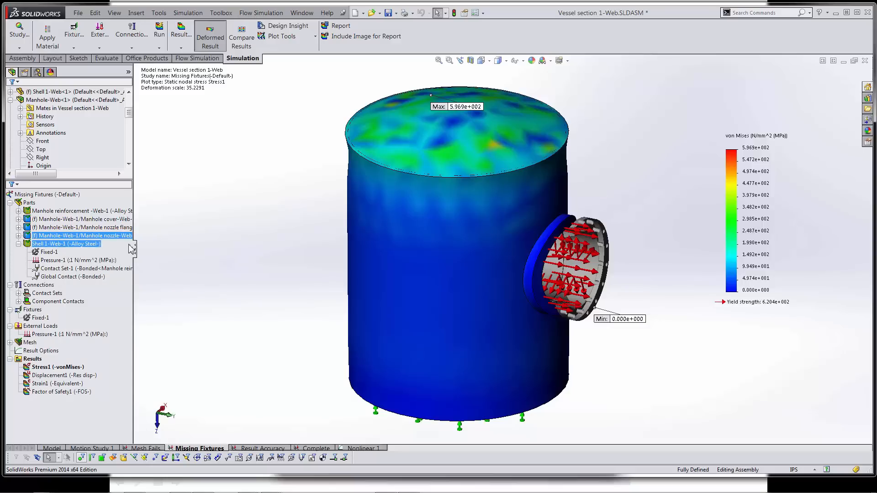
pyautogui.click(82, 236)
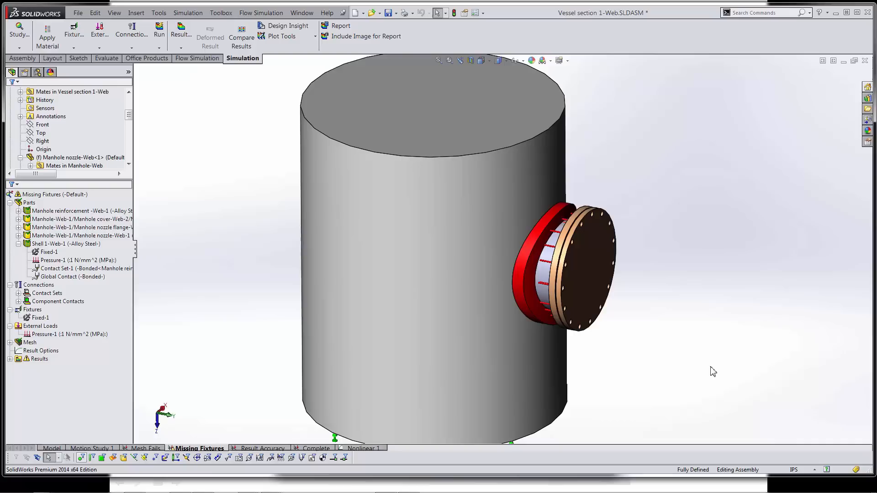
pyautogui.moveTo(209, 305)
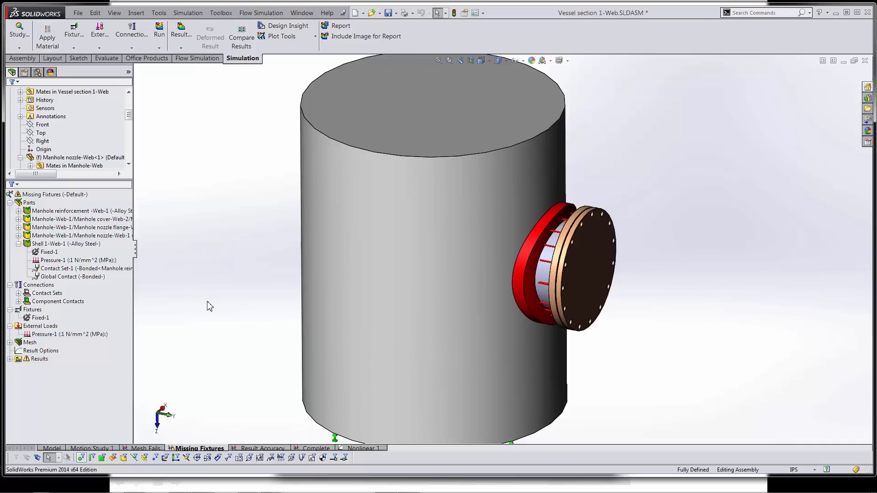
pyautogui.rightClick(38, 285)
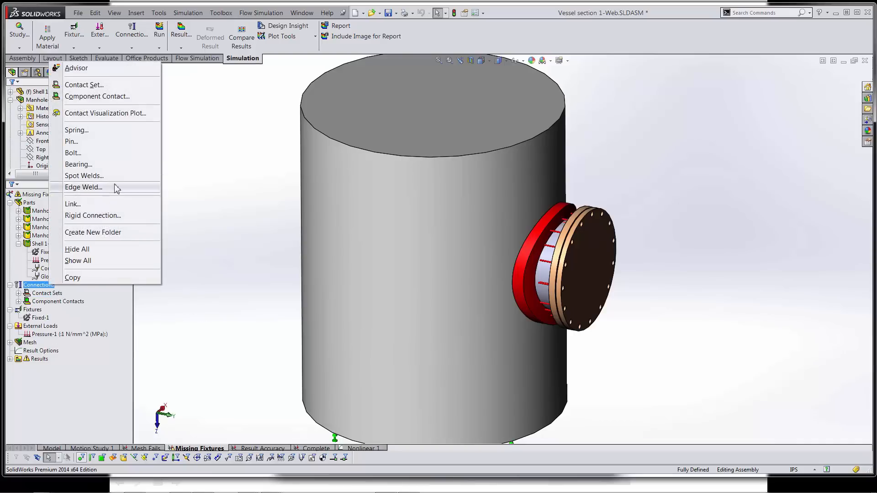
pyautogui.moveTo(124, 119)
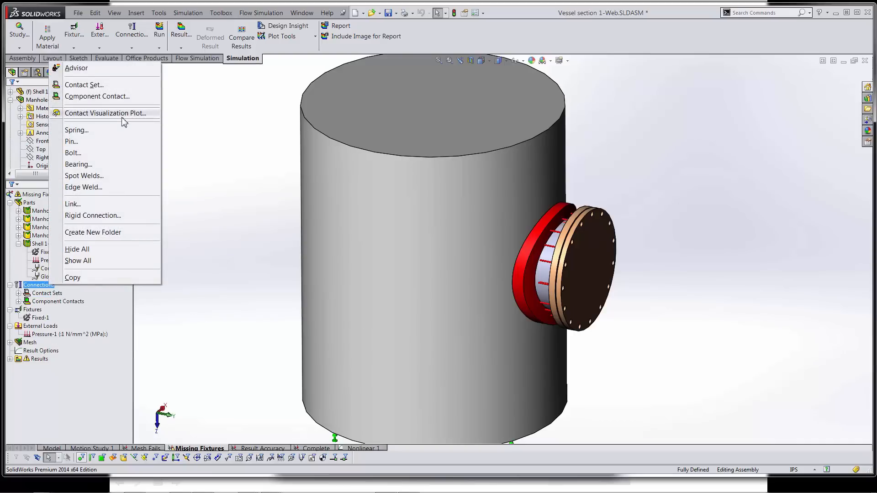
pyautogui.click(107, 113)
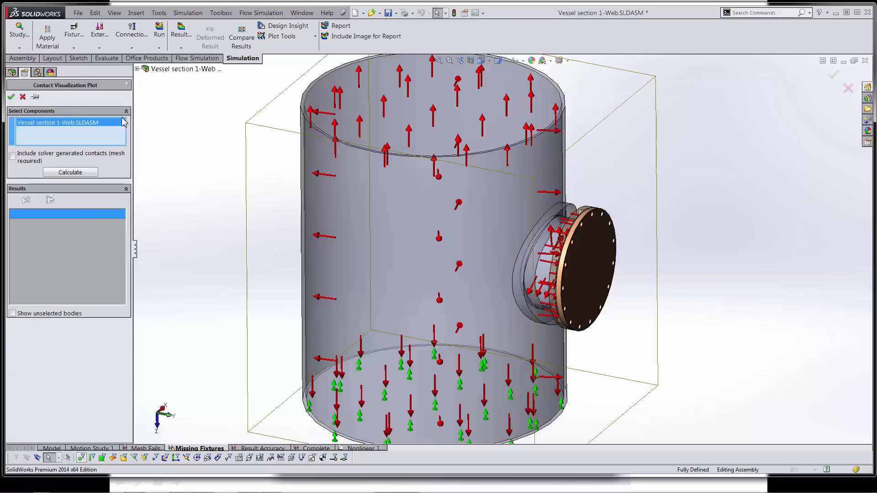
pyautogui.click(70, 172)
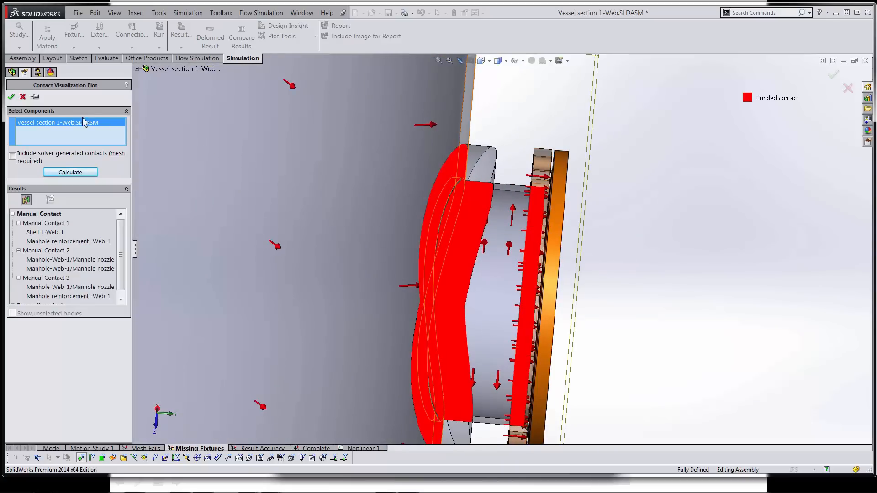
pyautogui.click(7, 97)
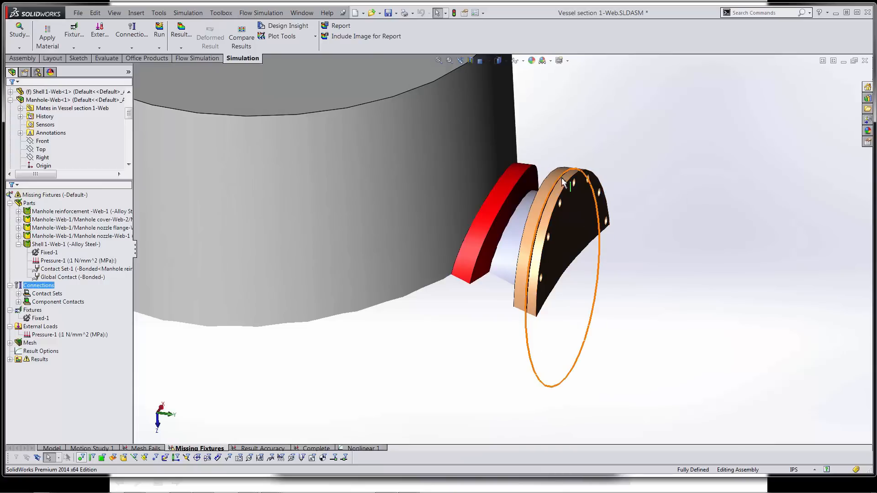
pyautogui.click(678, 309)
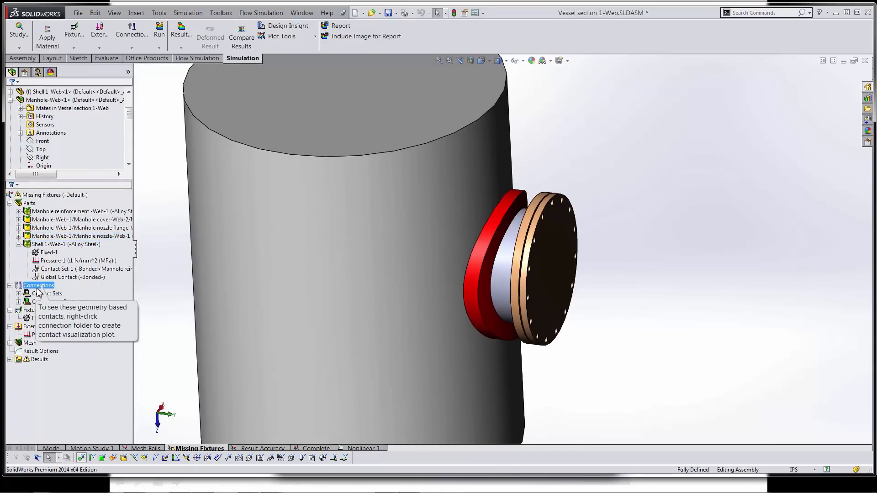
# Start a new bonded contact set from Connections and exit back to the study tree
pyautogui.rightClick(39, 285)
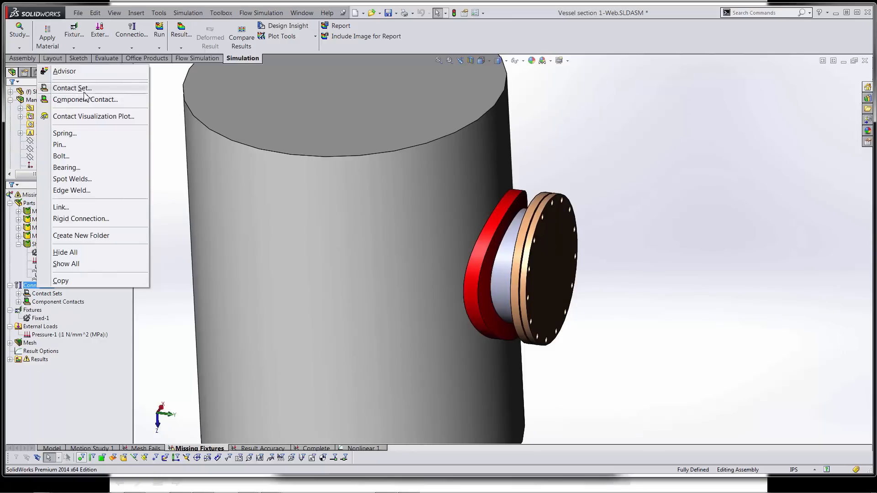
pyautogui.click(71, 88)
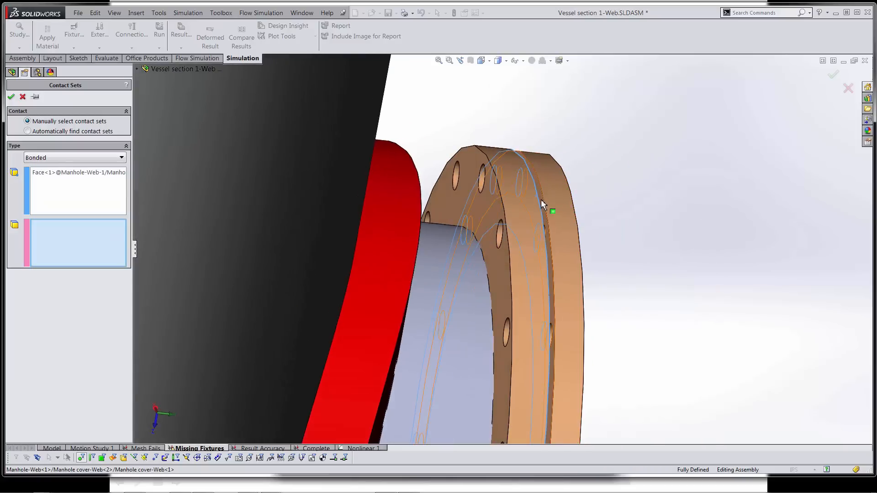
pyautogui.click(9, 96)
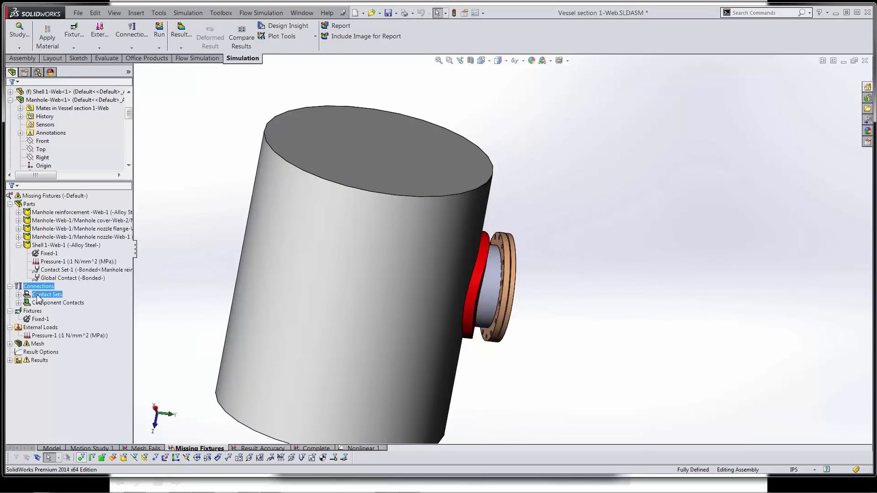
# Calculate a Contact Visualization Plot for the whole vessel assembly showing bonded faces
pyautogui.rightClick(39, 286)
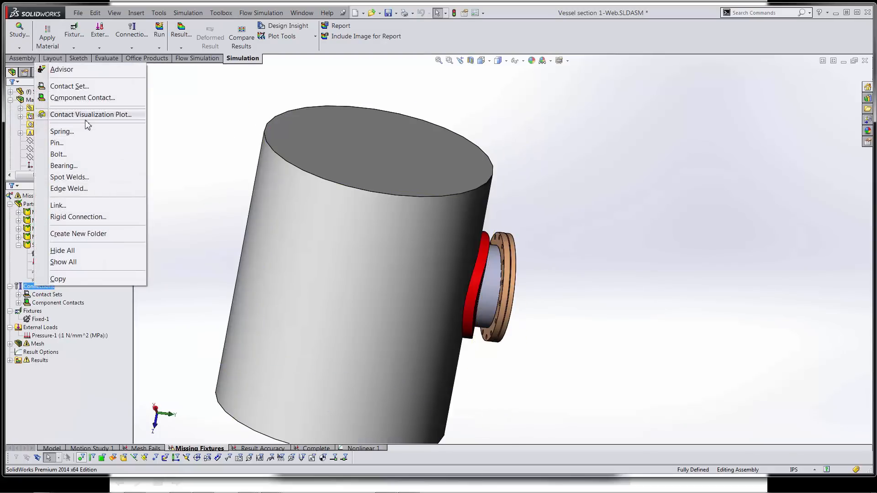
pyautogui.click(93, 114)
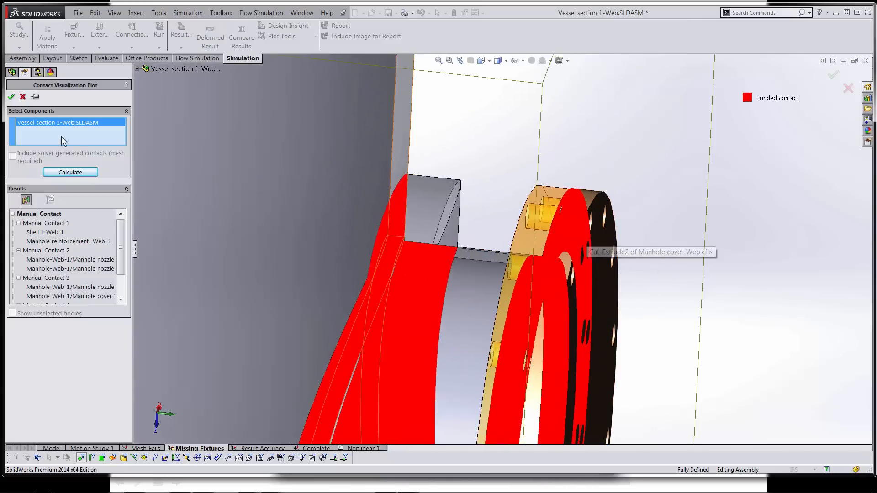
pyautogui.click(9, 97)
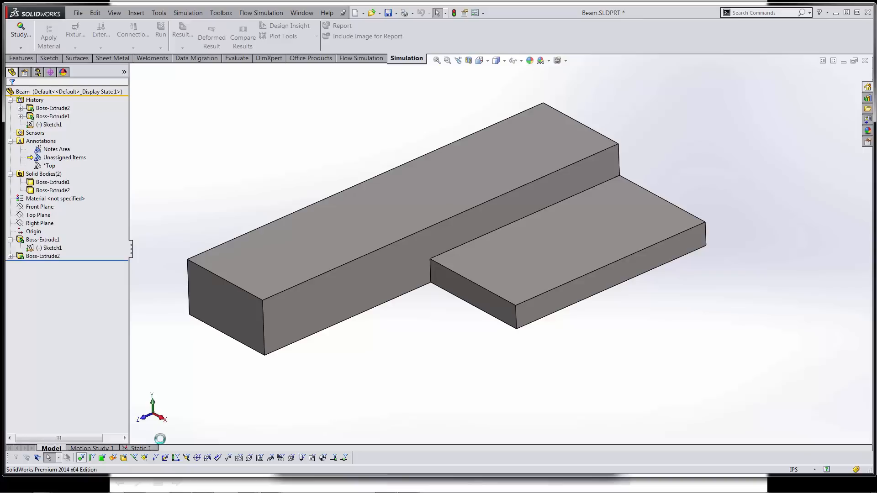
# Switch to the Beam's Static 1 study, visualise its contacts and run it
pyautogui.click(141, 448)
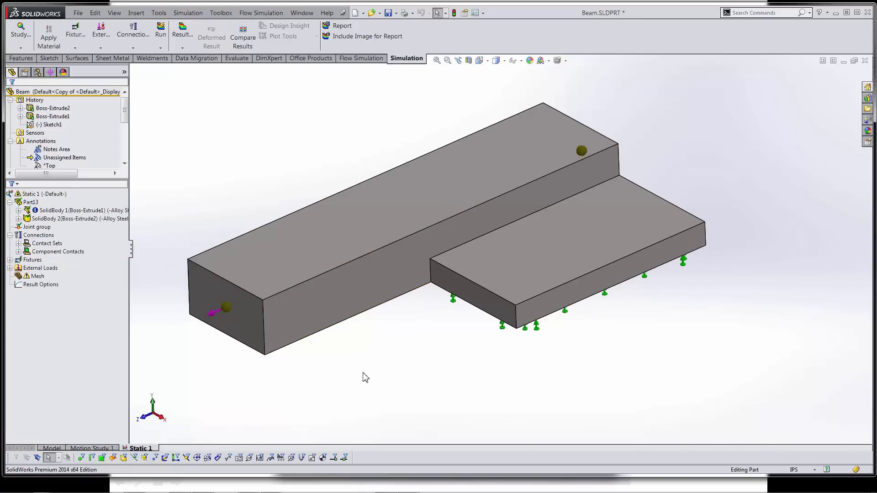
pyautogui.click(38, 236)
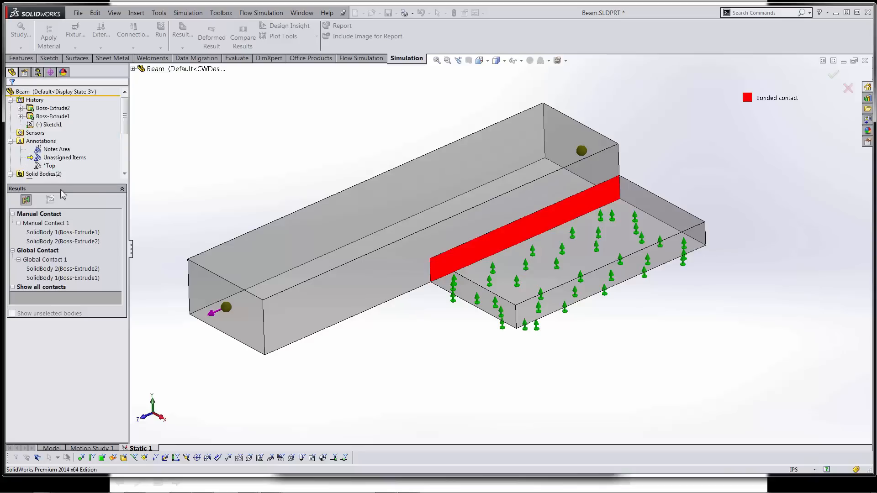
pyautogui.rightClick(35, 194)
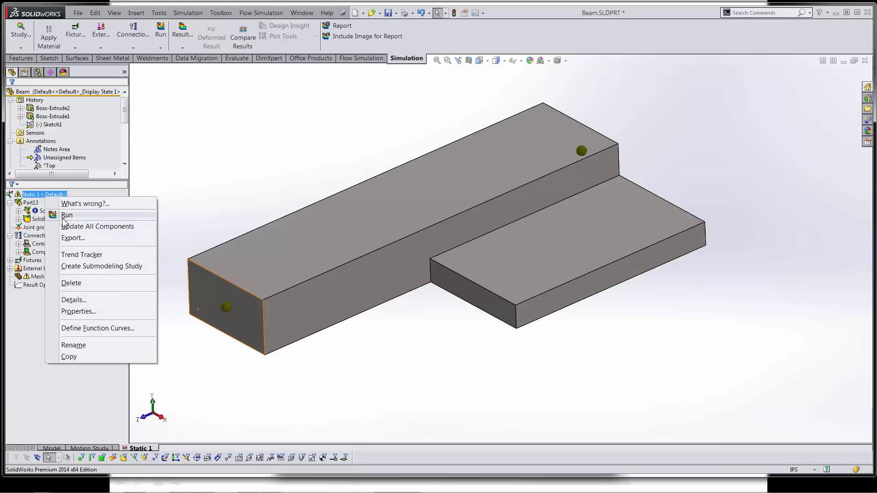
pyautogui.click(67, 214)
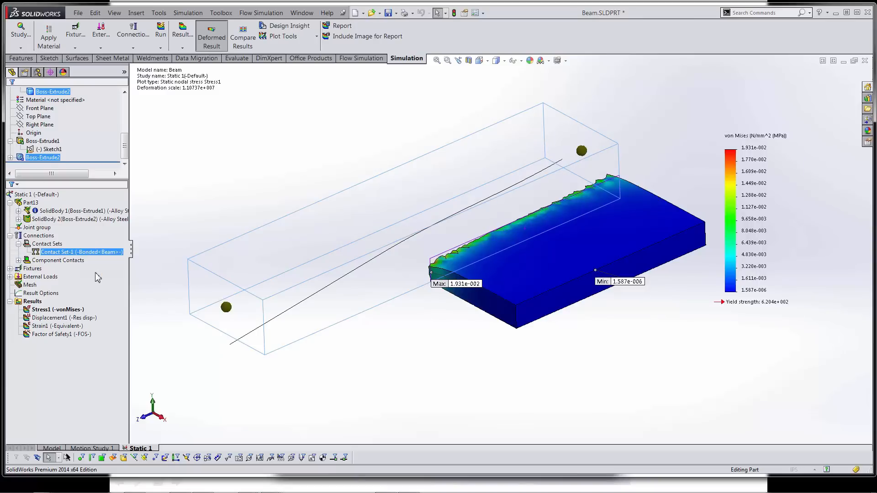
# Review the bonded Contact Set-1 definition between the two blocks and close it
pyautogui.doubleClick(81, 252)
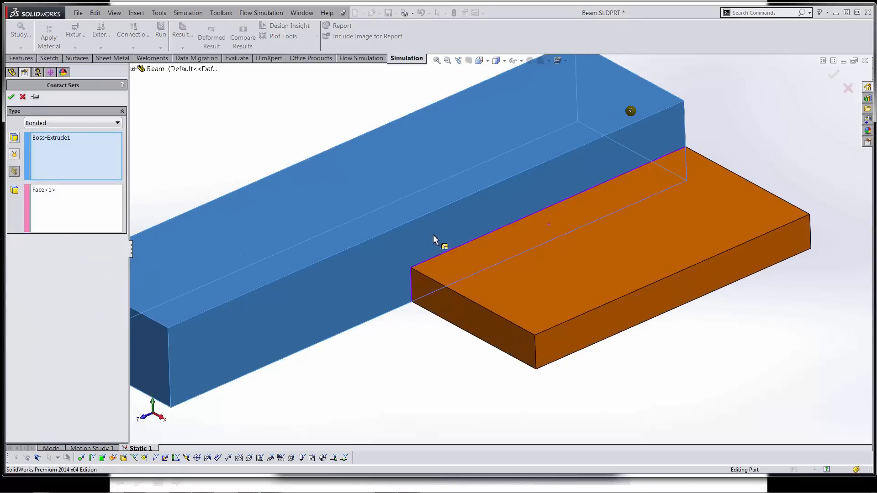
pyautogui.moveTo(656, 292)
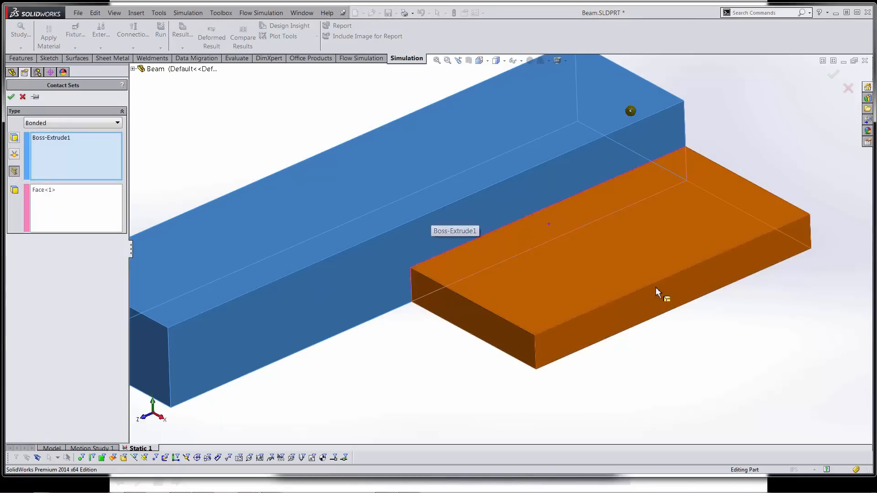
pyautogui.moveTo(661, 303)
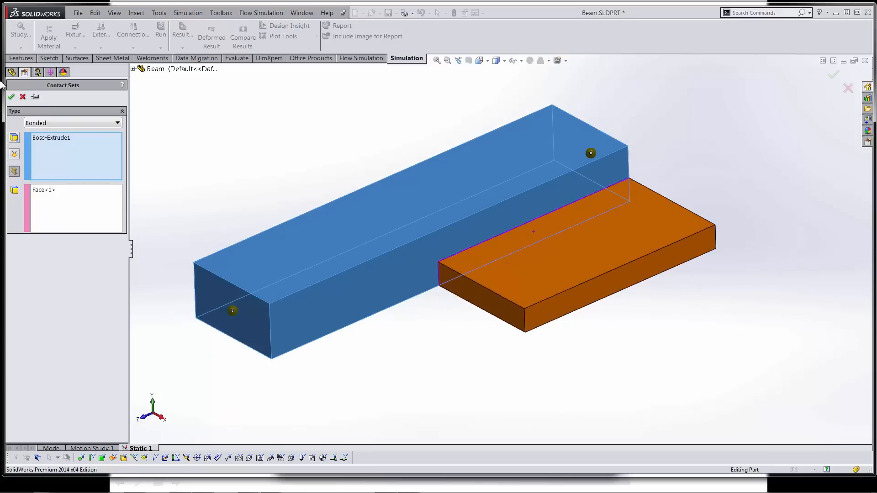
pyautogui.click(9, 97)
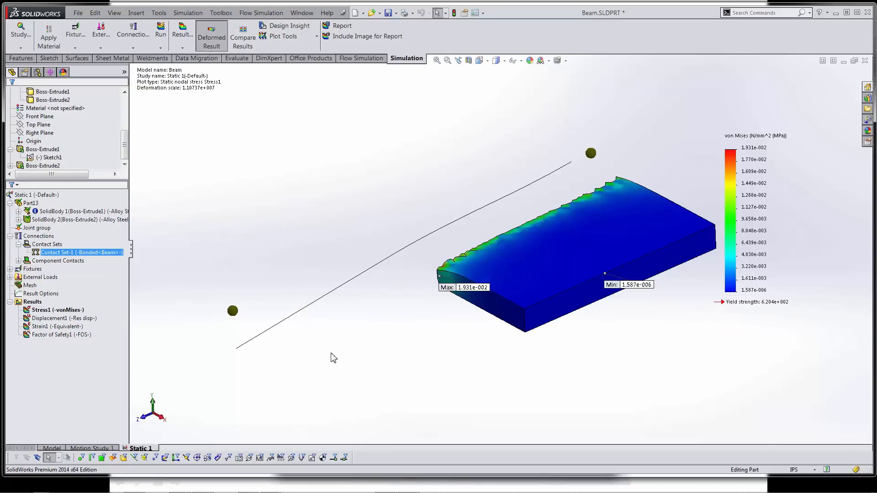
pyautogui.moveTo(340, 362)
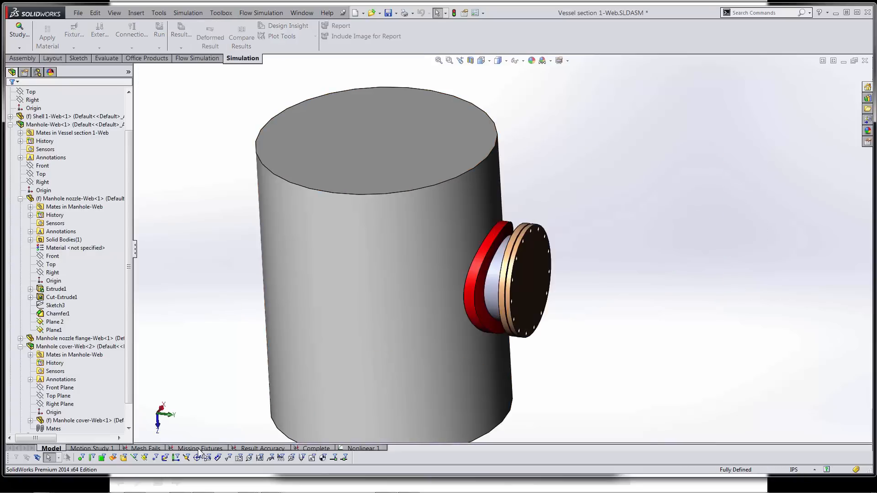
# In the Mesh Fails study, review the Global Contact definition, keeping it bonded with compatible mesh
pyautogui.click(145, 448)
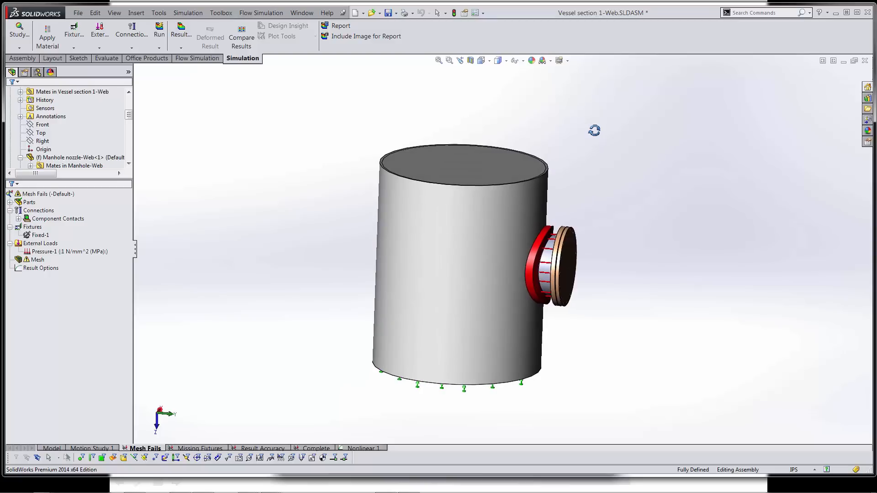
pyautogui.click(59, 219)
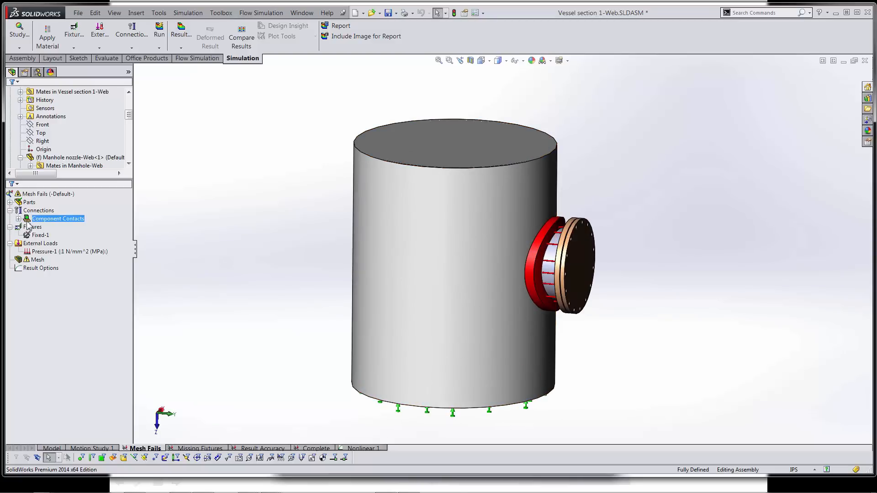
pyautogui.click(13, 218)
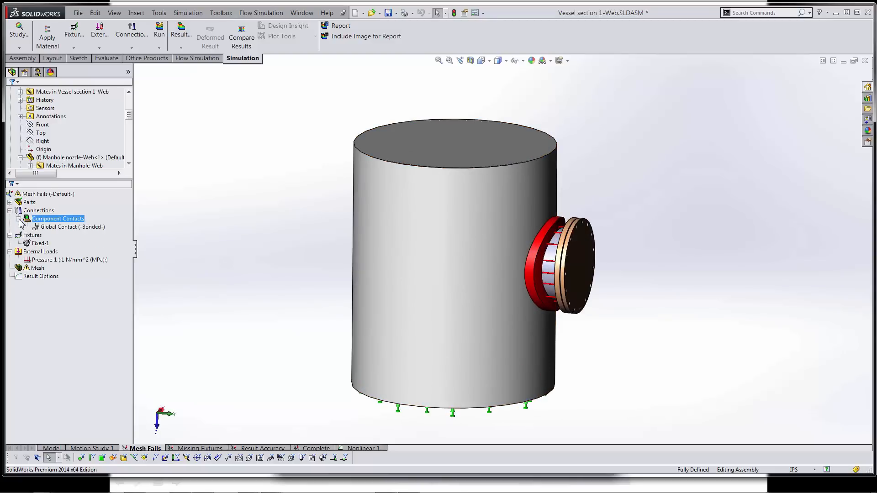
pyautogui.rightClick(59, 227)
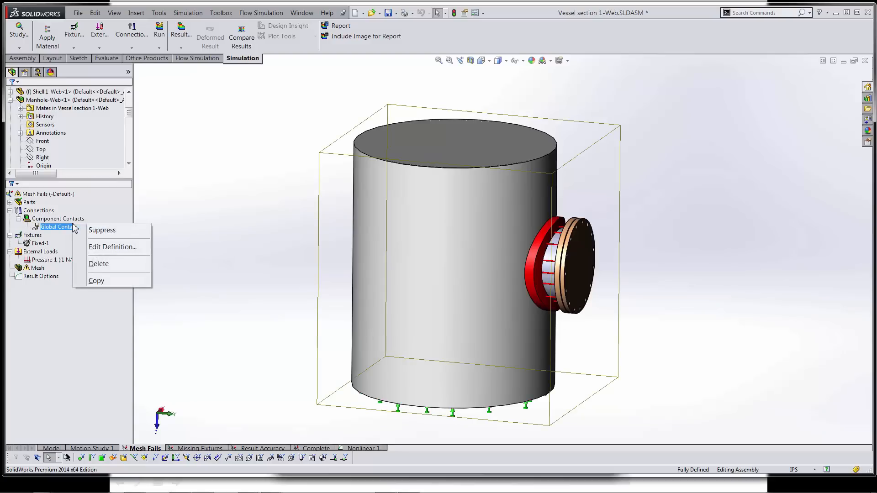
pyautogui.moveTo(110, 268)
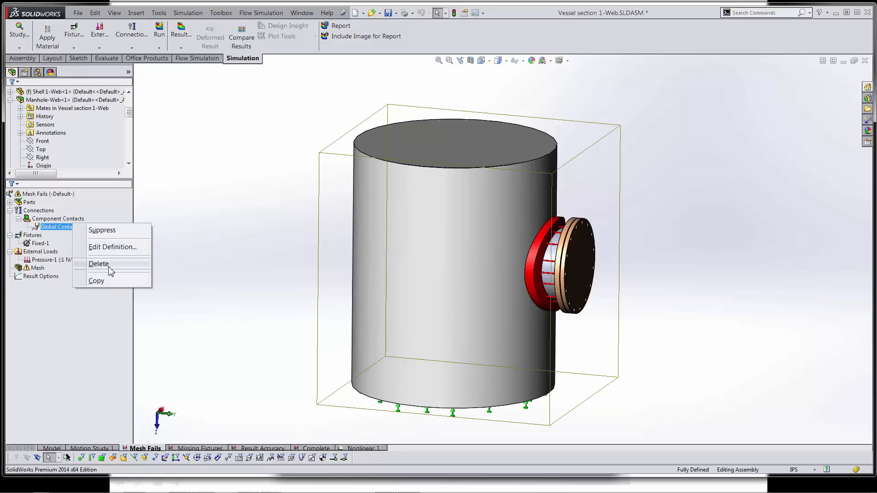
pyautogui.click(112, 247)
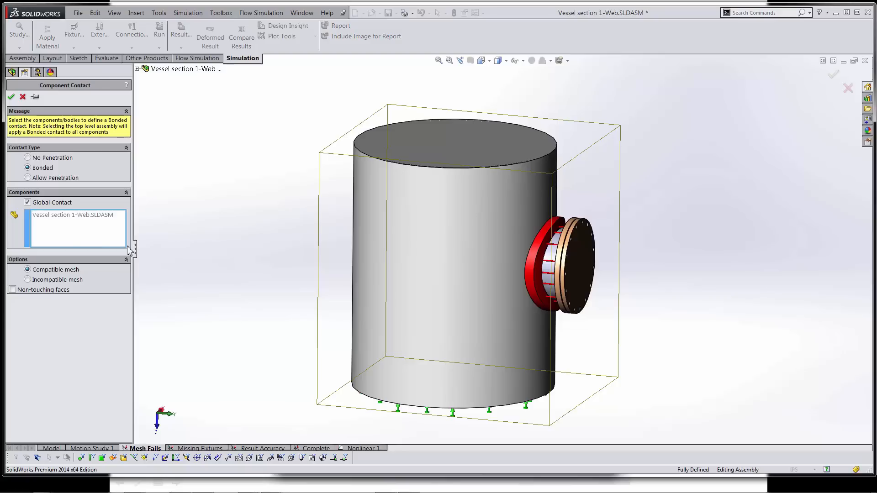
pyautogui.moveTo(222, 243)
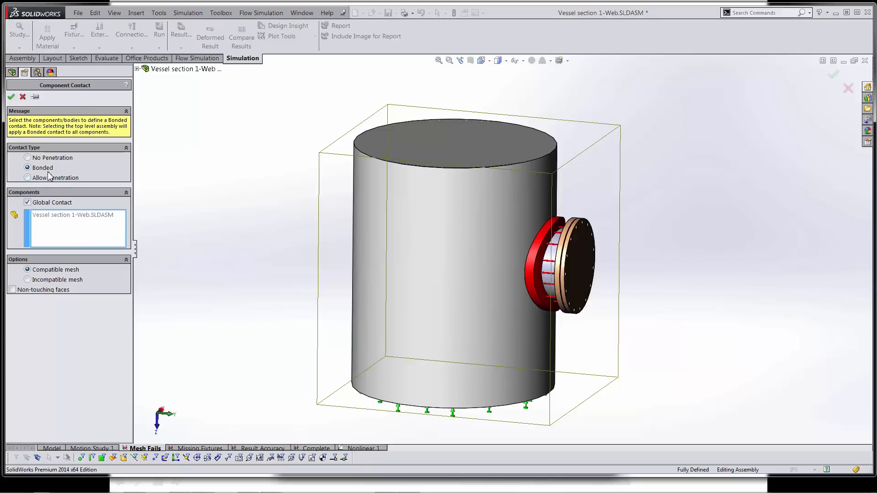
pyautogui.moveTo(60, 166)
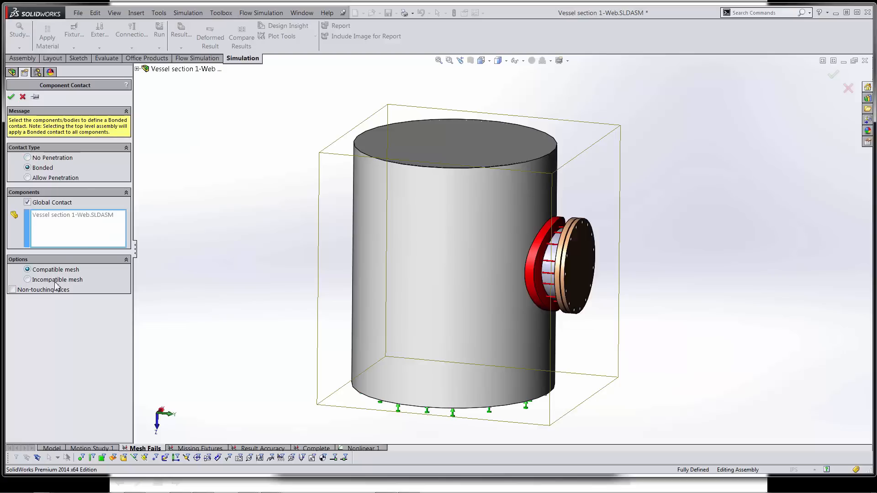
pyautogui.moveTo(105, 270)
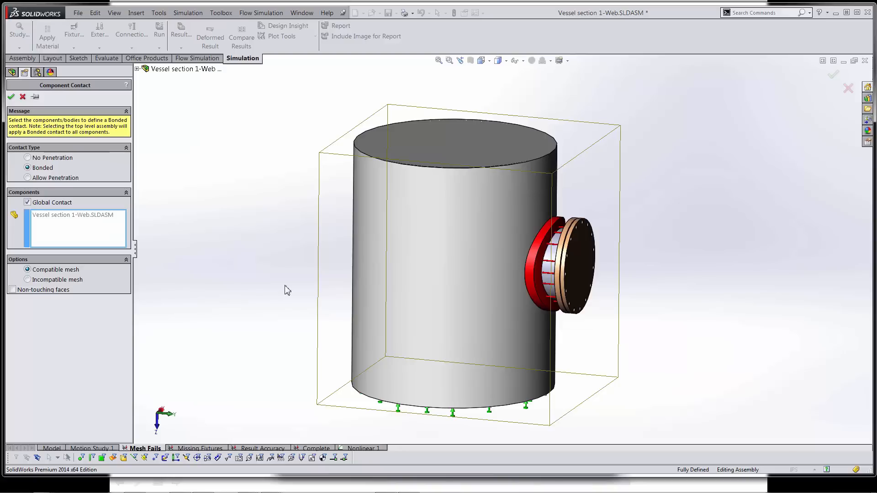
pyautogui.moveTo(234, 188)
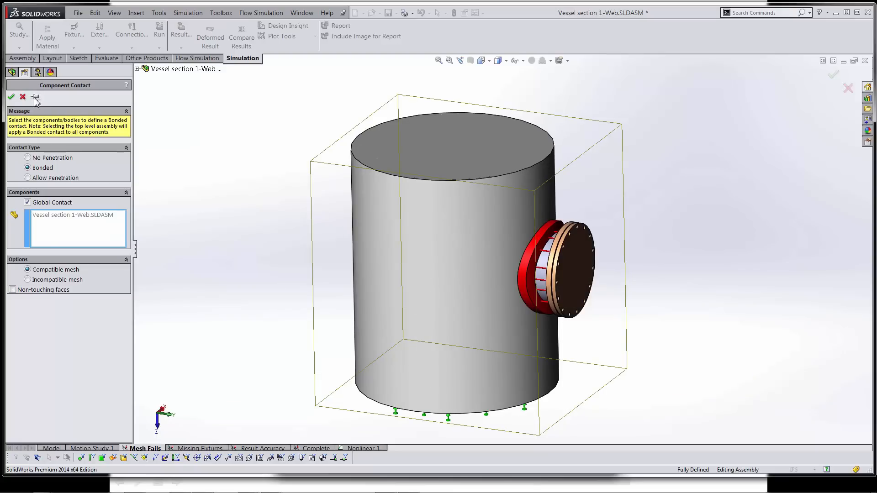
pyautogui.click(9, 96)
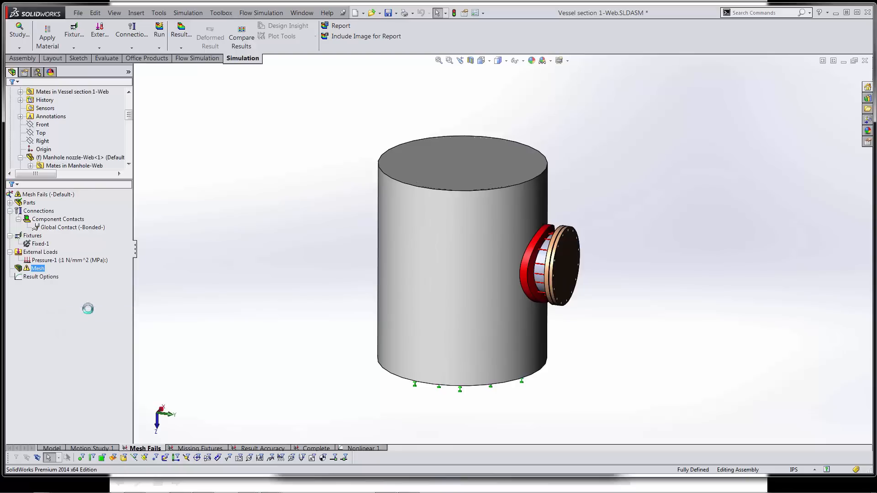
# Mesh the vessel with Standard mesh instead of curvature-based; meshing fails on the manhole cover
pyautogui.doubleClick(37, 269)
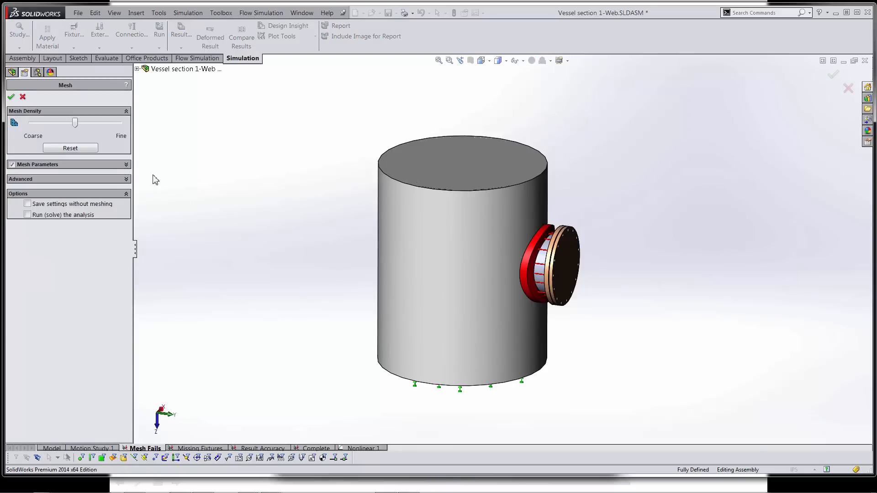
pyautogui.click(36, 164)
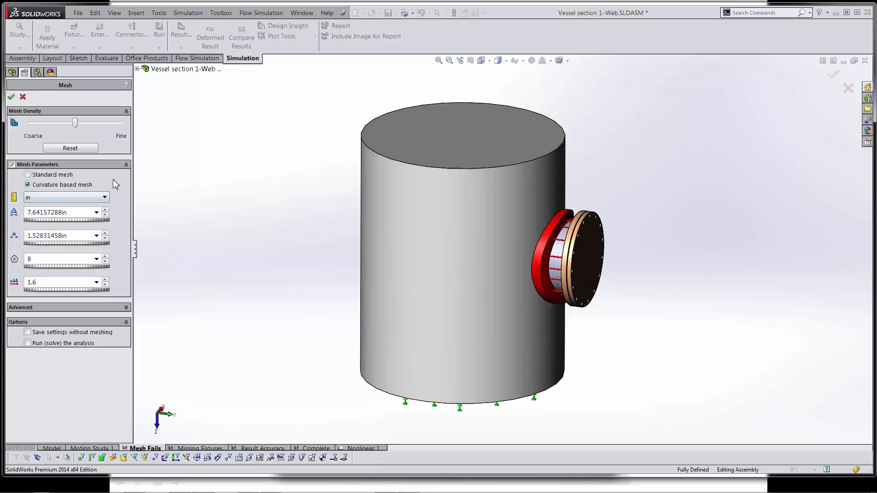
pyautogui.moveTo(164, 237)
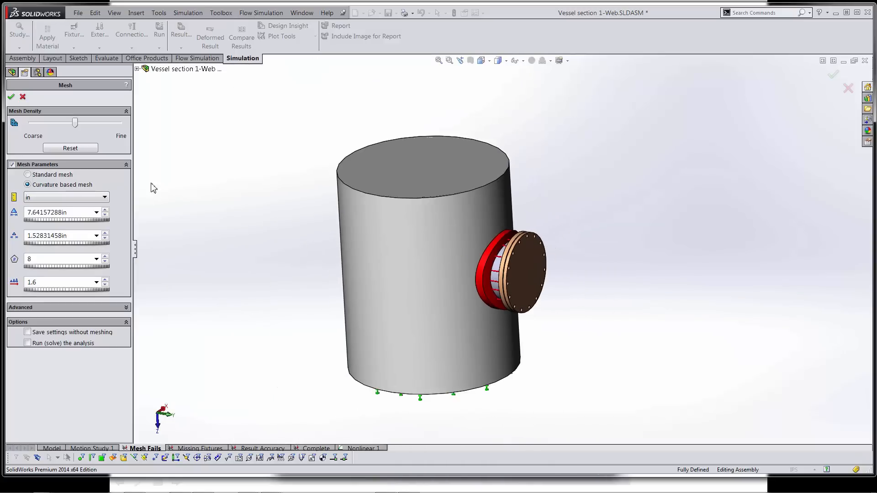
pyautogui.click(27, 175)
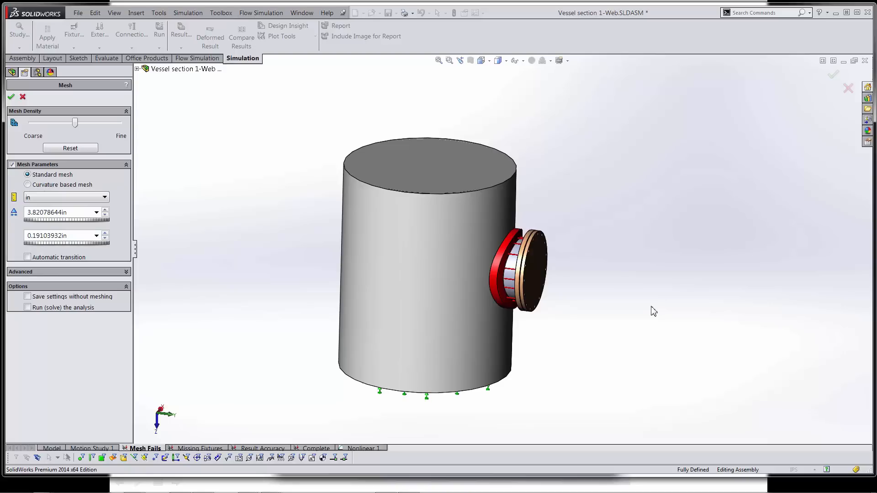
pyautogui.moveTo(634, 308)
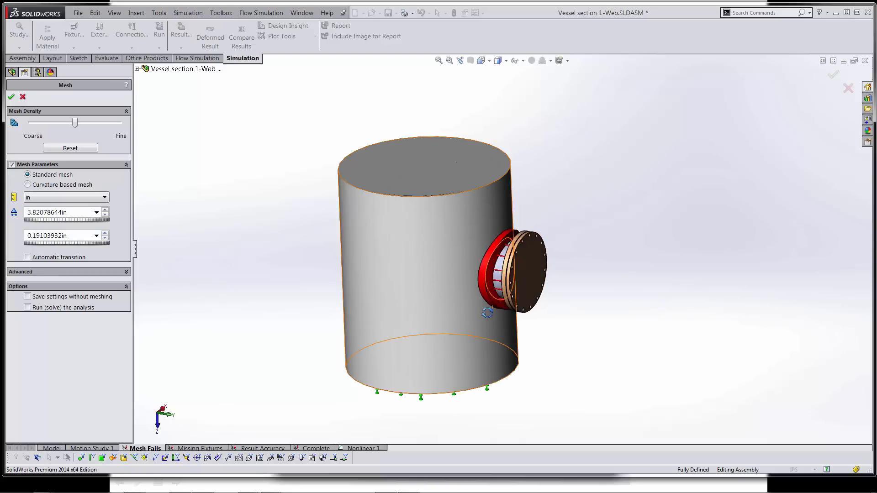
pyautogui.click(9, 97)
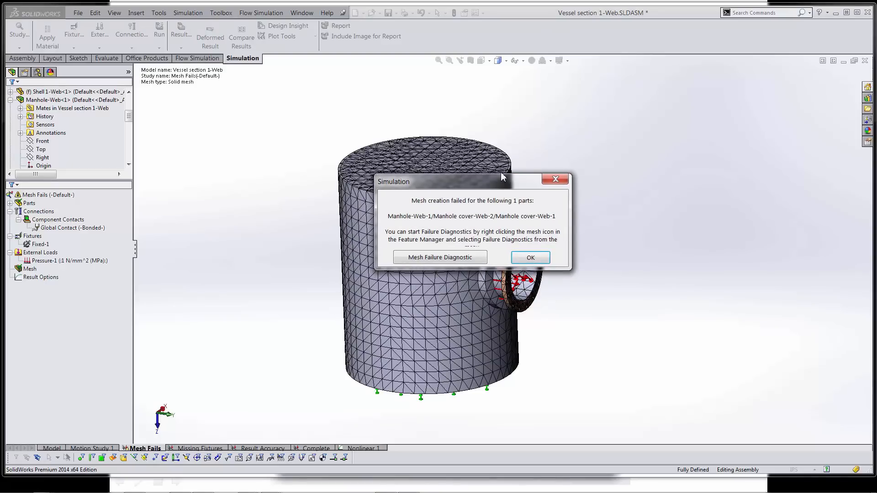
pyautogui.moveTo(434, 260)
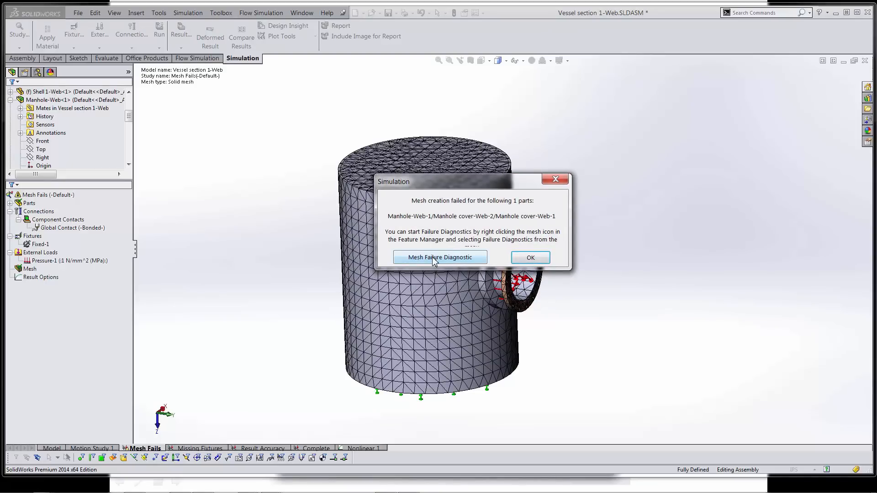
pyautogui.moveTo(531, 256)
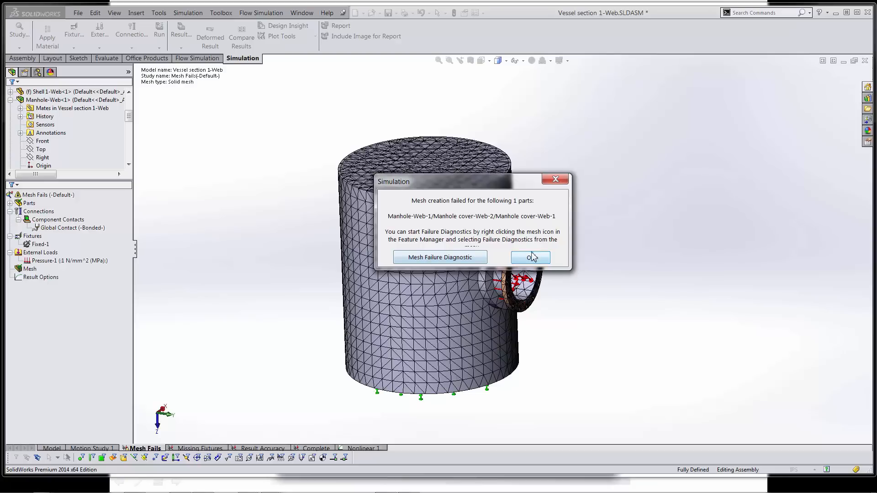
# Dismiss the mesh failure message and bring up actions for the failed Manhole cover part
pyautogui.click(530, 258)
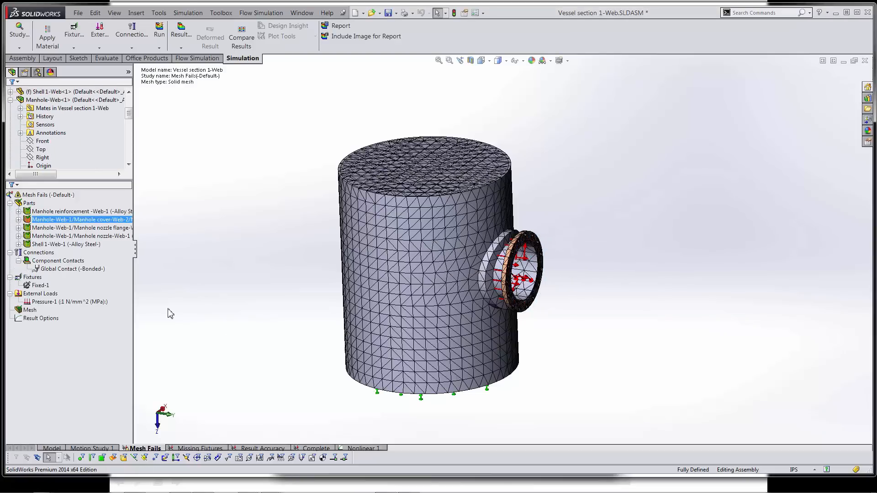
pyautogui.moveTo(327, 321)
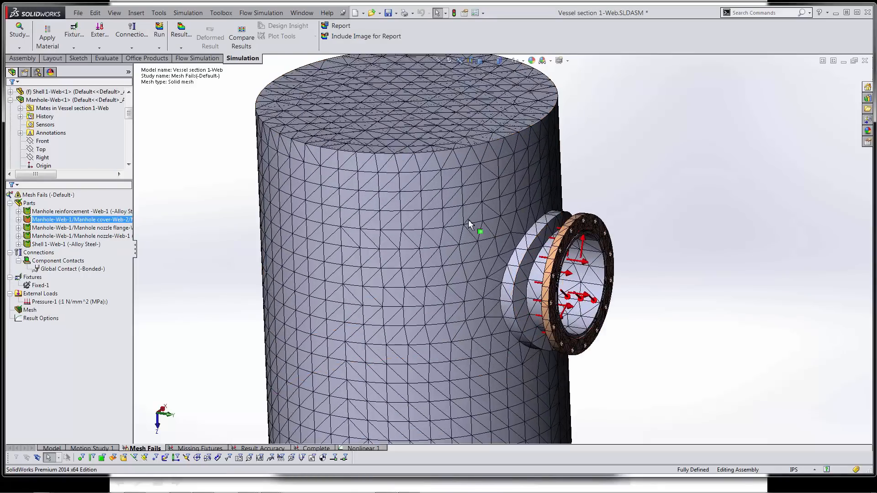
pyautogui.moveTo(593, 335)
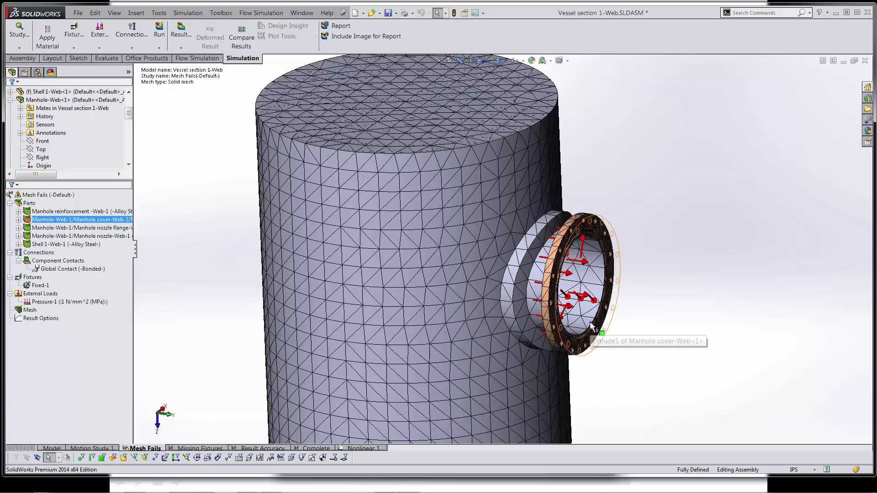
pyautogui.moveTo(689, 376)
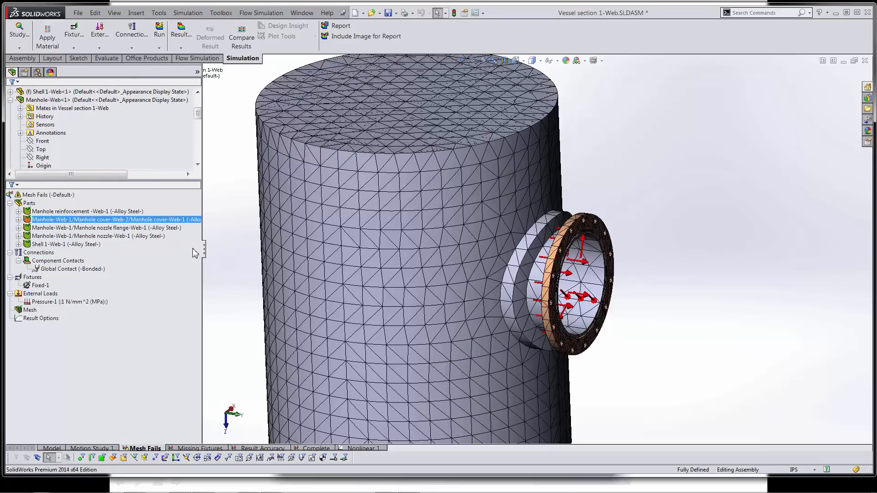
pyautogui.click(80, 236)
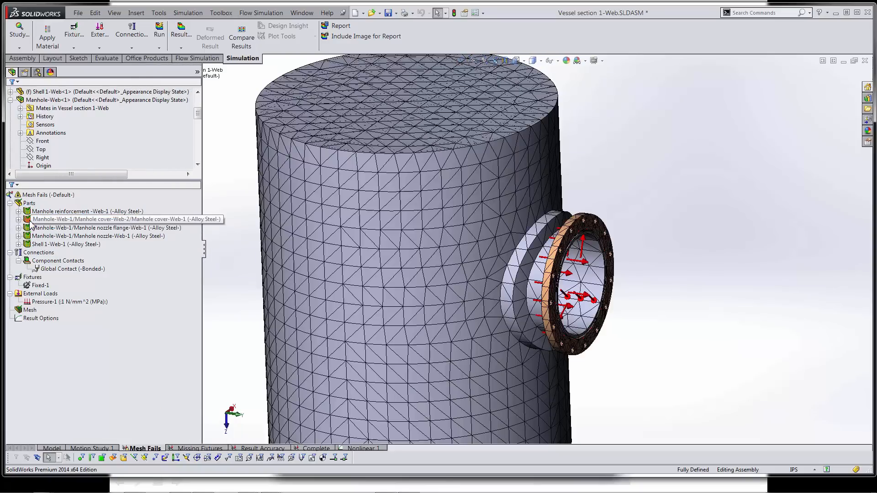
pyautogui.rightClick(115, 219)
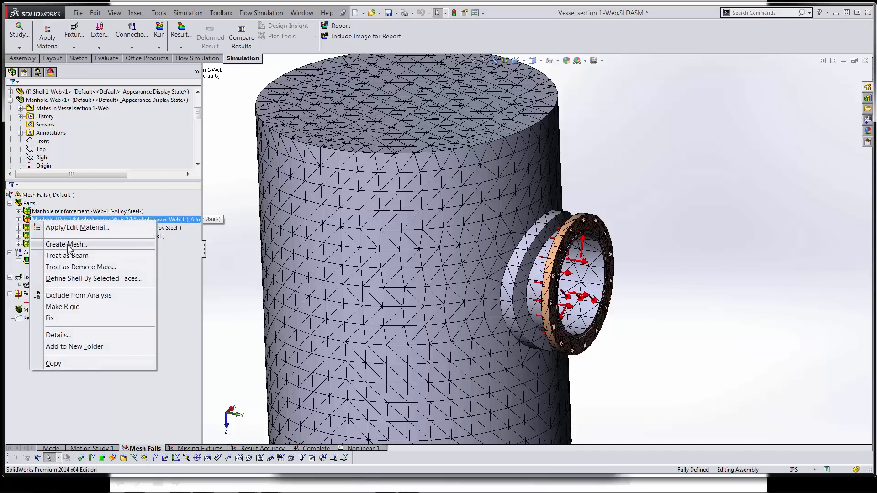
# Mesh the Manhole cover separately with a curvature-based mesh, then move to the Result Accuracy study
pyautogui.click(65, 244)
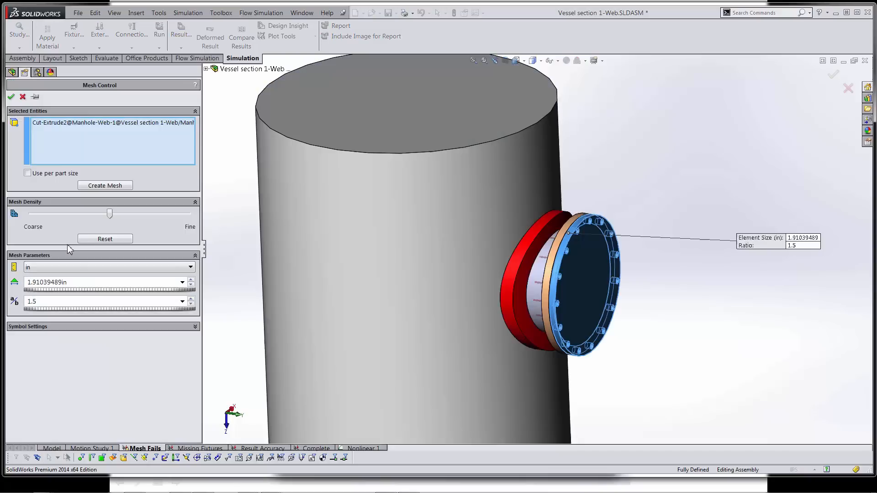
pyautogui.click(104, 185)
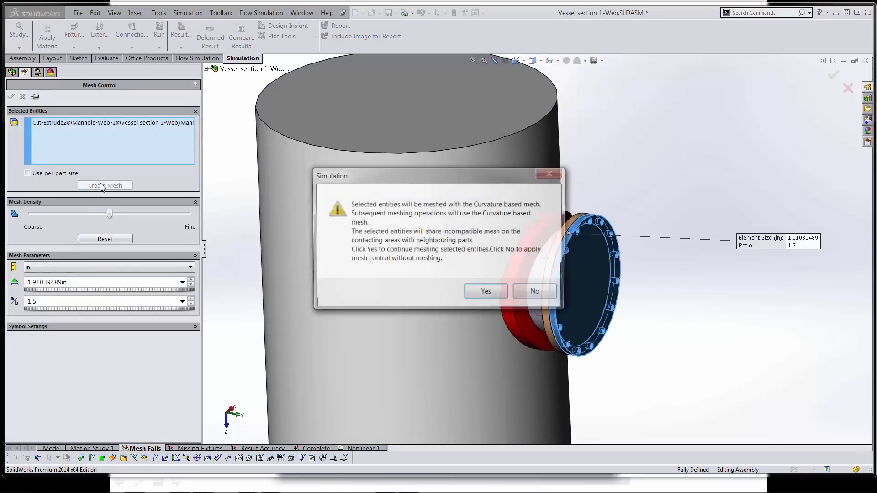
pyautogui.click(486, 292)
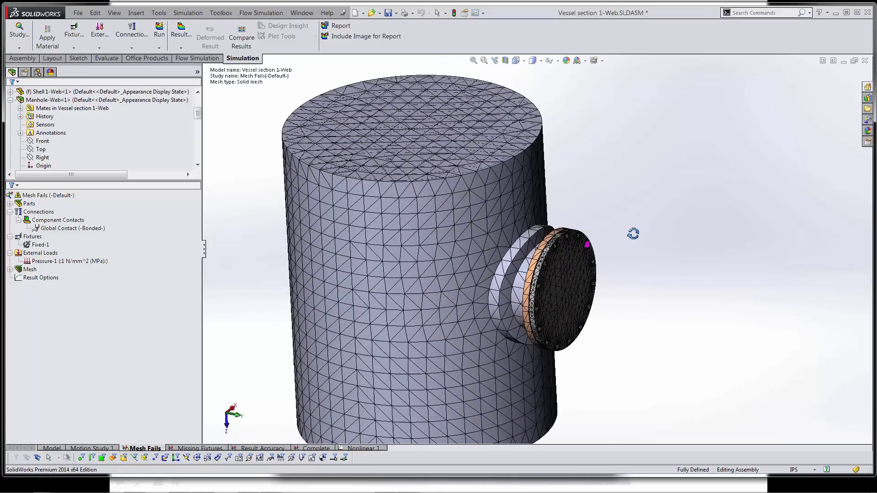
pyautogui.click(503, 331)
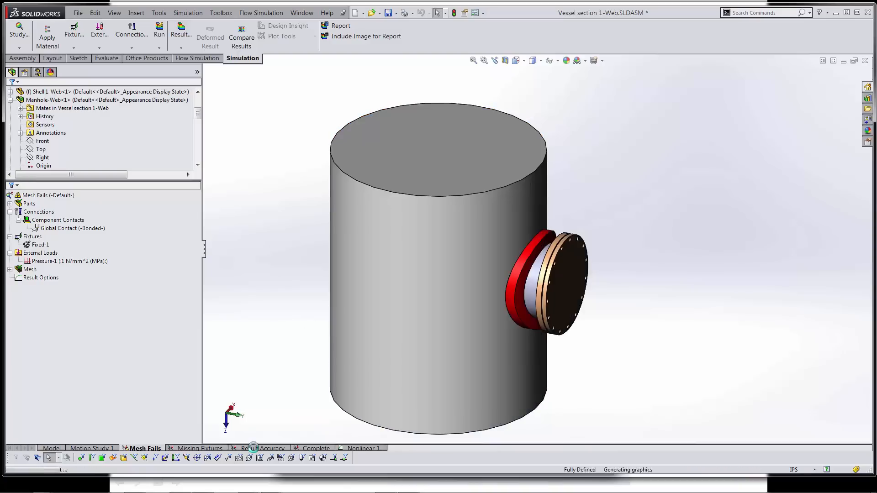
pyautogui.click(263, 448)
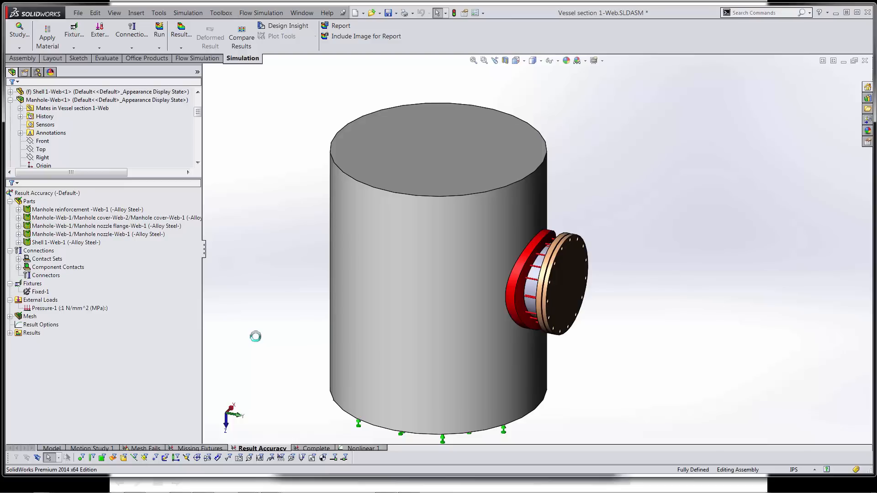
# Reveal the existing mesh control Control-1 and display the Stress1 error plot on the vessel
pyautogui.click(30, 316)
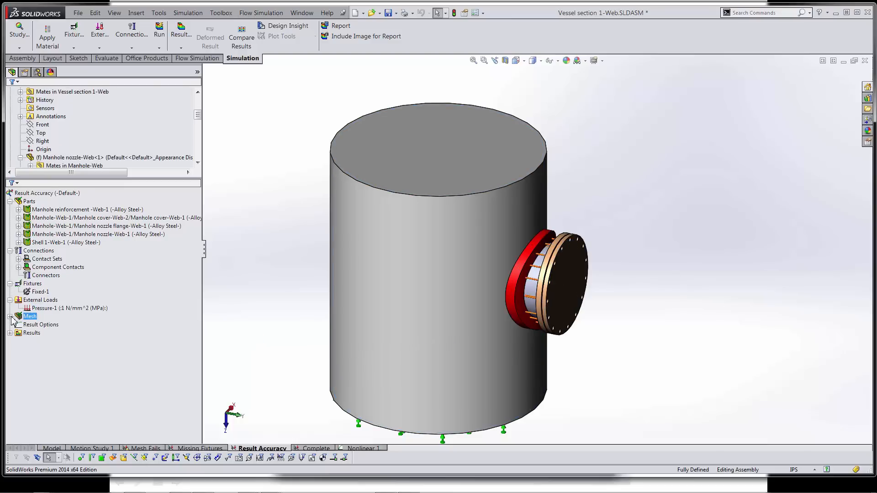
pyautogui.click(10, 316)
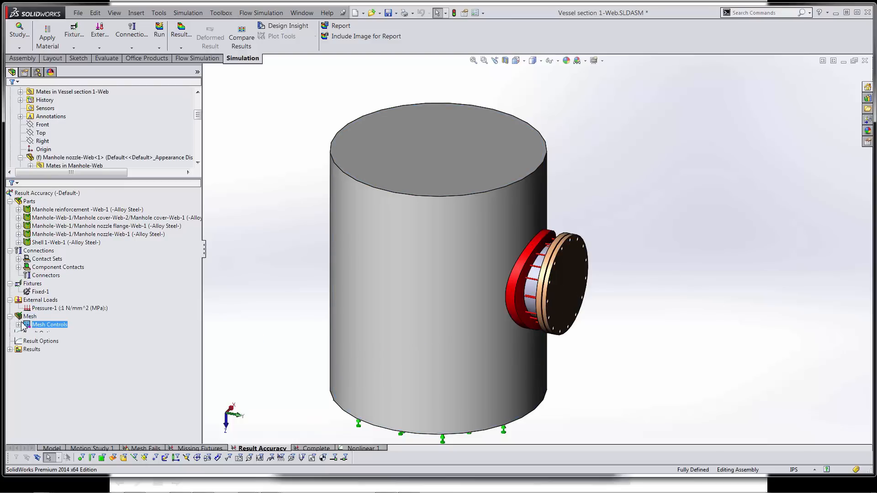
pyautogui.click(49, 324)
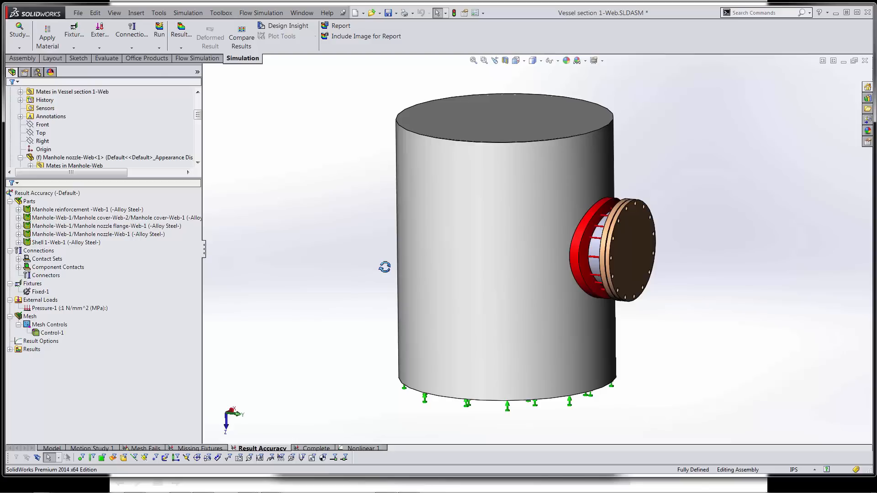
pyautogui.click(10, 349)
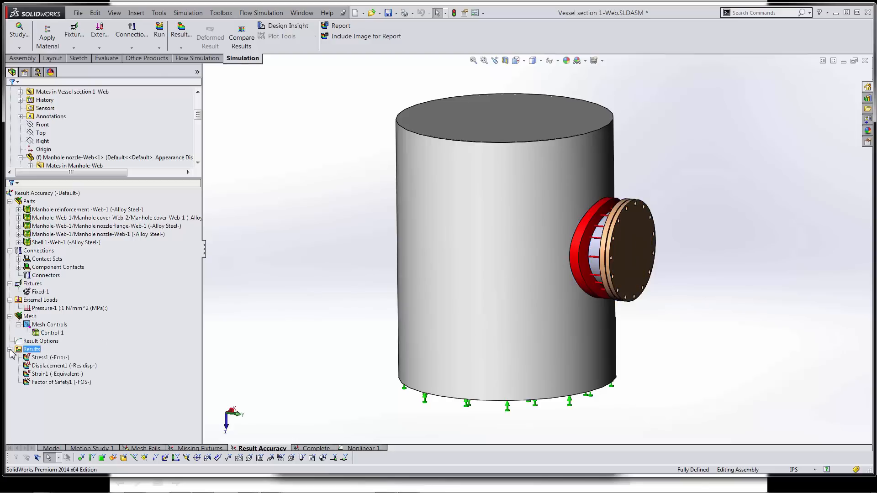
pyautogui.click(48, 357)
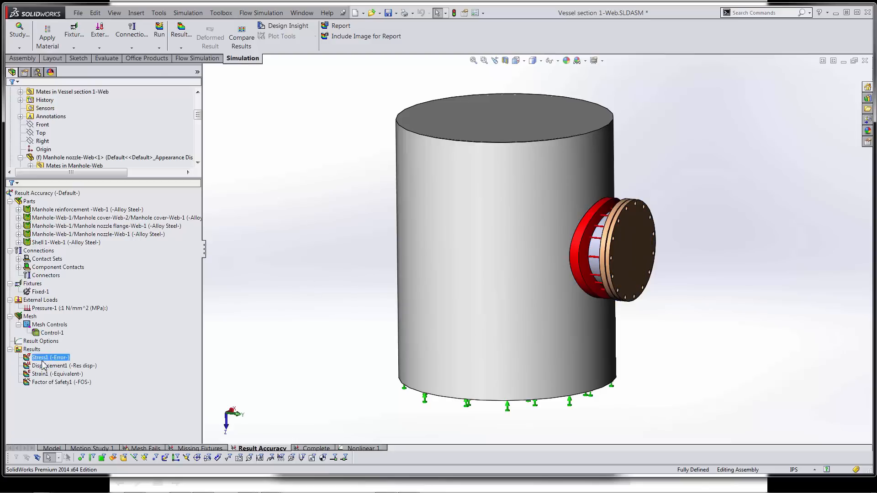
pyautogui.doubleClick(45, 357)
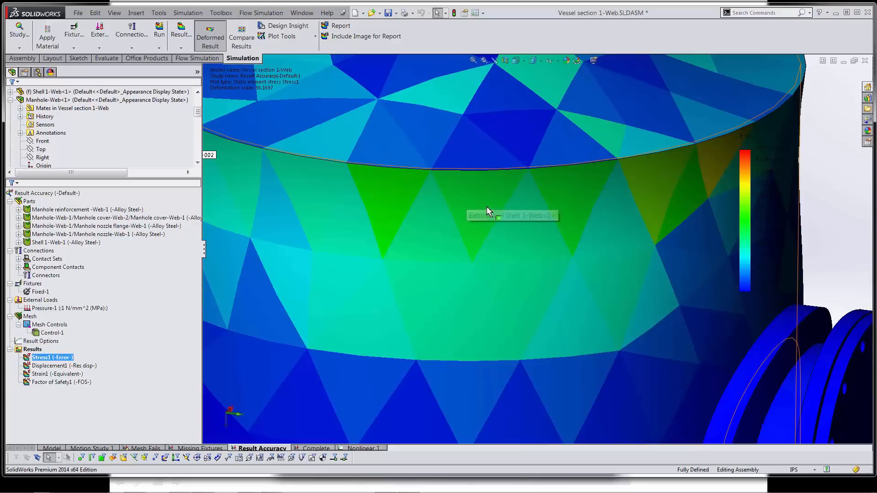
pyautogui.moveTo(487, 198)
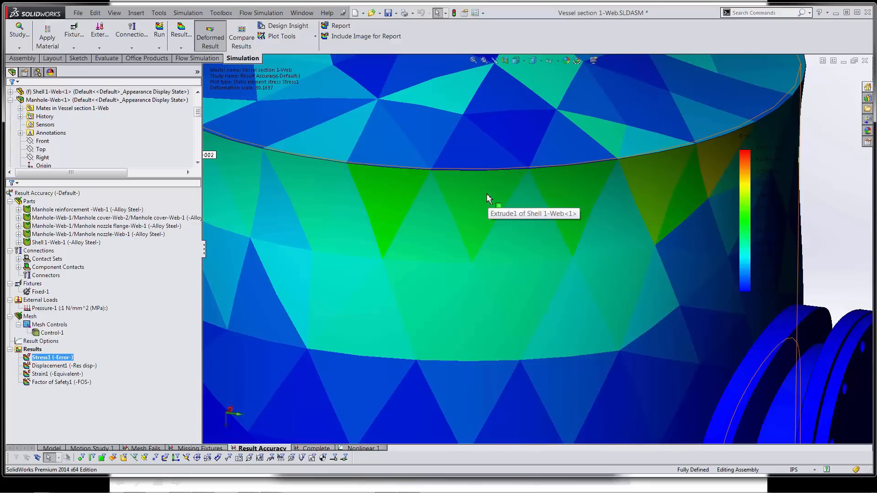
pyautogui.moveTo(422, 246)
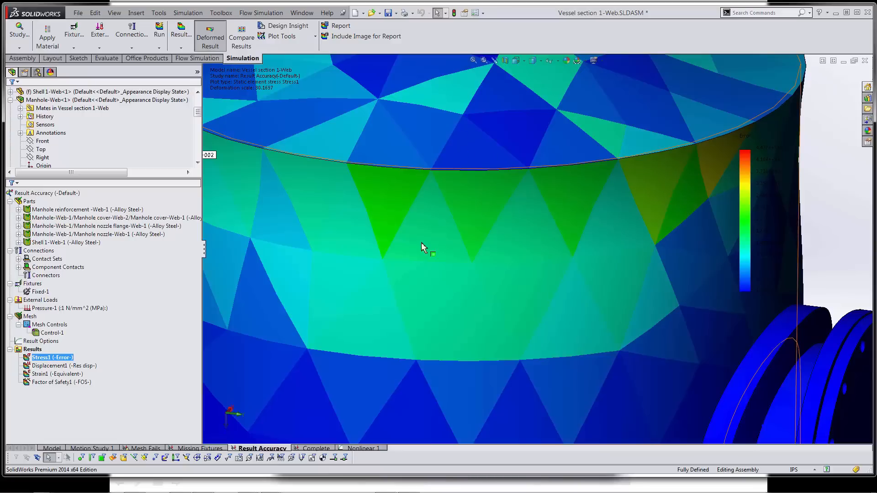
pyautogui.moveTo(478, 202)
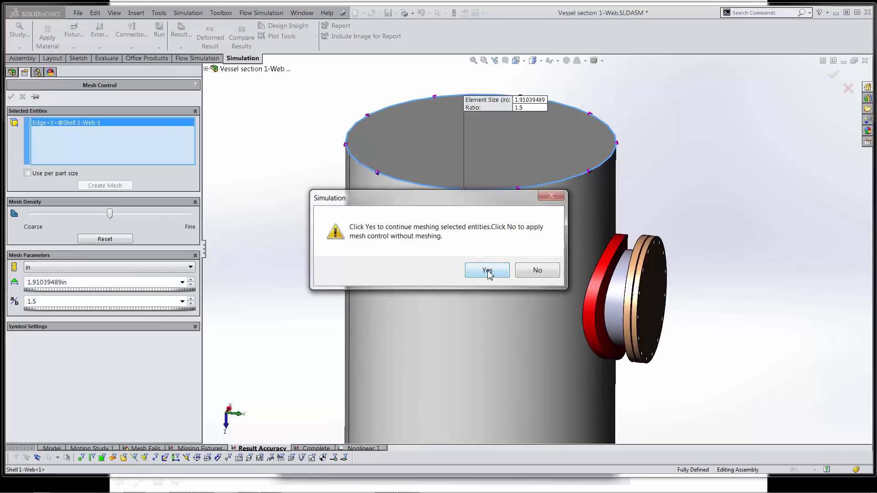
# Remesh with the new top-edge control Control-2 and move to the Complete study
pyautogui.click(487, 271)
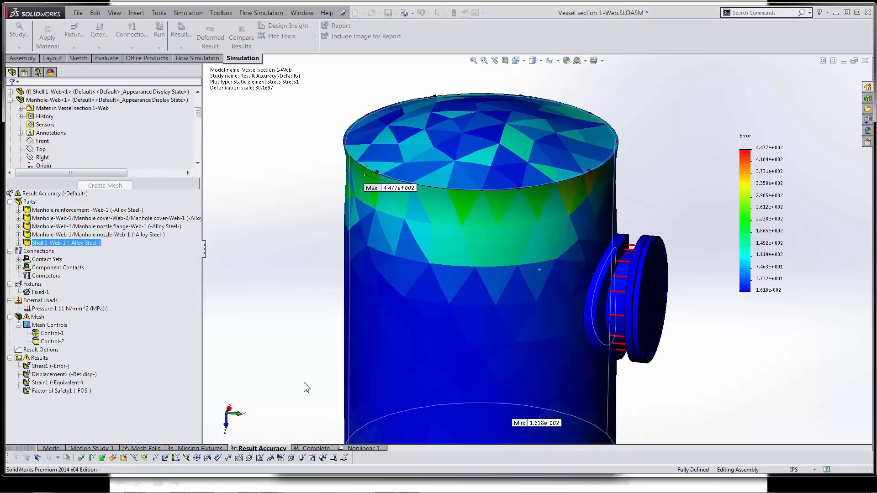
pyautogui.click(316, 448)
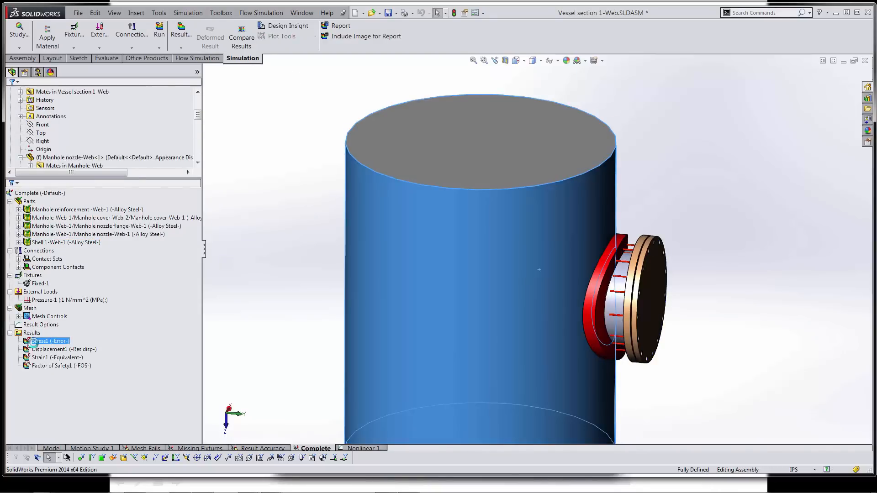
# Display the Complete study's Stress1 error plot, peaking at 3.964e+002 on the vessel top
pyautogui.doubleClick(46, 340)
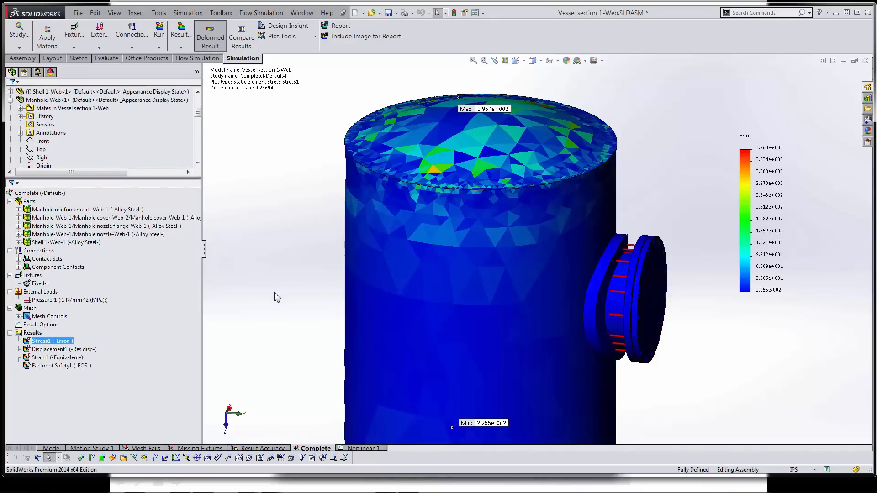
pyautogui.moveTo(491, 229)
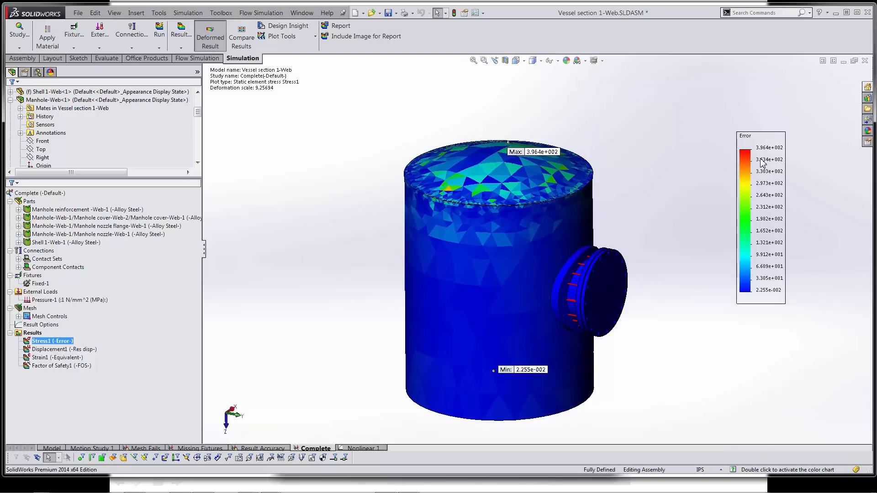
pyautogui.moveTo(678, 240)
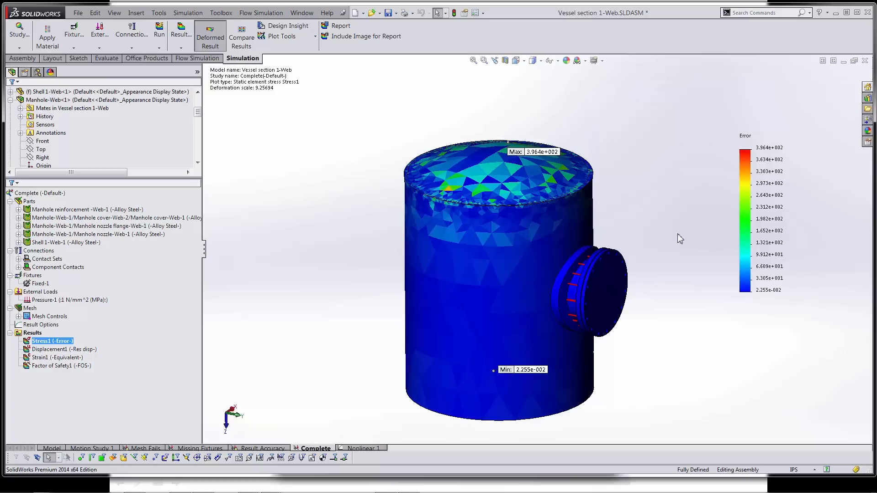
pyautogui.moveTo(759, 263)
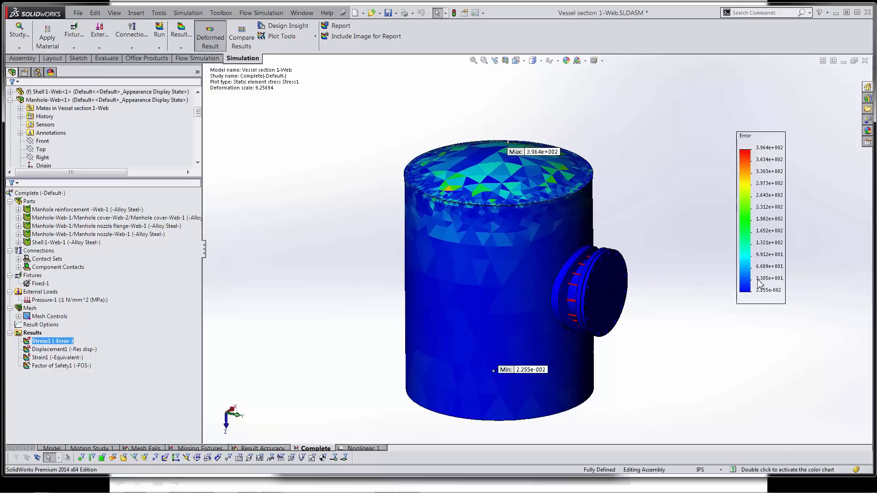
pyautogui.moveTo(681, 355)
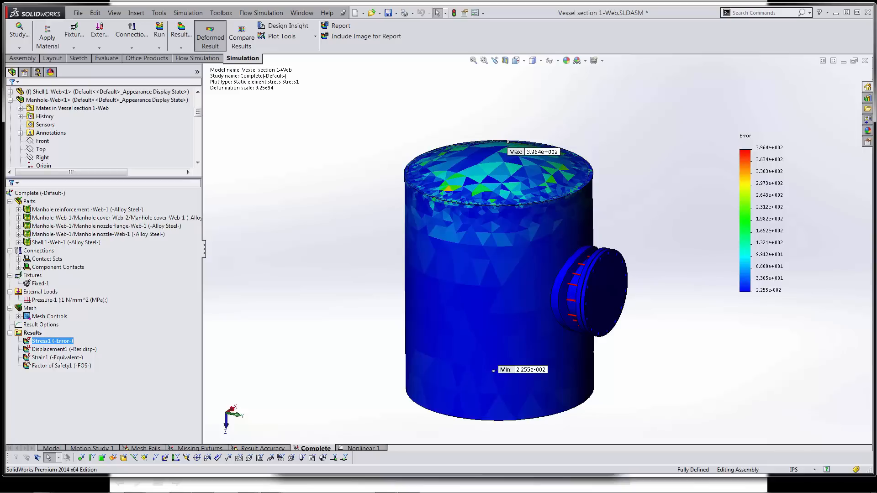
pyautogui.moveTo(645, 334)
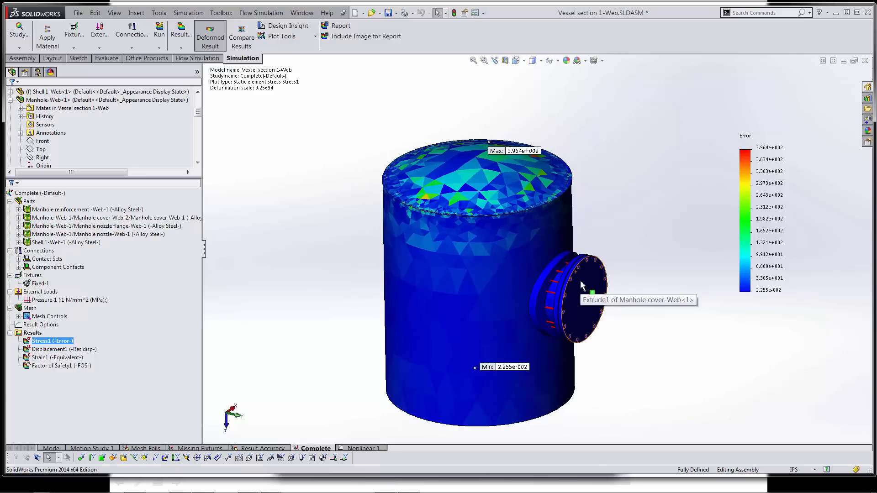
pyautogui.moveTo(583, 287)
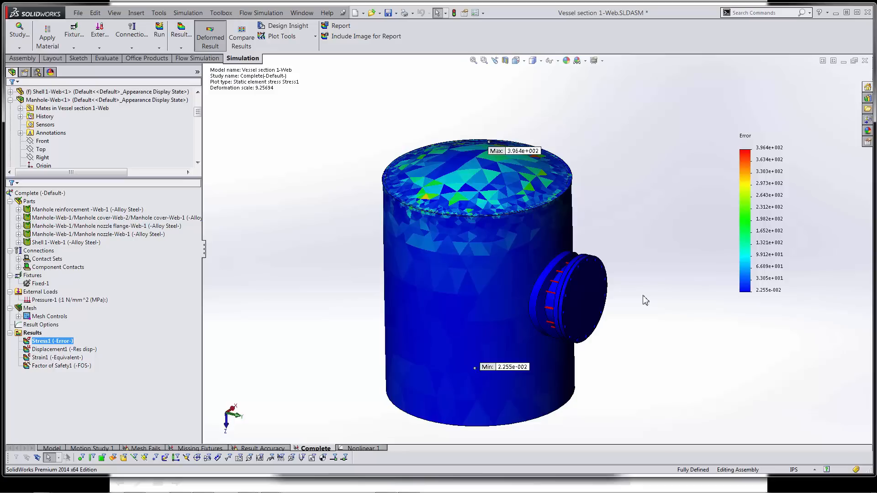
pyautogui.moveTo(304, 357)
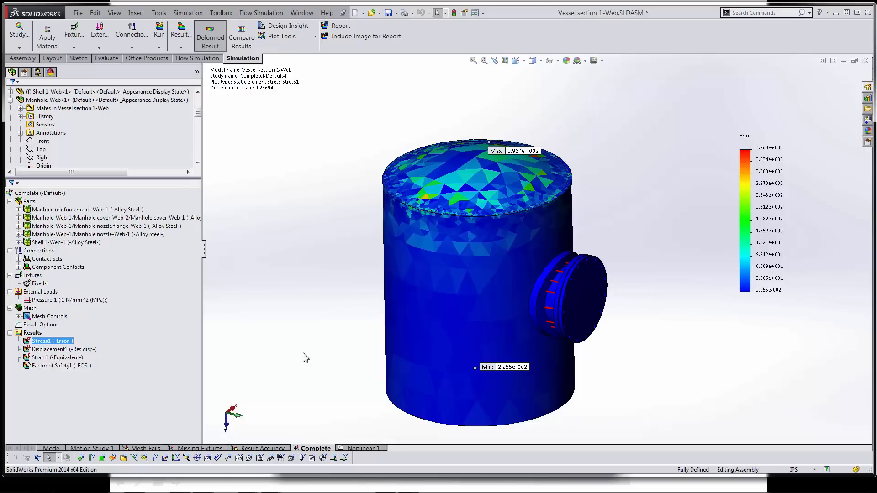
pyautogui.moveTo(311, 375)
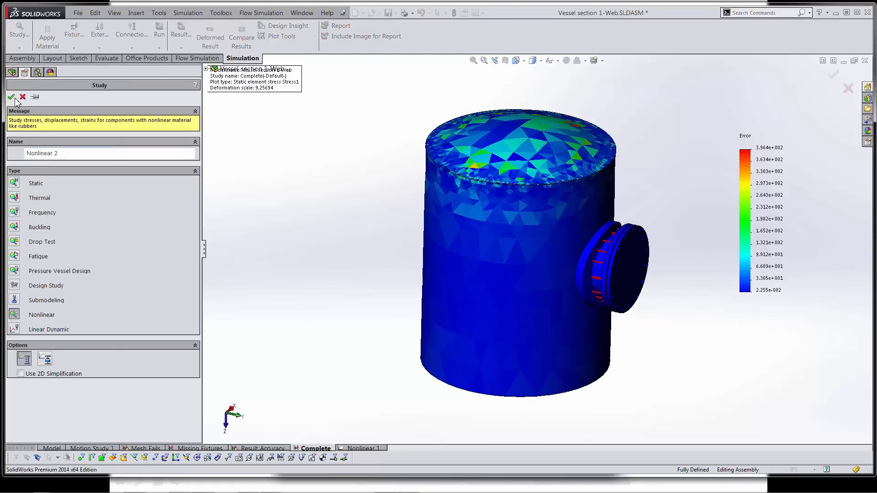
# Confirm creating Nonlinear 2 and return to the Complete study to pick its folders
pyautogui.click(12, 96)
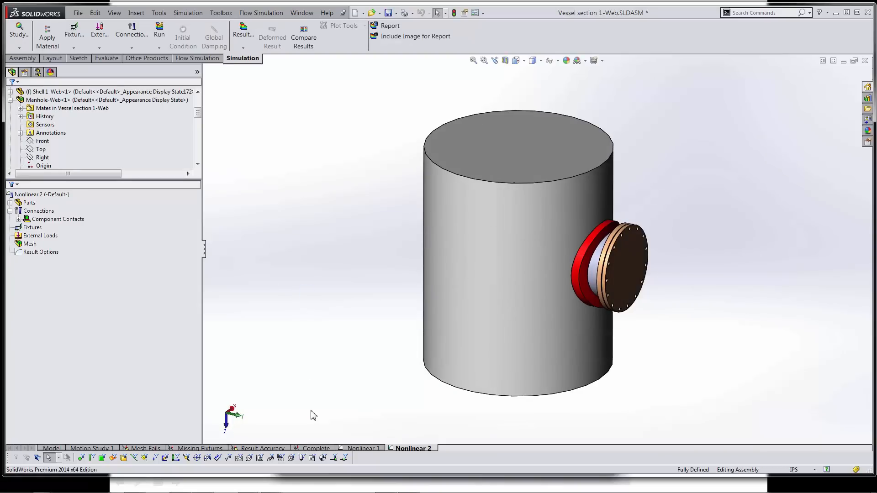
pyautogui.moveTo(285, 449)
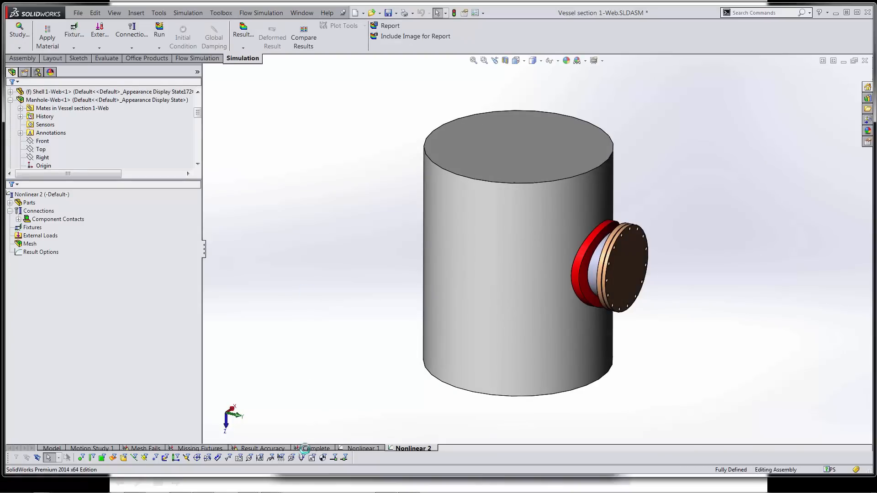
pyautogui.click(315, 447)
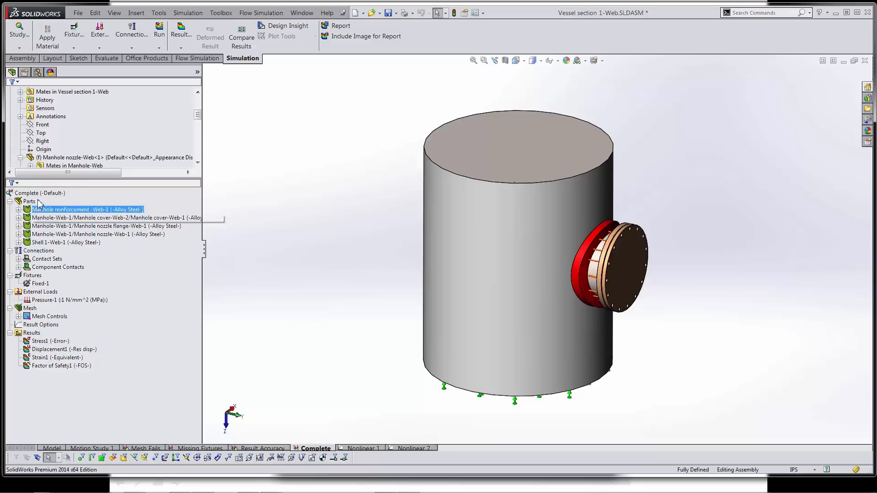
pyautogui.click(55, 365)
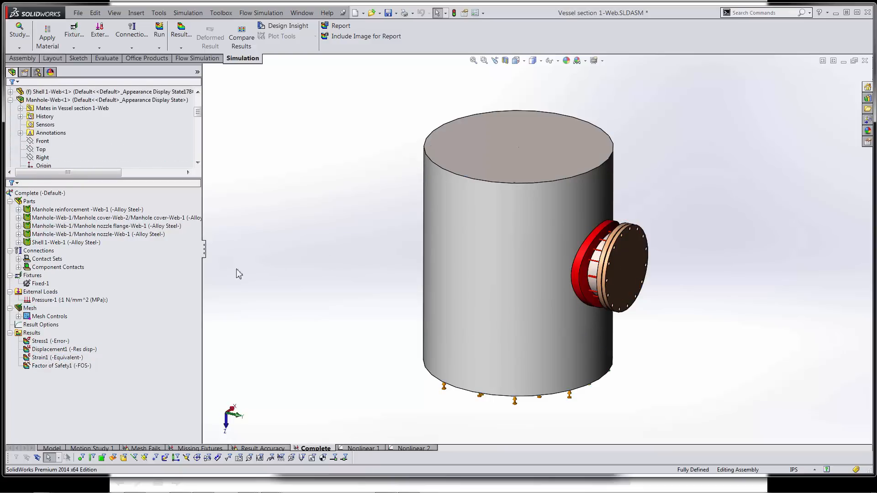
pyautogui.click(38, 250)
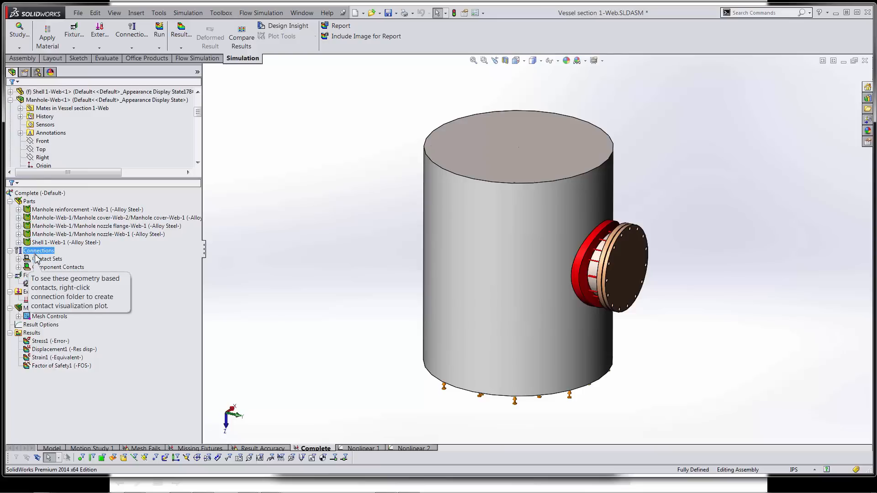
# Copy the Parts, Connections, Fixtures, External Loads and Mesh folders into Nonlinear 2
pyautogui.click(40, 292)
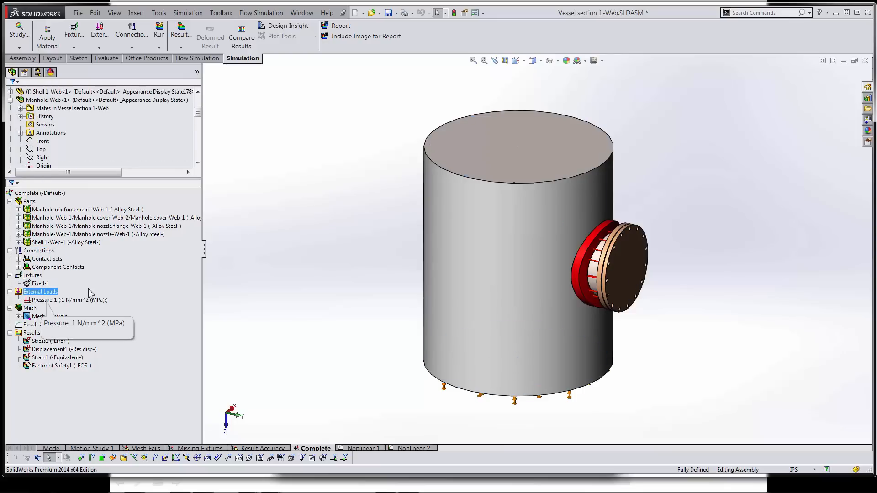
pyautogui.click(39, 194)
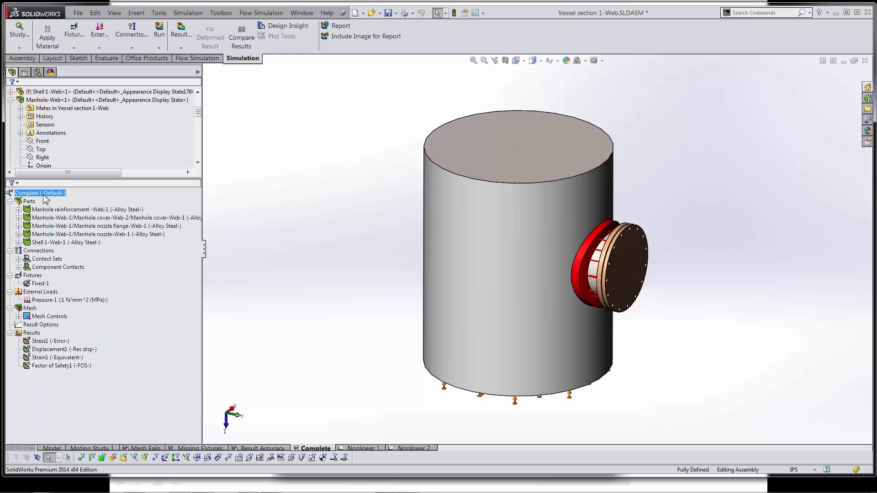
pyautogui.click(28, 201)
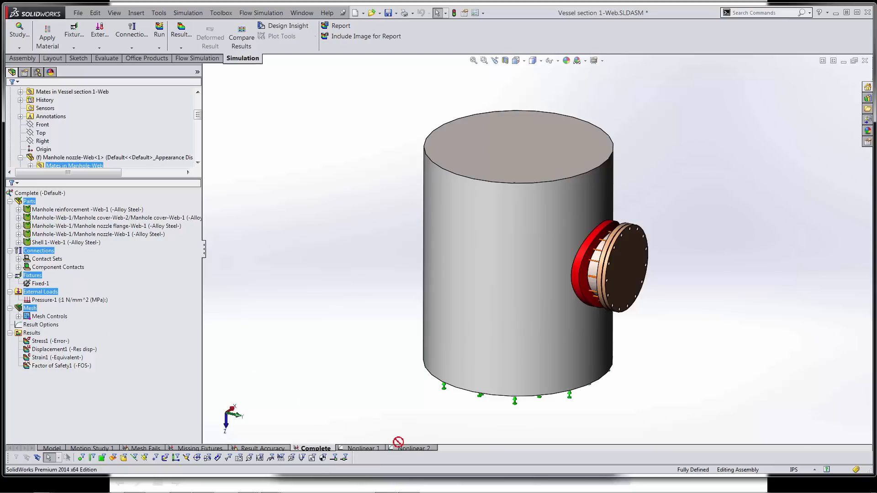
pyautogui.click(415, 448)
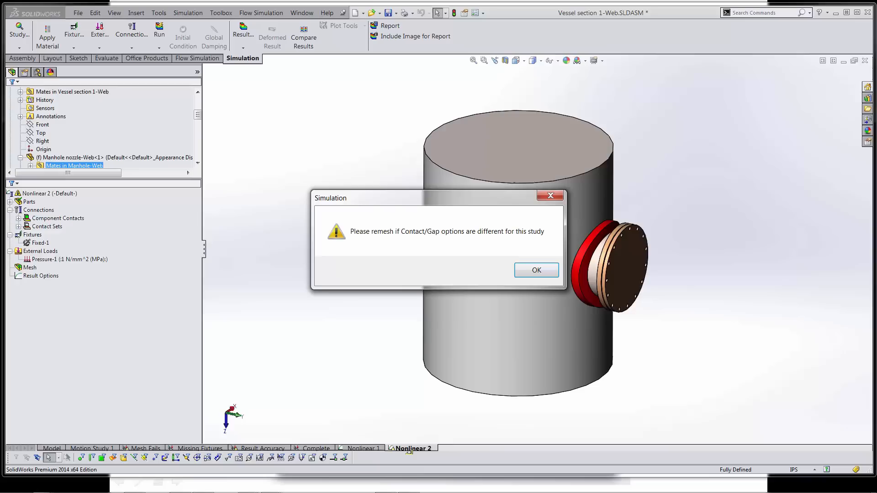
# Acknowledge the remesh warning for the copied Nonlinear 2 study
pyautogui.click(536, 270)
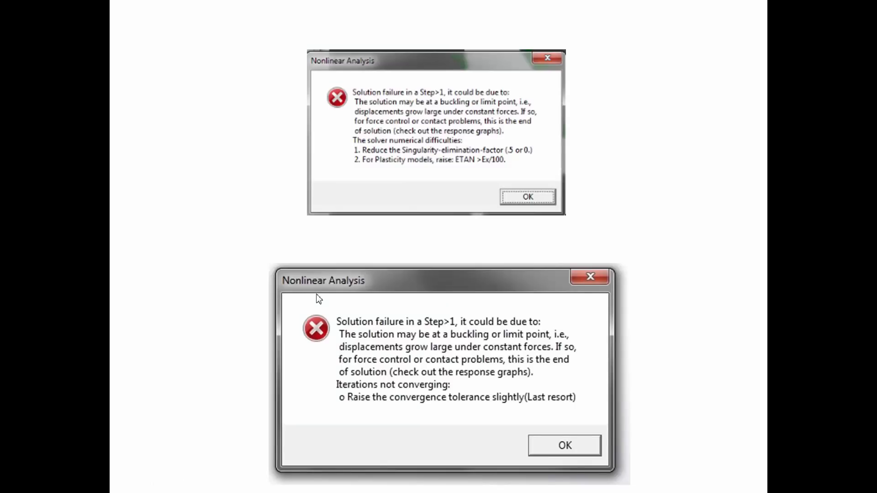
pyautogui.moveTo(398, 184)
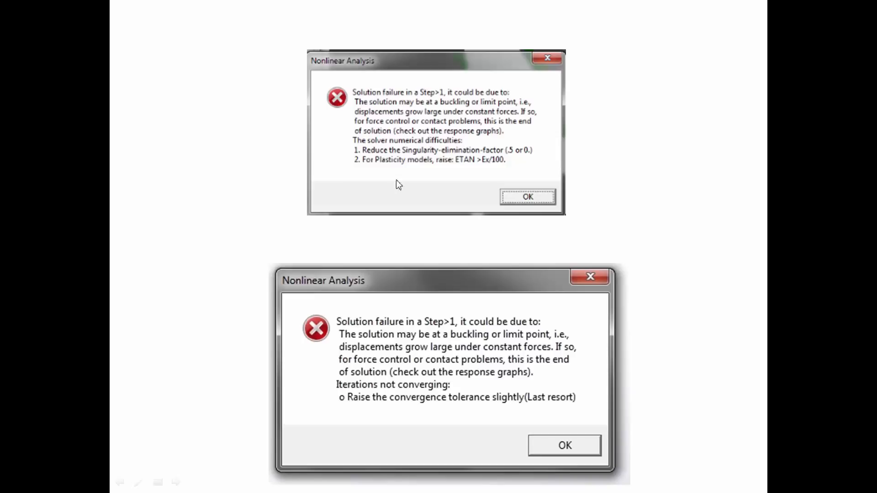
pyautogui.moveTo(343, 155)
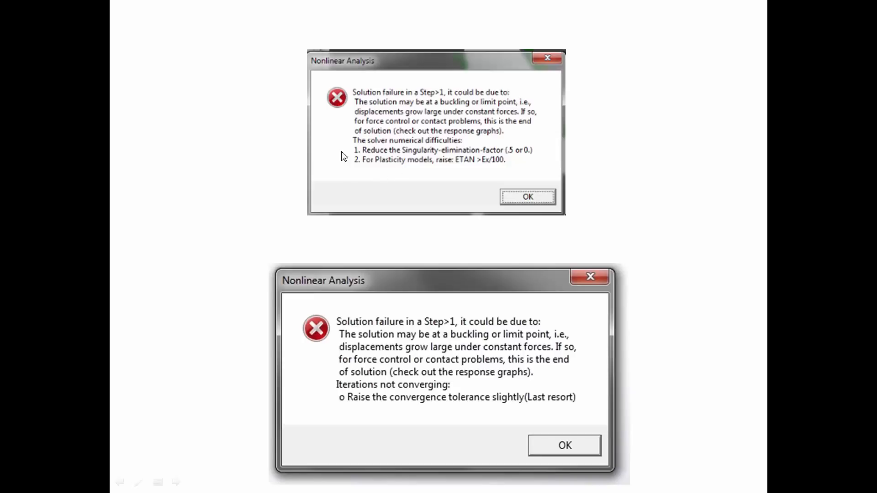
pyautogui.moveTo(380, 180)
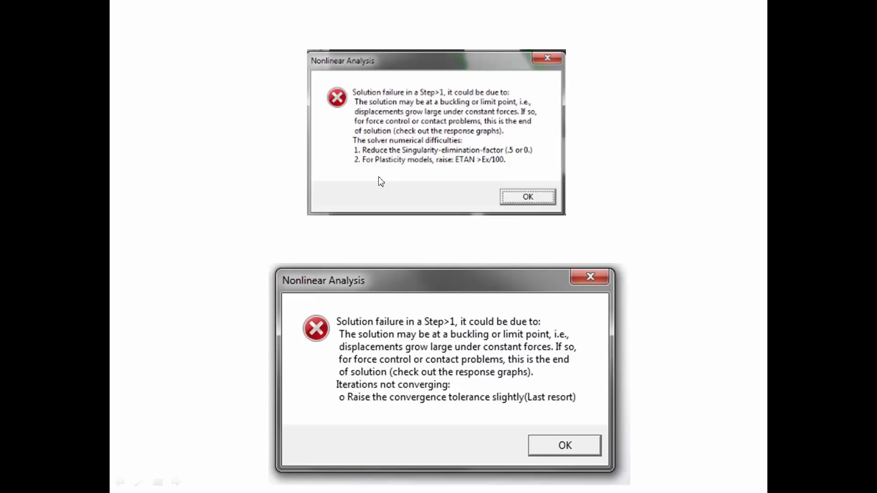
pyautogui.moveTo(429, 181)
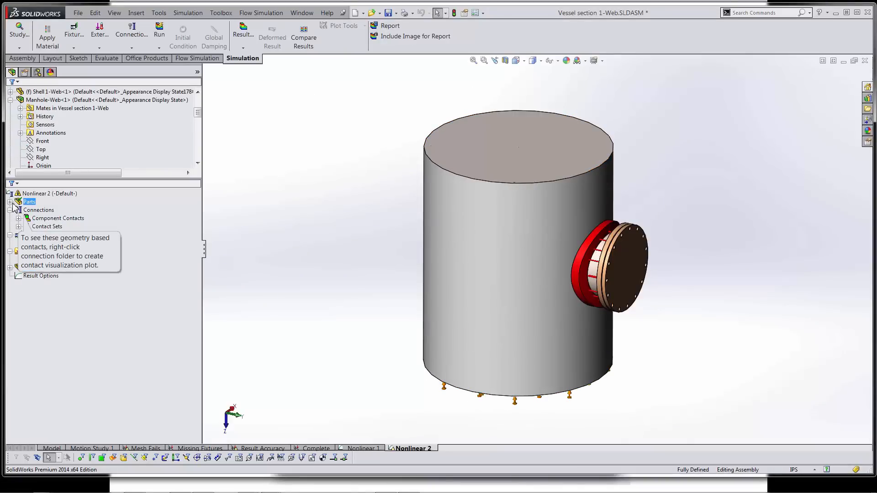
pyautogui.rightClick(44, 193)
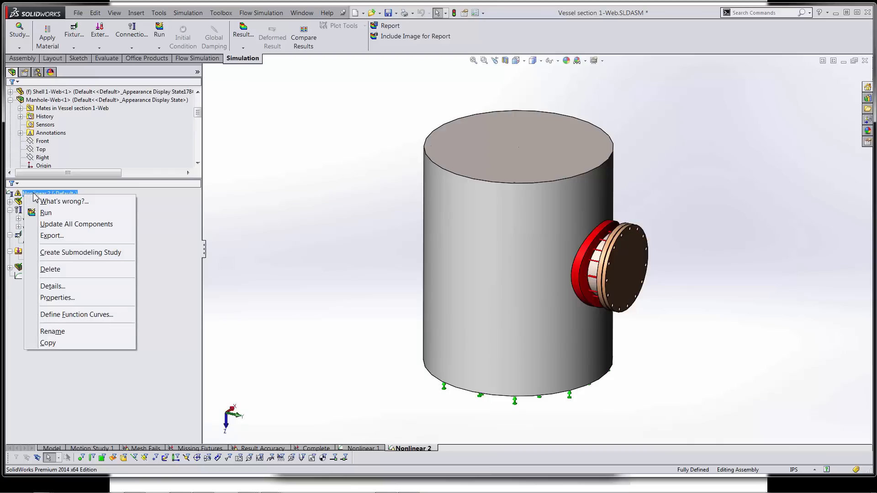
pyautogui.click(57, 298)
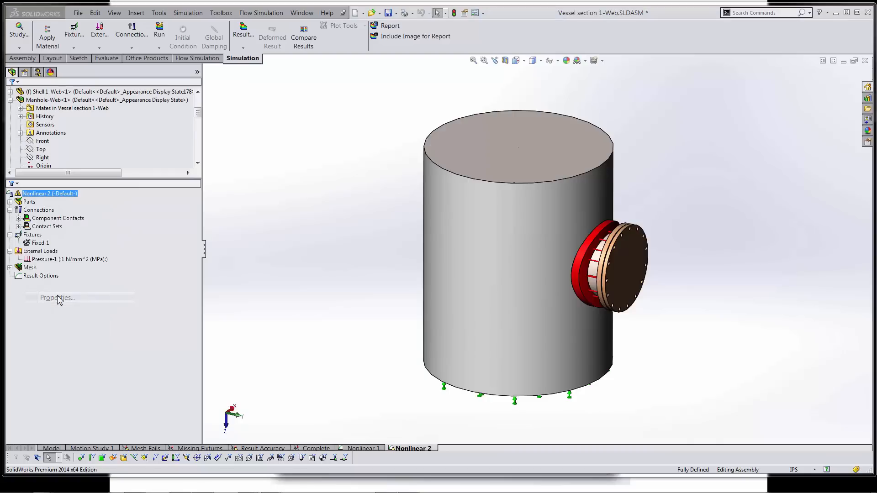
pyautogui.click(57, 298)
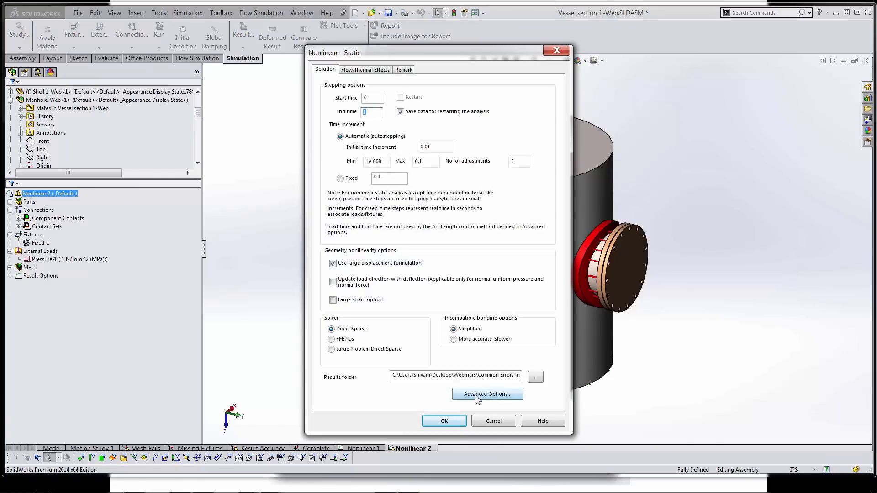
pyautogui.click(486, 395)
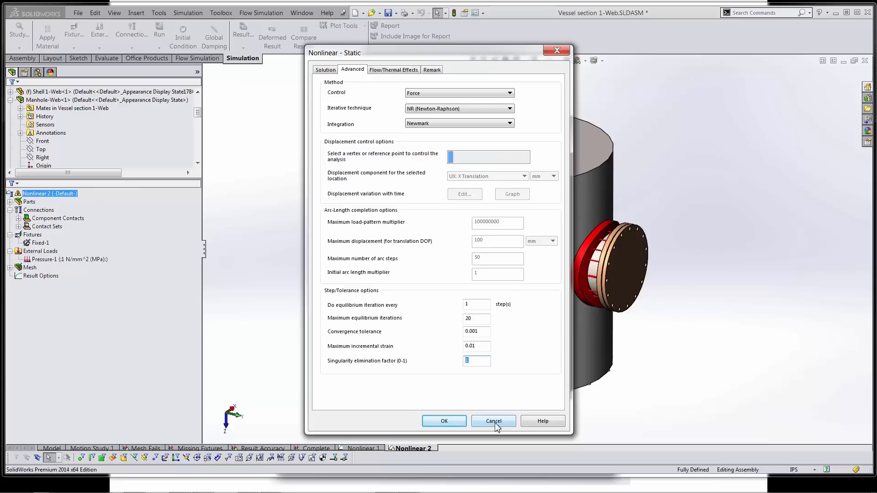
pyautogui.click(493, 421)
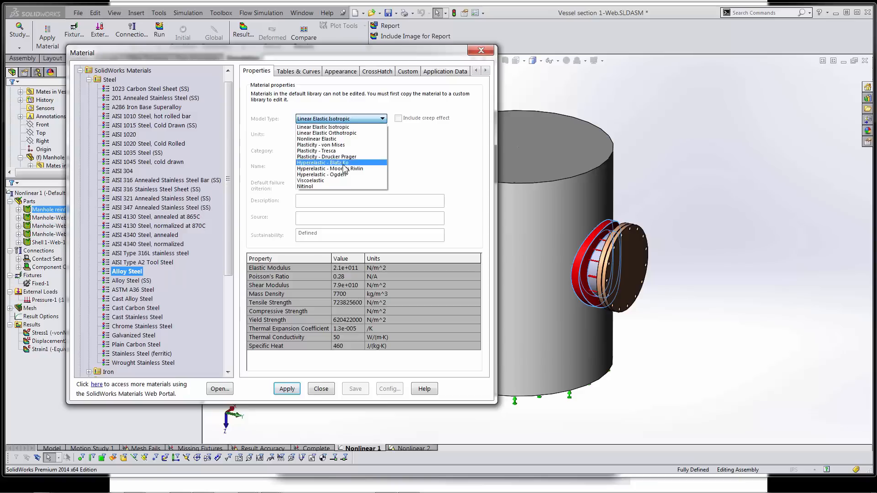
pyautogui.moveTo(346, 130)
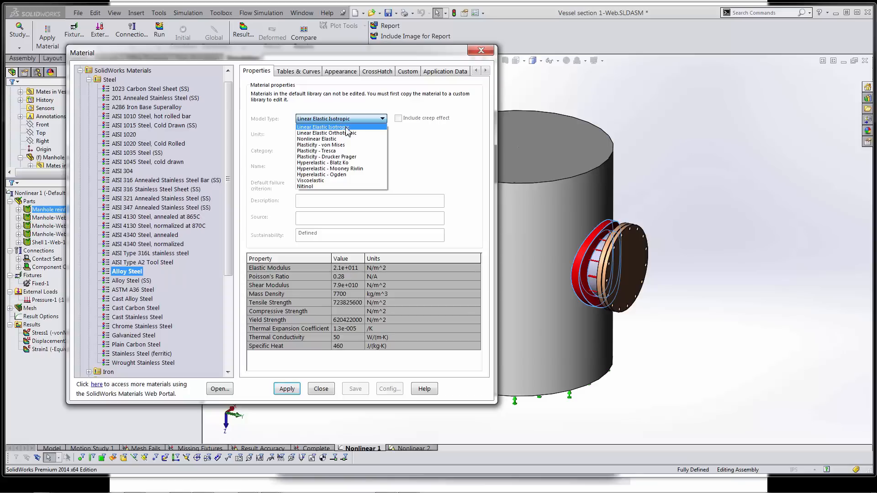
pyautogui.moveTo(326, 133)
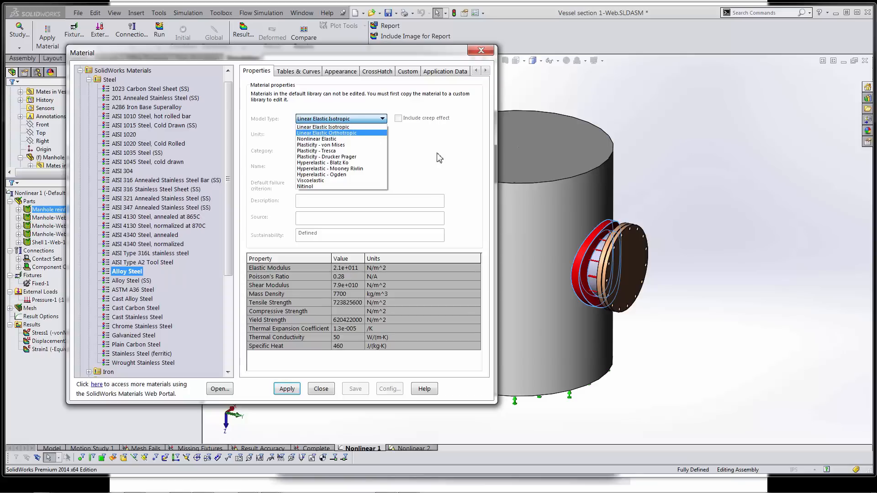
pyautogui.click(323, 127)
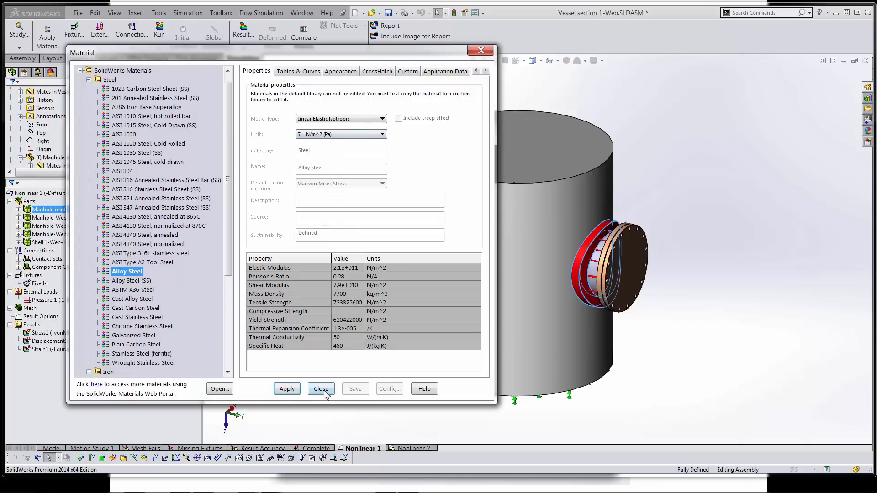
pyautogui.click(321, 389)
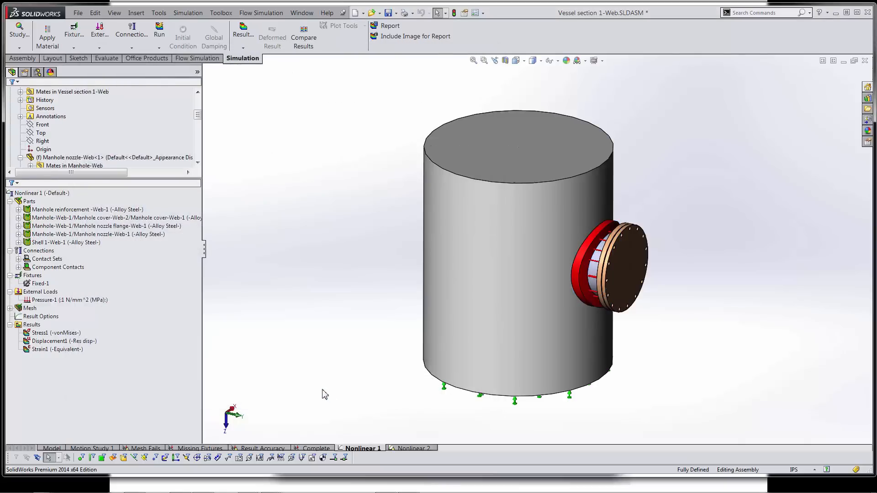
# Display Nonlinear 1's von Mises stress plot (max 3.216e+001 MPa), reviewing its settings without changes
pyautogui.doubleClick(41, 332)
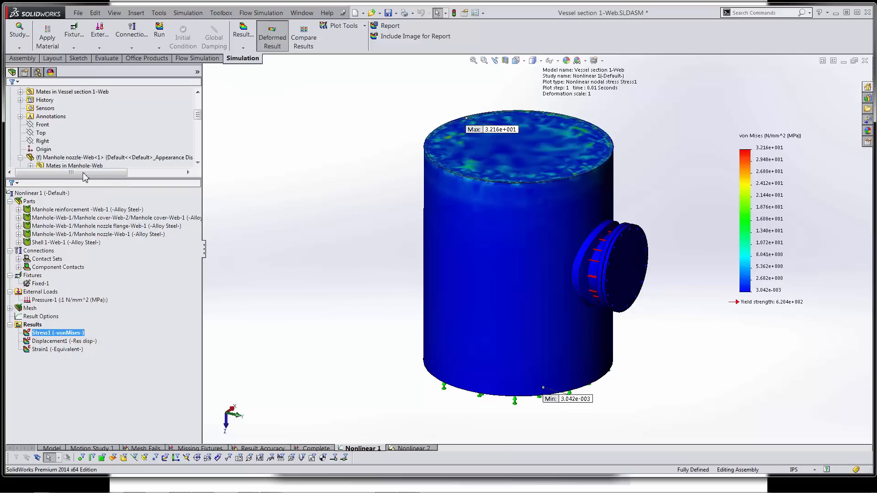
pyautogui.doubleClick(57, 332)
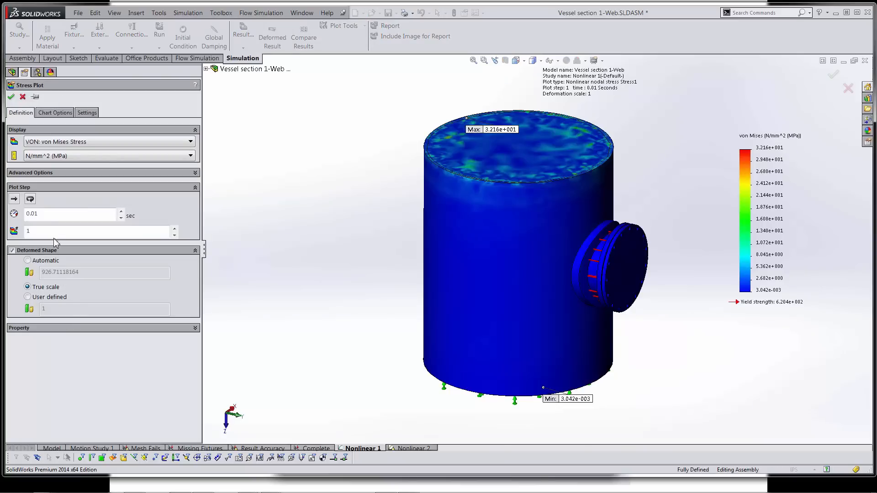
pyautogui.moveTo(41, 243)
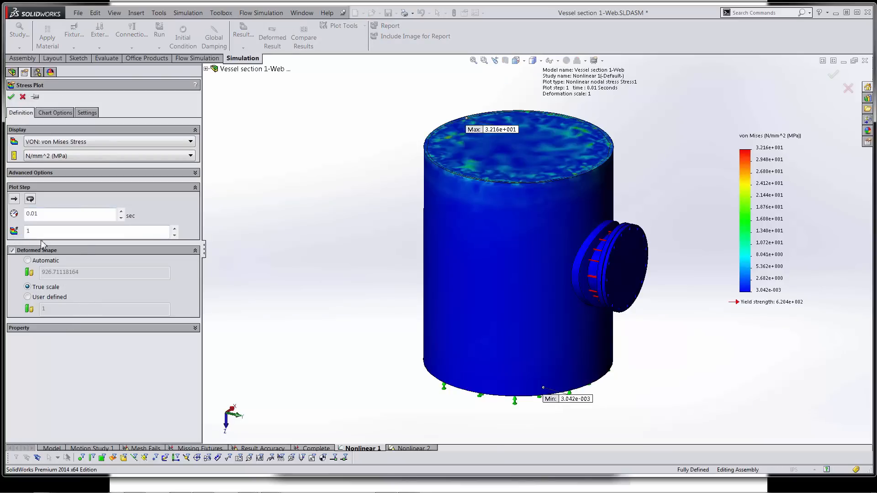
pyautogui.moveTo(728, 267)
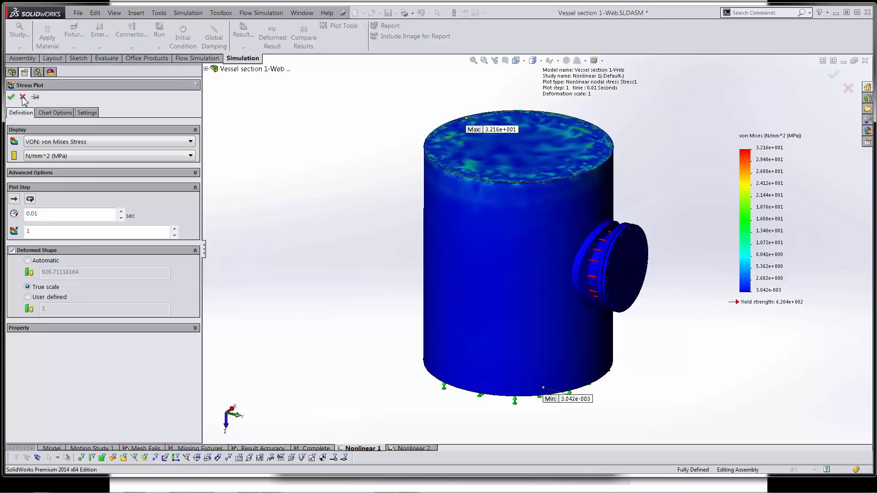
pyautogui.click(8, 98)
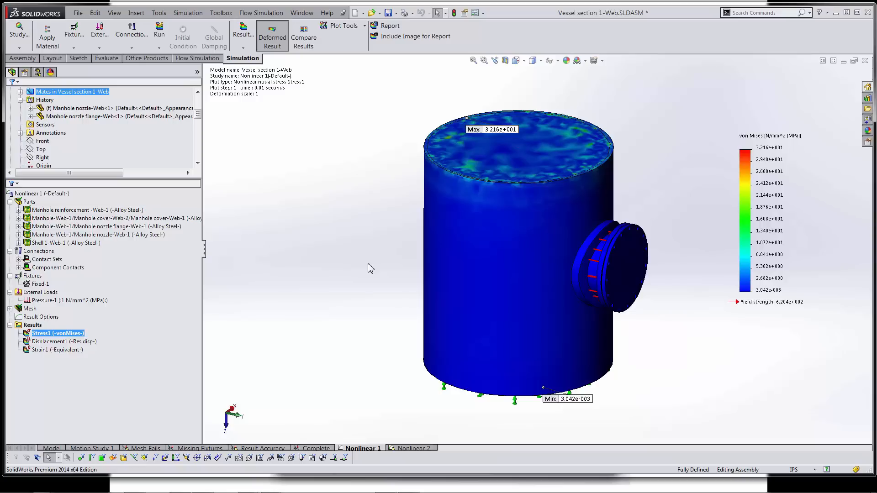
pyautogui.moveTo(672, 206)
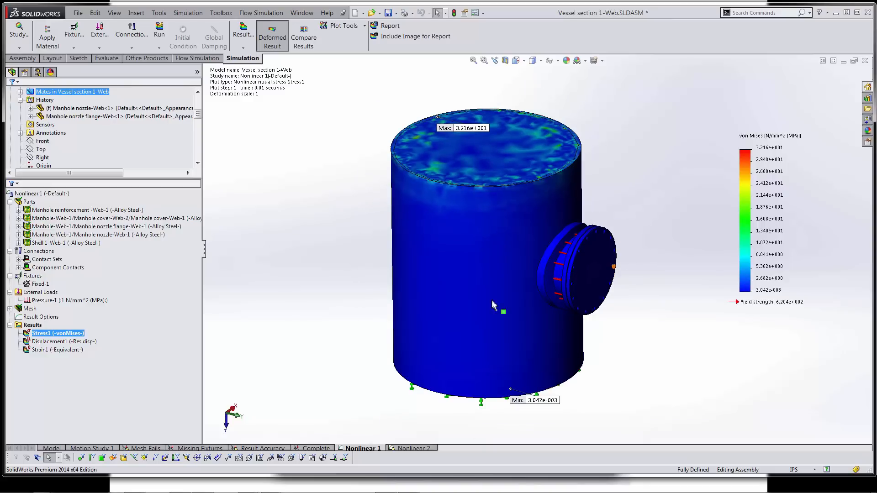
pyautogui.click(27, 193)
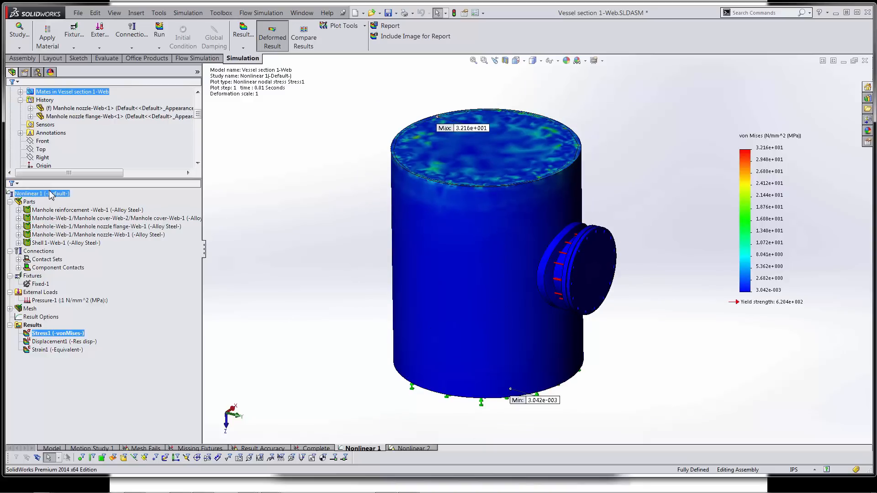
pyautogui.rightClick(27, 193)
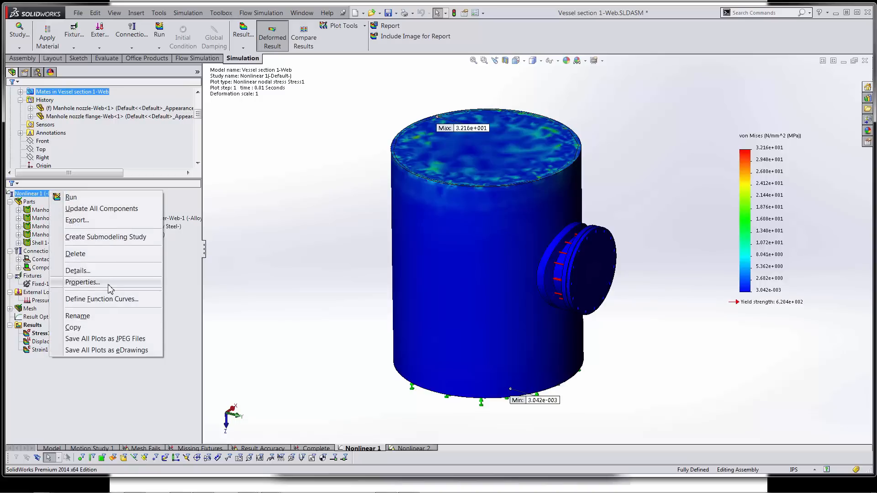
pyautogui.click(82, 282)
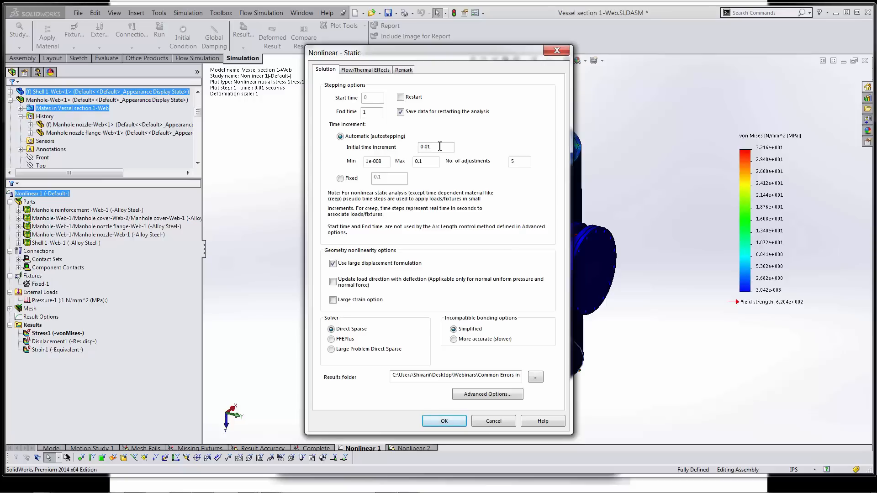
pyautogui.click(425, 160)
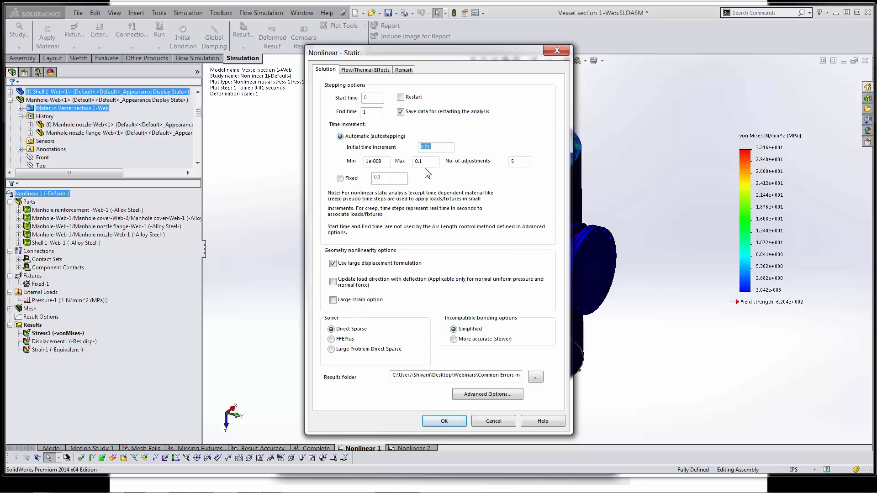
pyautogui.moveTo(427, 166)
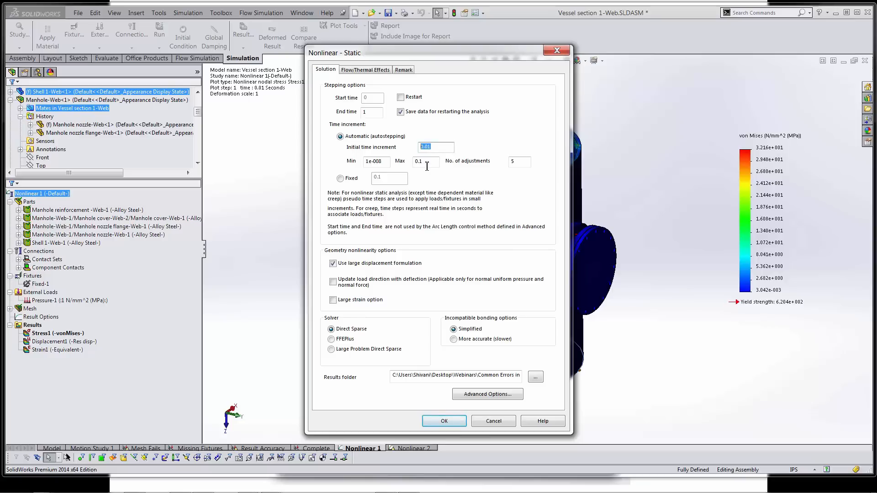
pyautogui.click(426, 161)
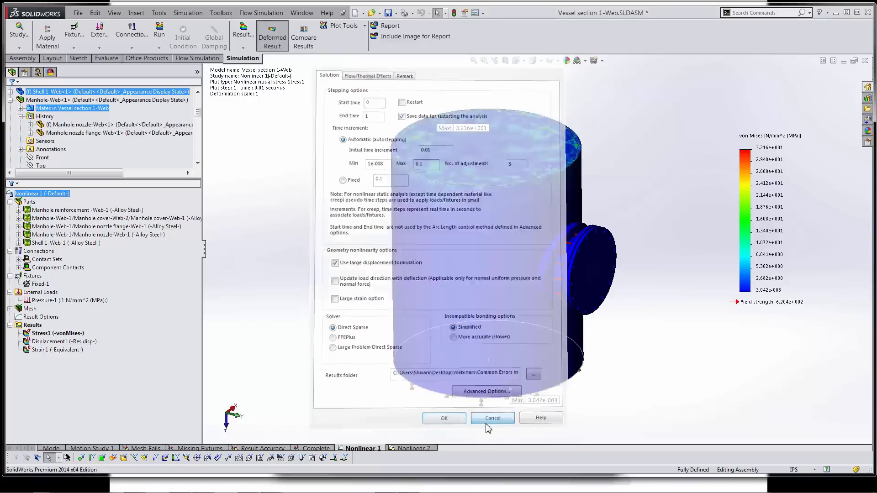
pyautogui.click(492, 418)
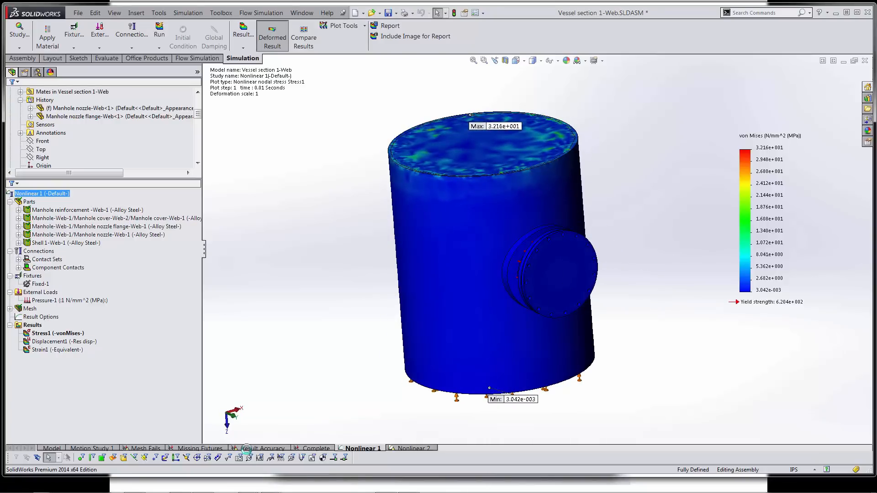
# Display the Complete study's von Mises stress plot, peaking at 2.557e+003 MPa
pyautogui.click(262, 447)
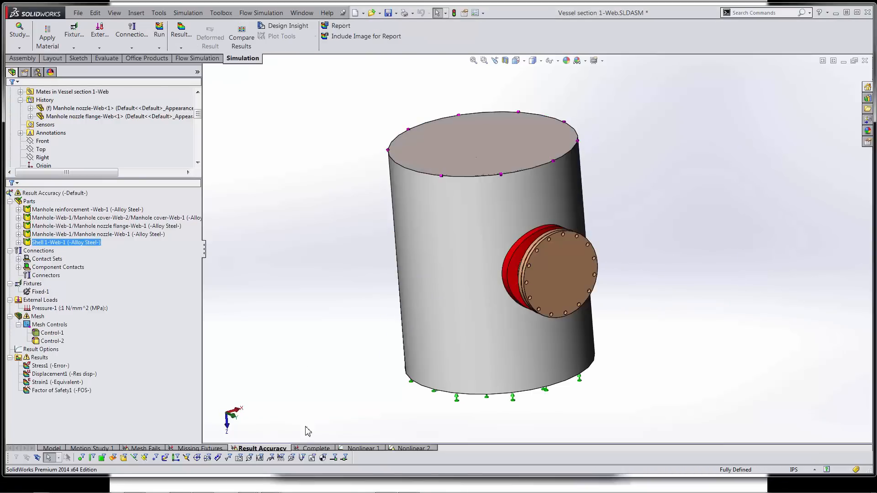
pyautogui.click(314, 448)
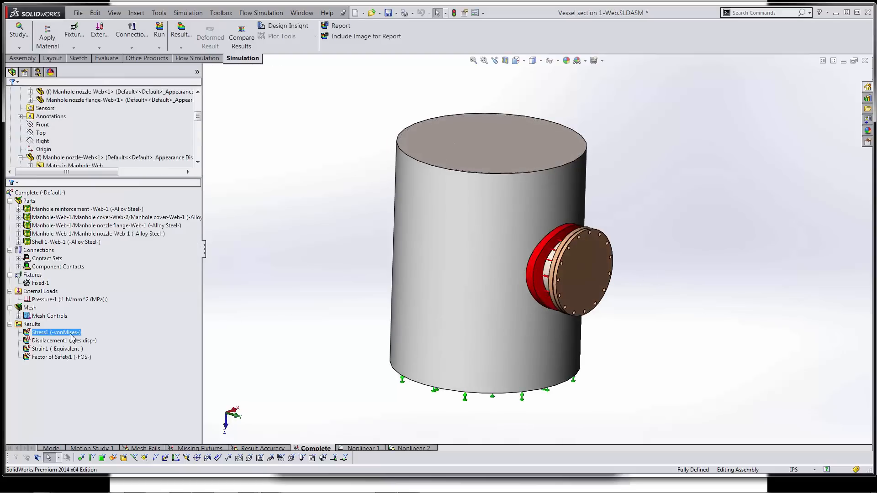
pyautogui.doubleClick(53, 332)
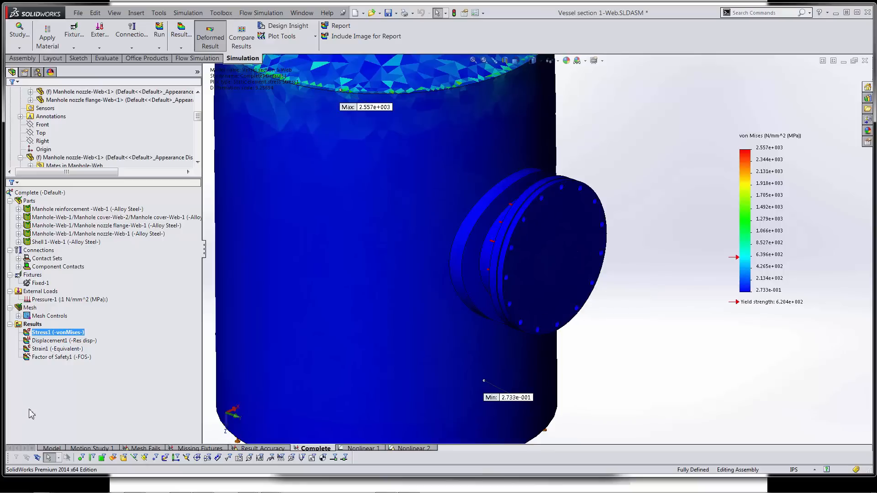
pyautogui.moveTo(39, 250)
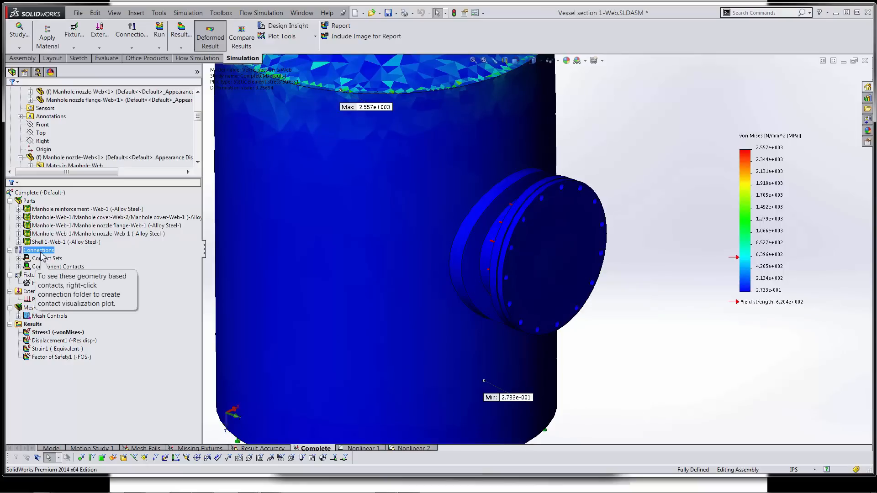
pyautogui.rightClick(39, 250)
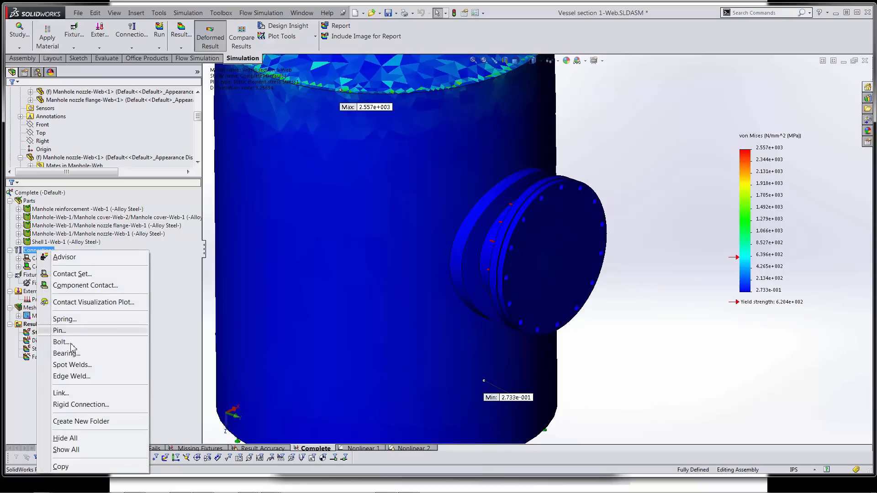
pyautogui.click(610, 216)
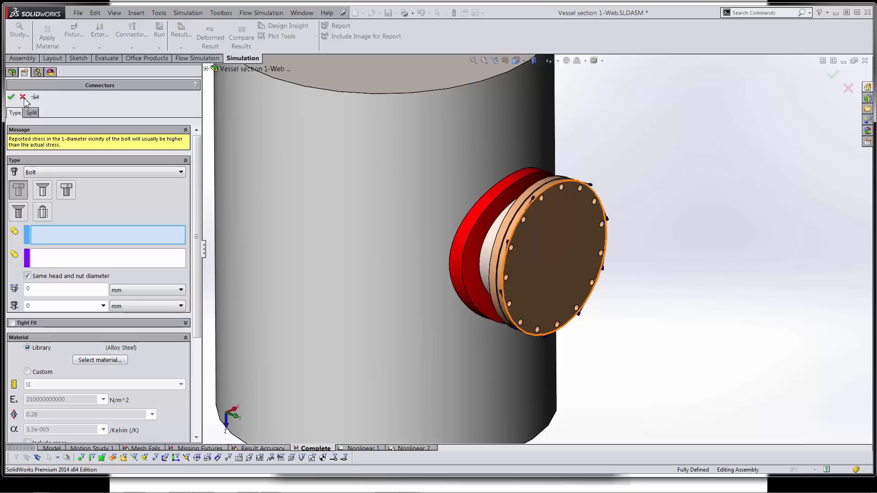
pyautogui.moveTo(22, 96)
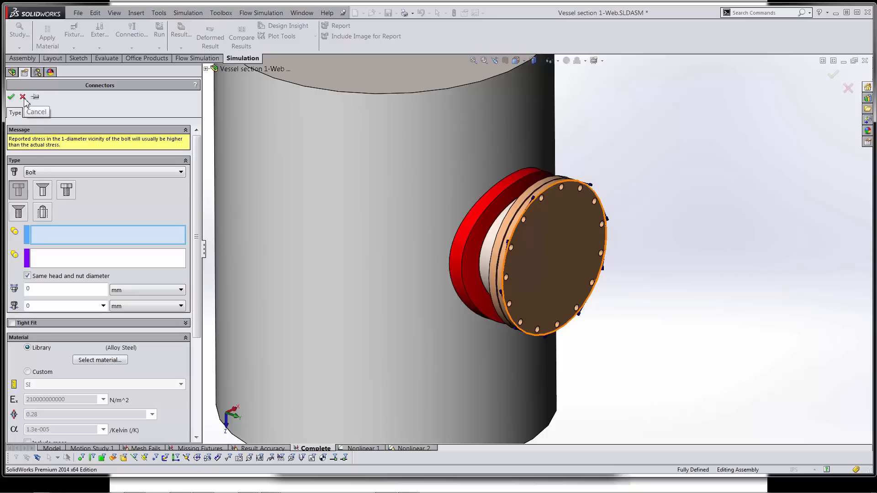
pyautogui.click(22, 97)
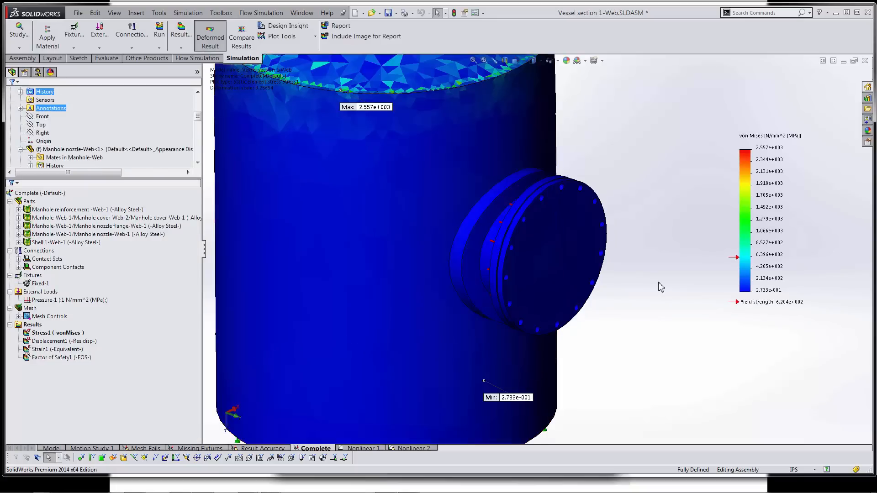